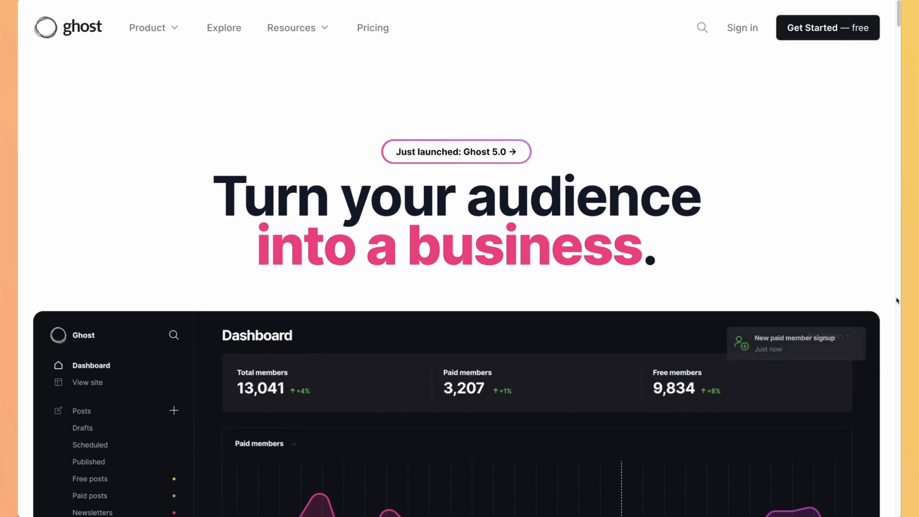
# - Scroll down through the page before reaching the Elestio login
pyautogui.scroll(-3)
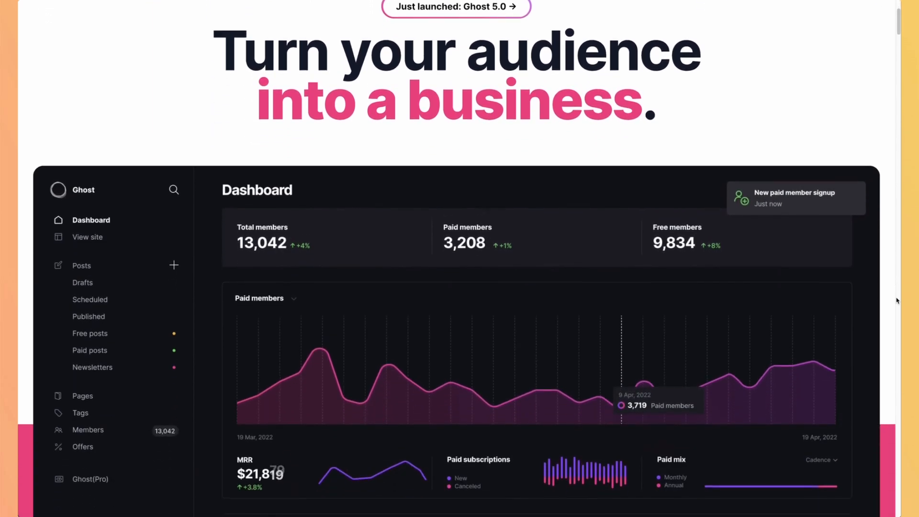
pyautogui.scroll(-3)
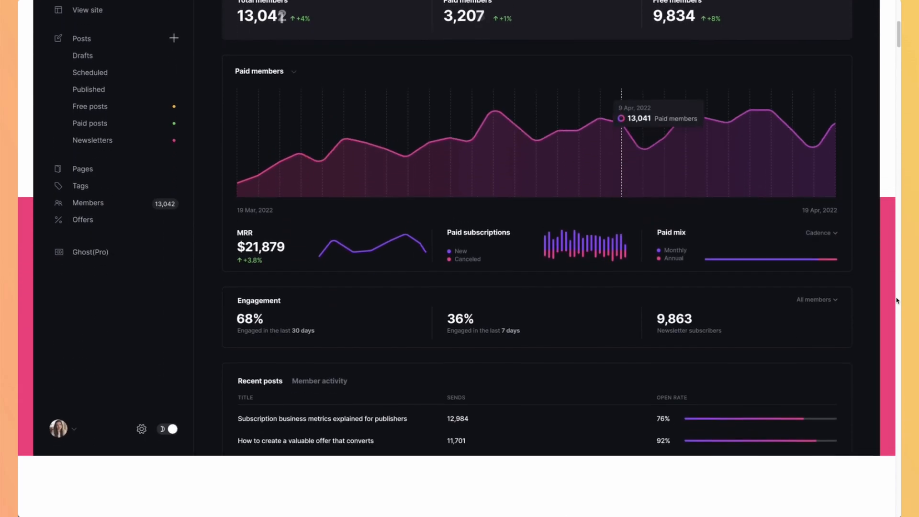
pyautogui.scroll(-3)
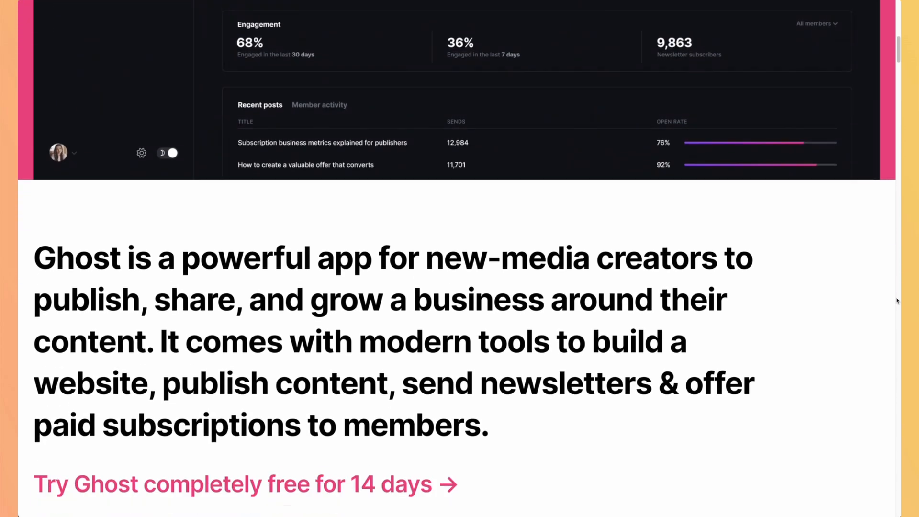
pyautogui.scroll(-3)
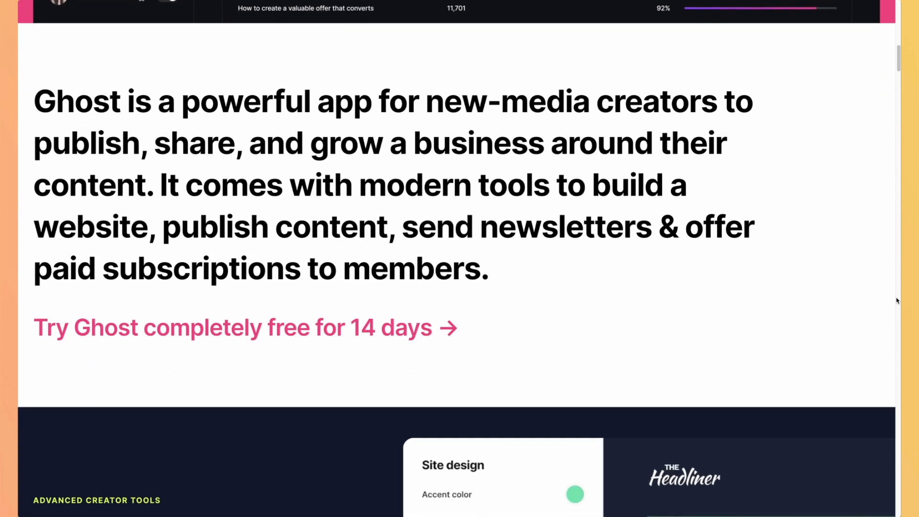
pyautogui.scroll(-3)
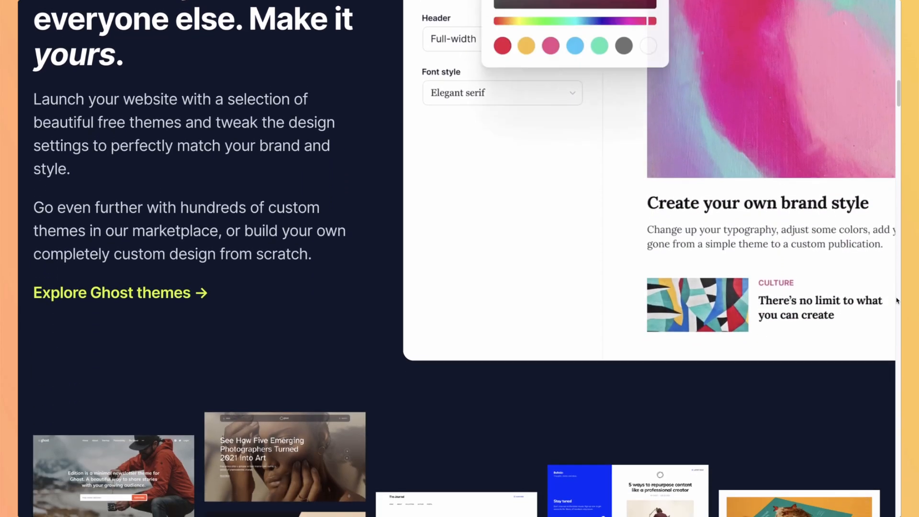
pyautogui.scroll(-3)
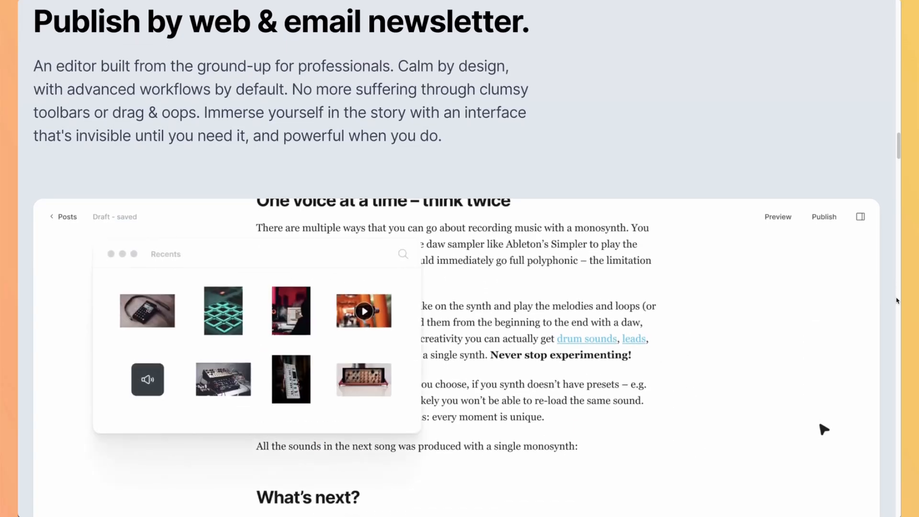
pyautogui.scroll(-3)
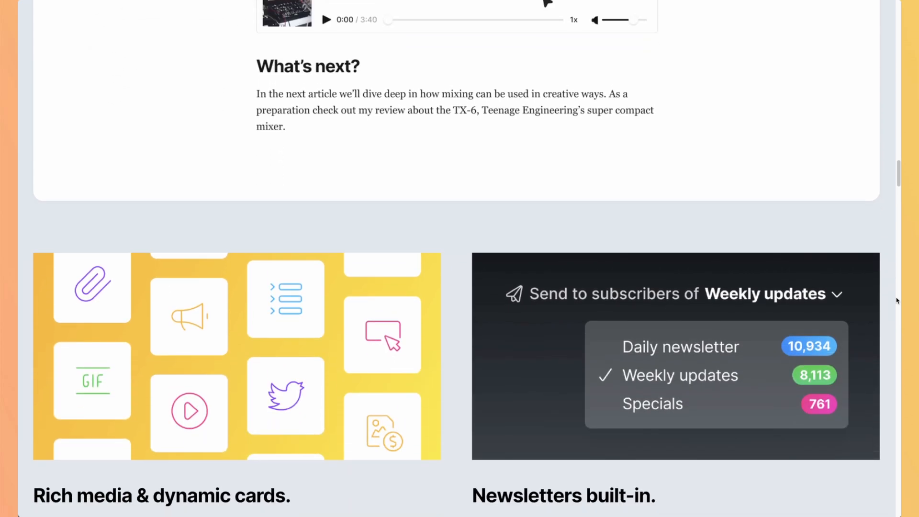
pyautogui.scroll(-3)
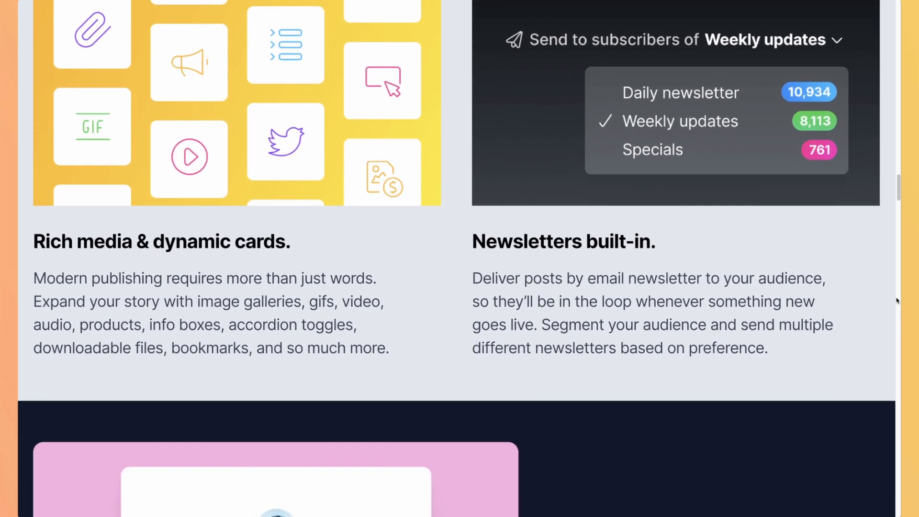
pyautogui.scroll(-3)
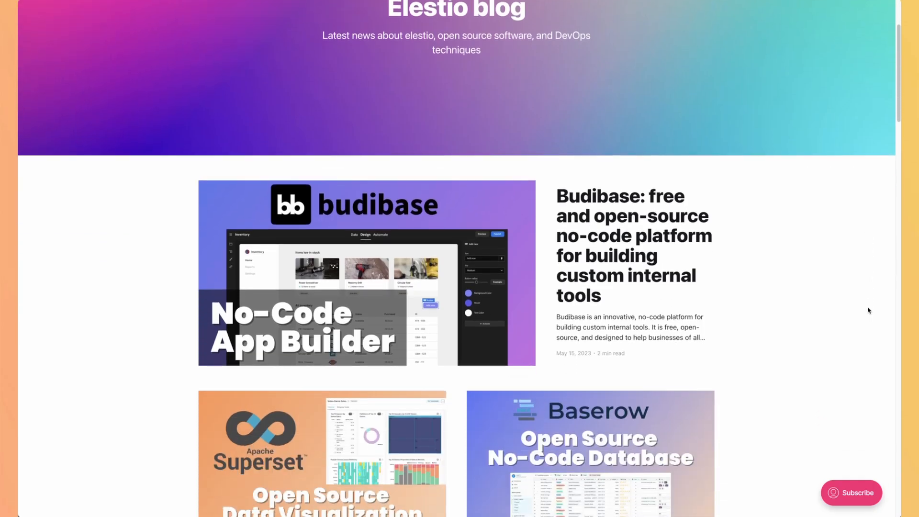
pyautogui.scroll(-3)
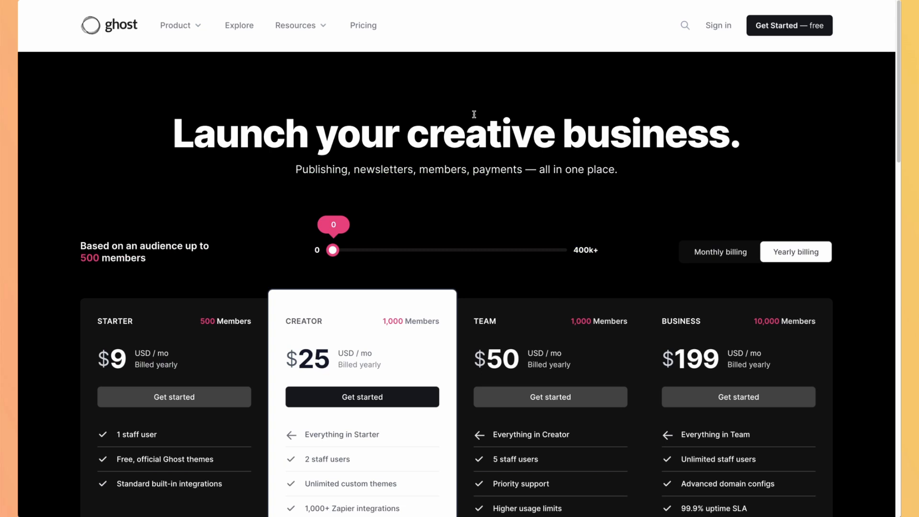
pyautogui.moveTo(299, 123)
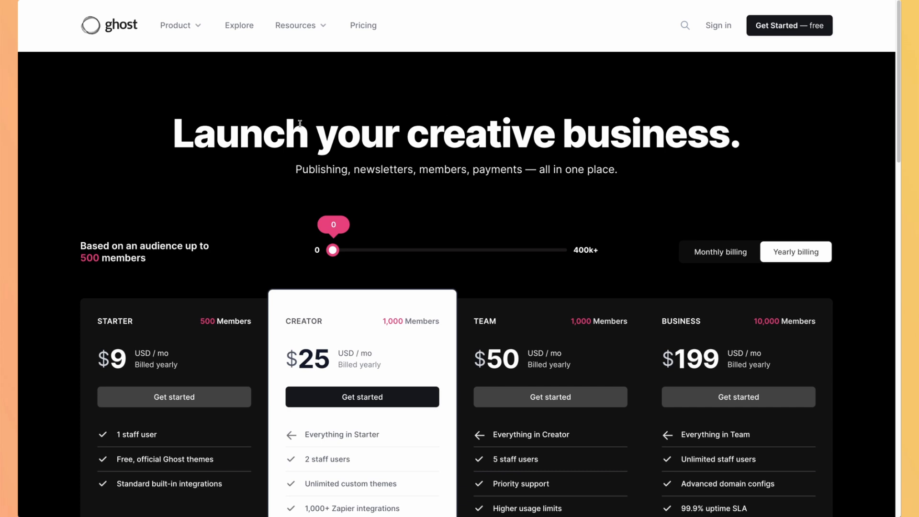
pyautogui.moveTo(290, 133)
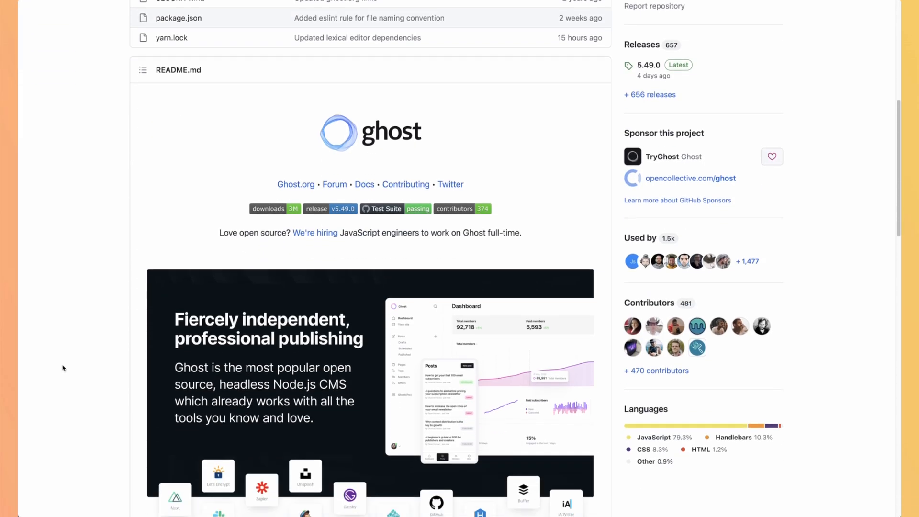
pyautogui.scroll(-3)
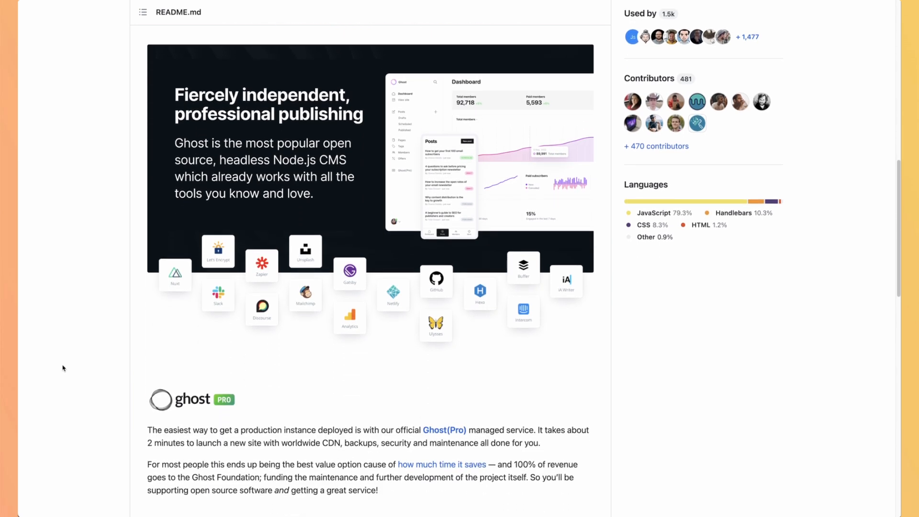
pyautogui.scroll(-3)
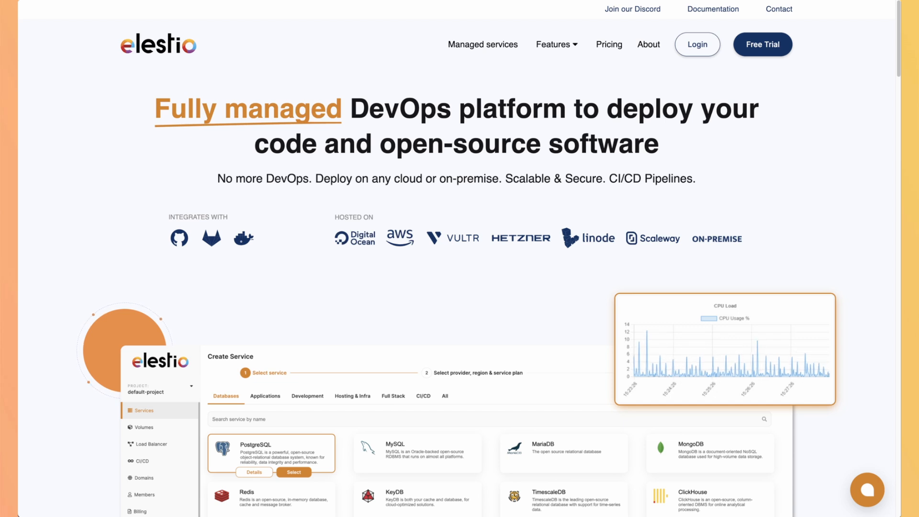
pyautogui.moveTo(803, 154)
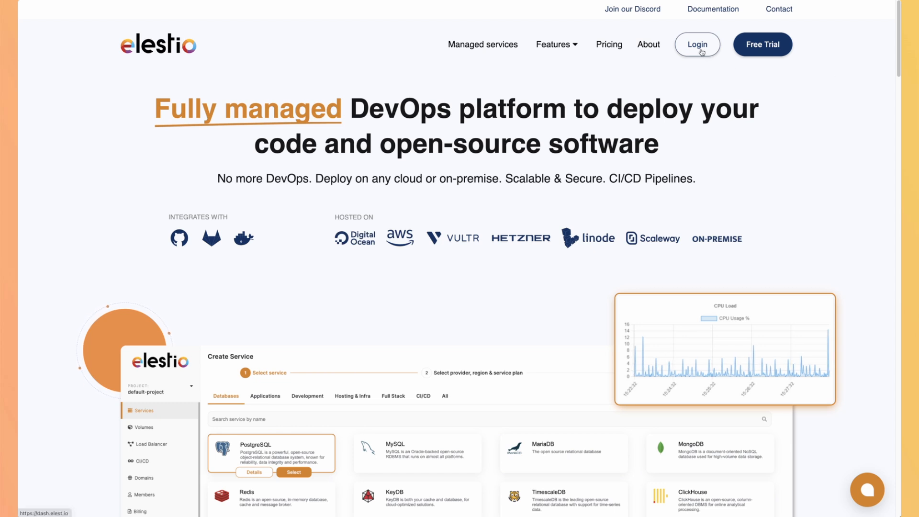
# - Sign in to Elestio, start the first service and select Ghost from a 'ghost' search
pyautogui.click(697, 45)
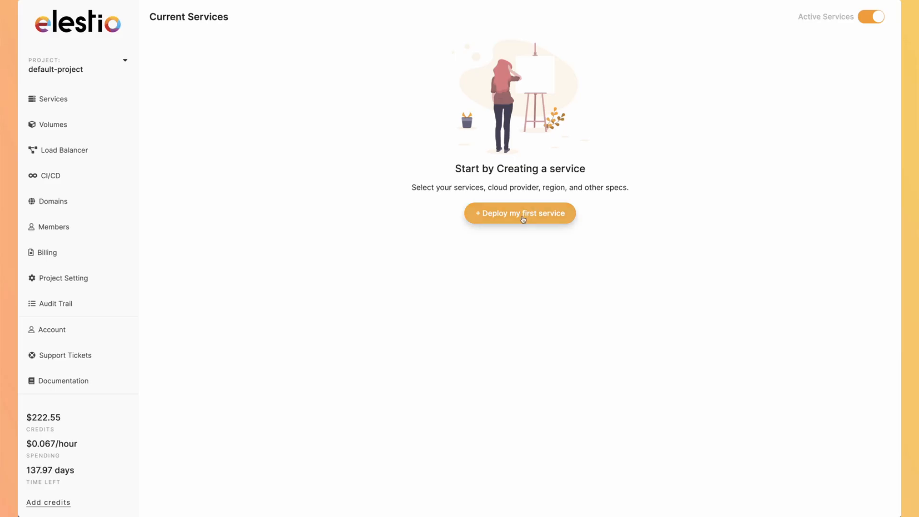
pyautogui.click(518, 213)
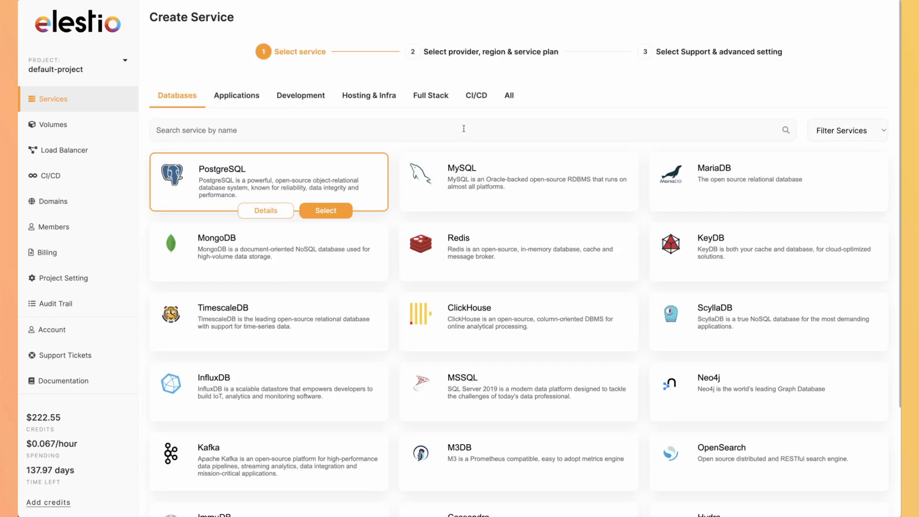
pyautogui.write('ghost')
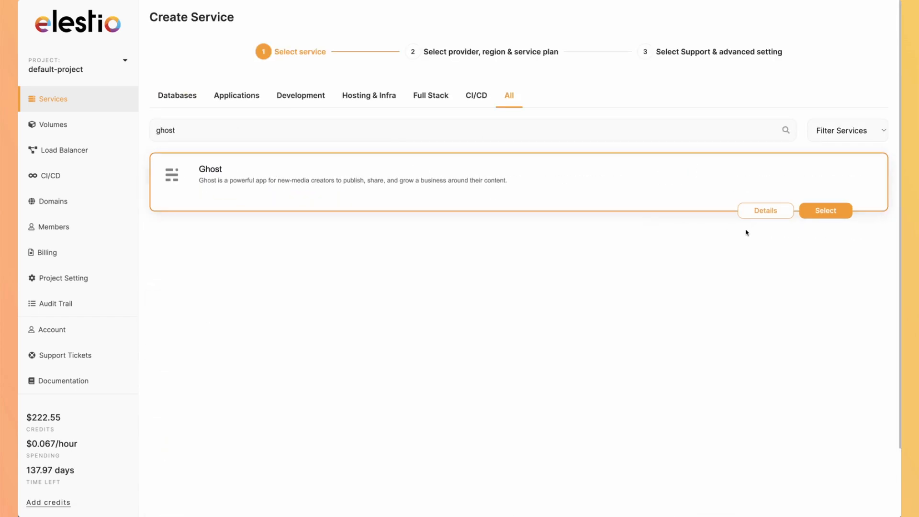
pyautogui.click(825, 211)
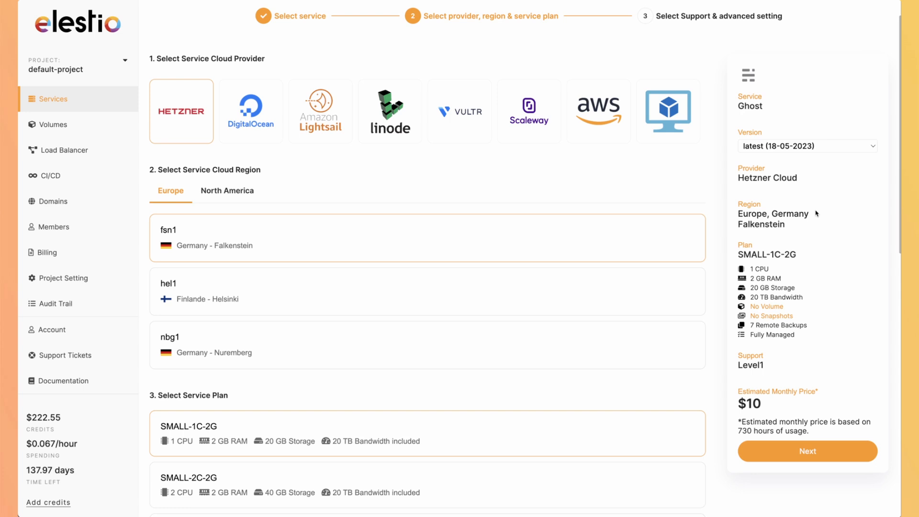
pyautogui.moveTo(511, 143)
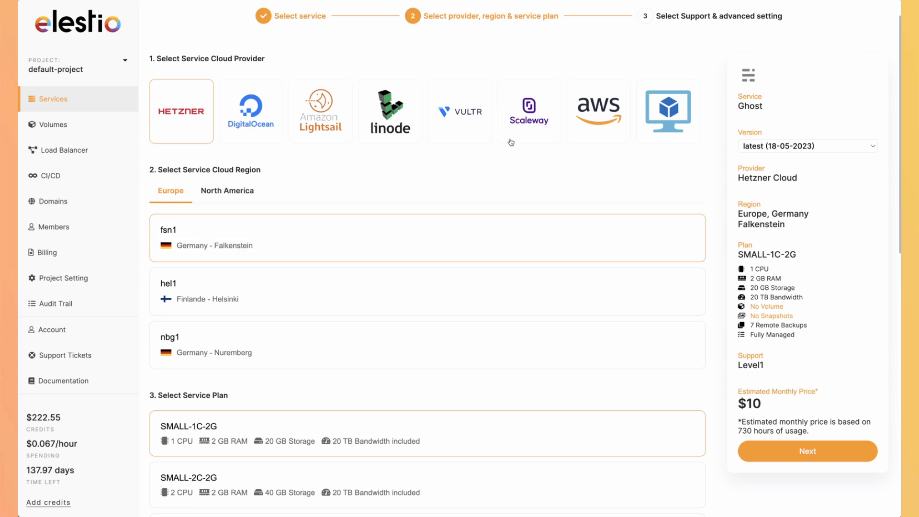
# - Create the Ghost service on Scaleway Paris with the SMALL-2C-2G plan
pyautogui.click(528, 111)
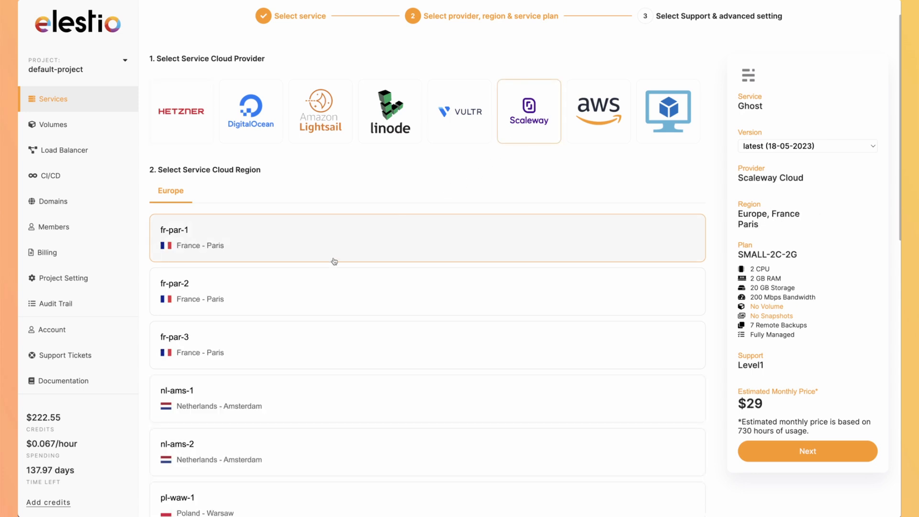
pyautogui.scroll(-3)
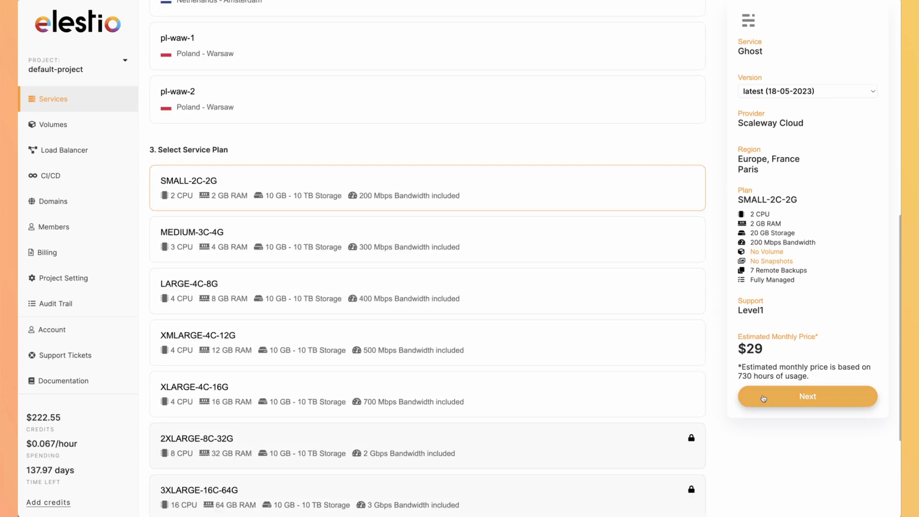
pyautogui.click(807, 396)
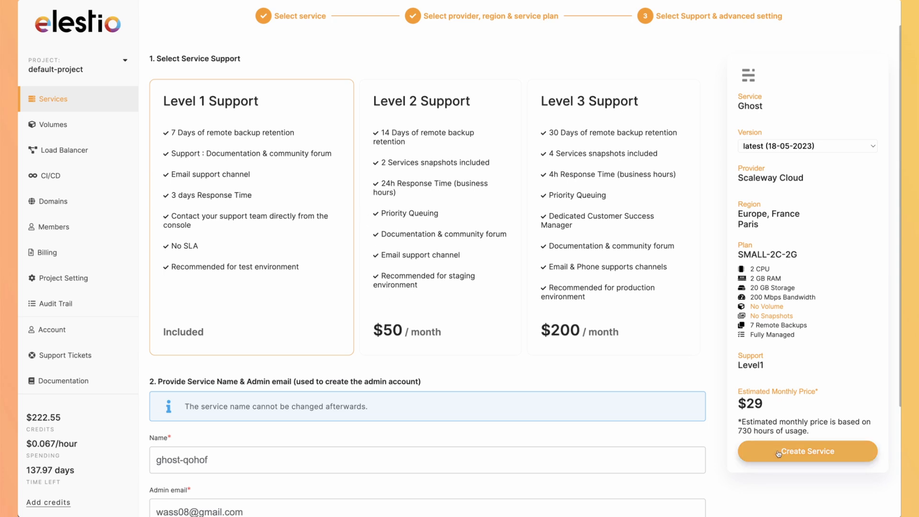
pyautogui.click(807, 451)
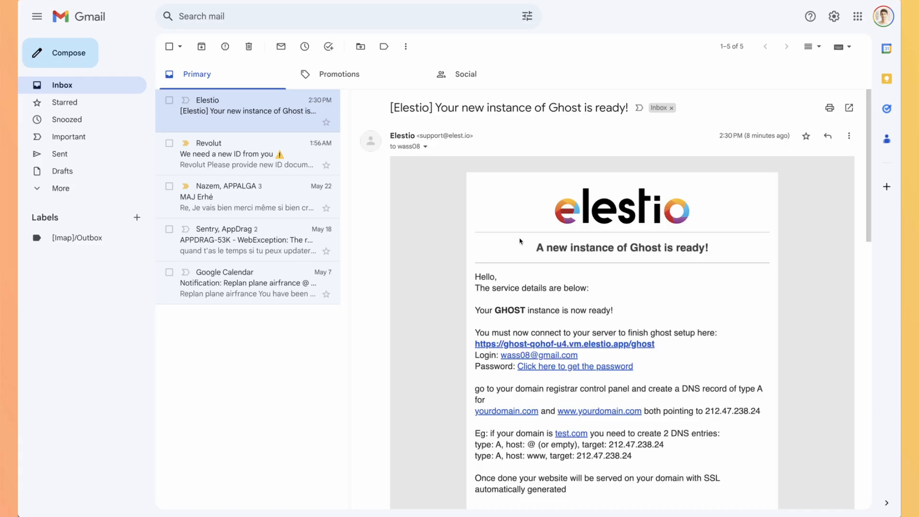
pyautogui.moveTo(555, 369)
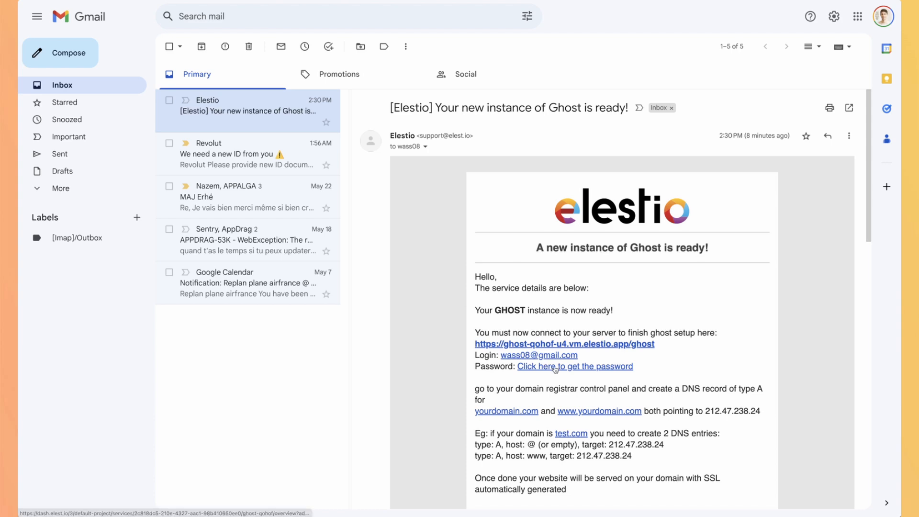
# - Copy the ghost-qohof admin password and follow the Admin UI URL to the sign-in page
pyautogui.click(575, 367)
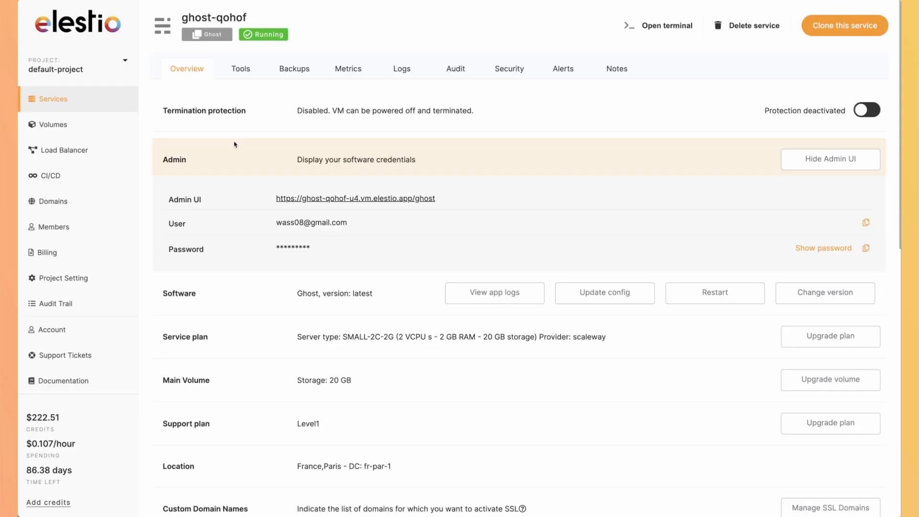
pyautogui.moveTo(719, 201)
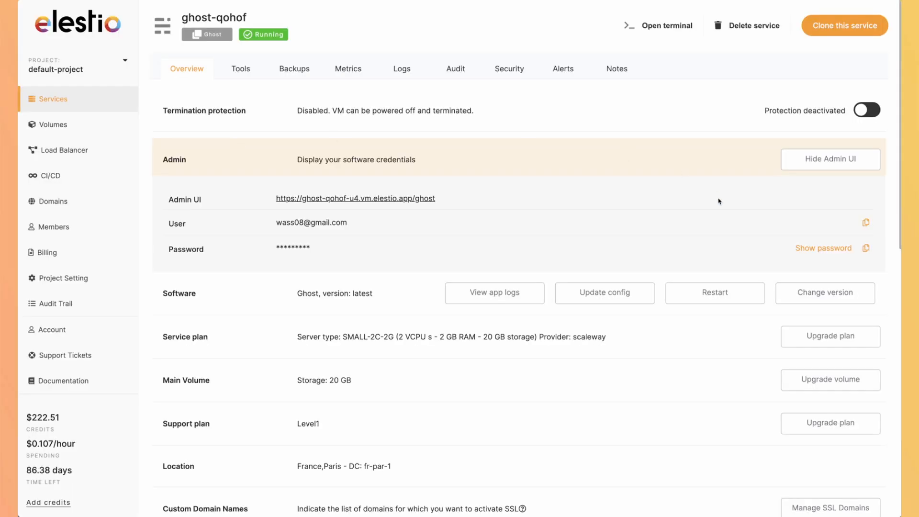
pyautogui.click(867, 223)
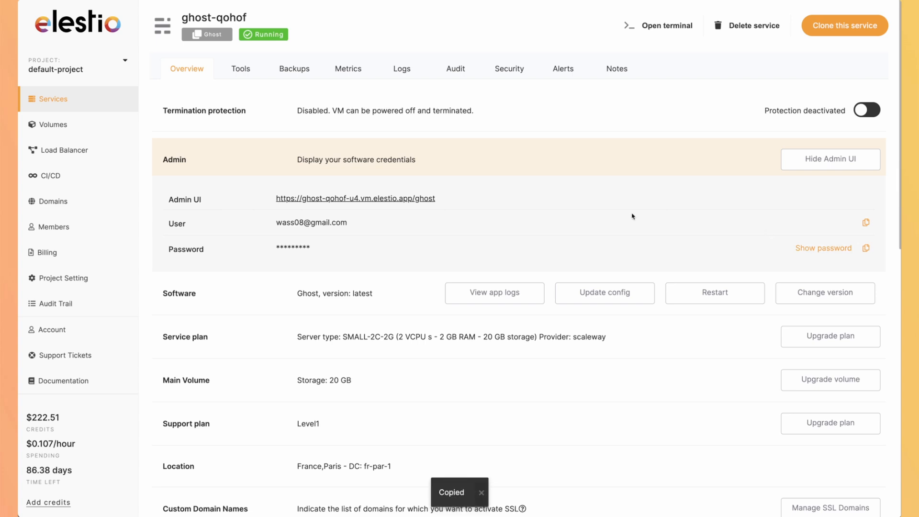
pyautogui.moveTo(356, 202)
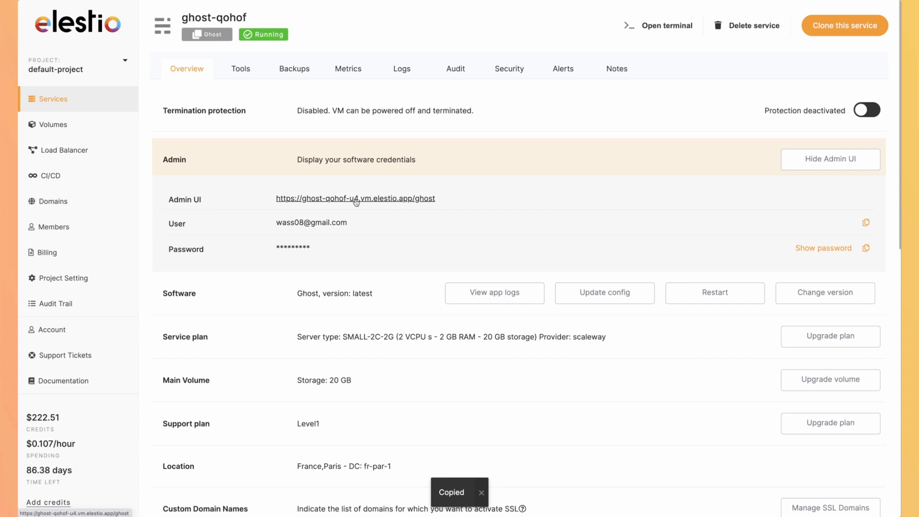
pyautogui.click(355, 198)
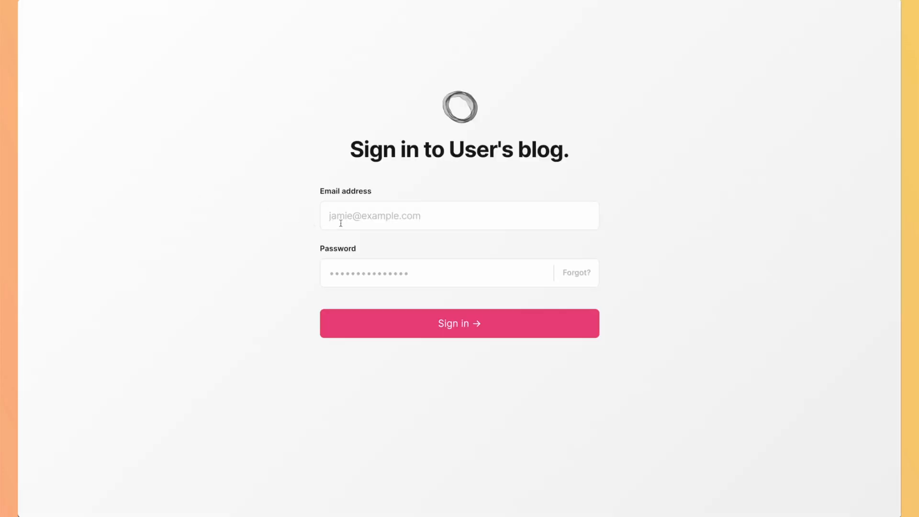
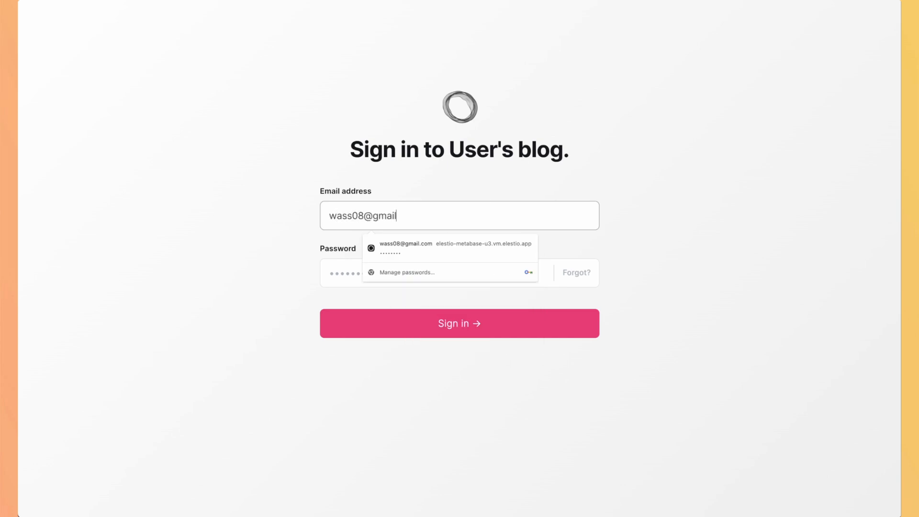
pyautogui.click(448, 248)
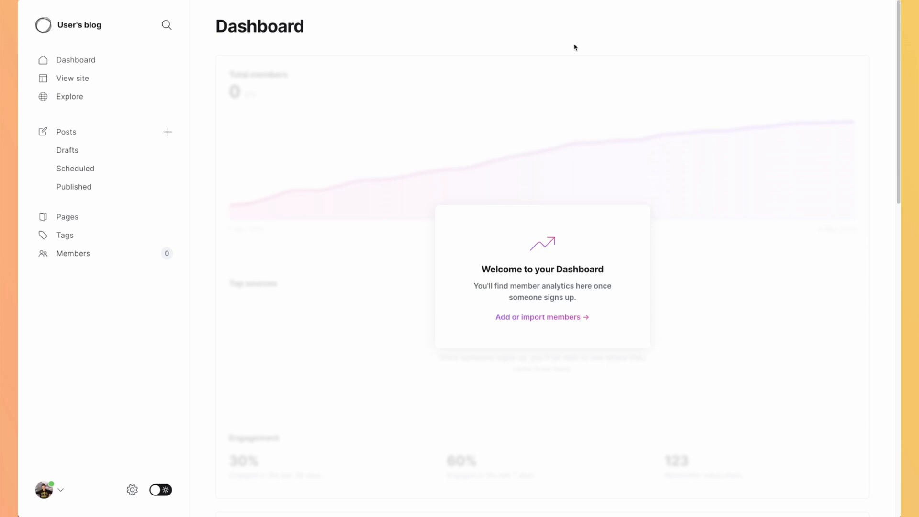
pyautogui.moveTo(505, 285)
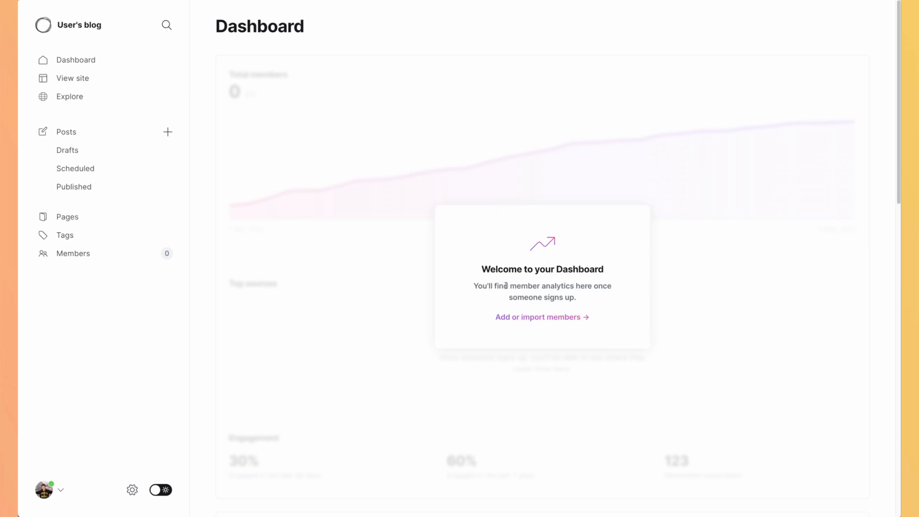
pyautogui.click(73, 252)
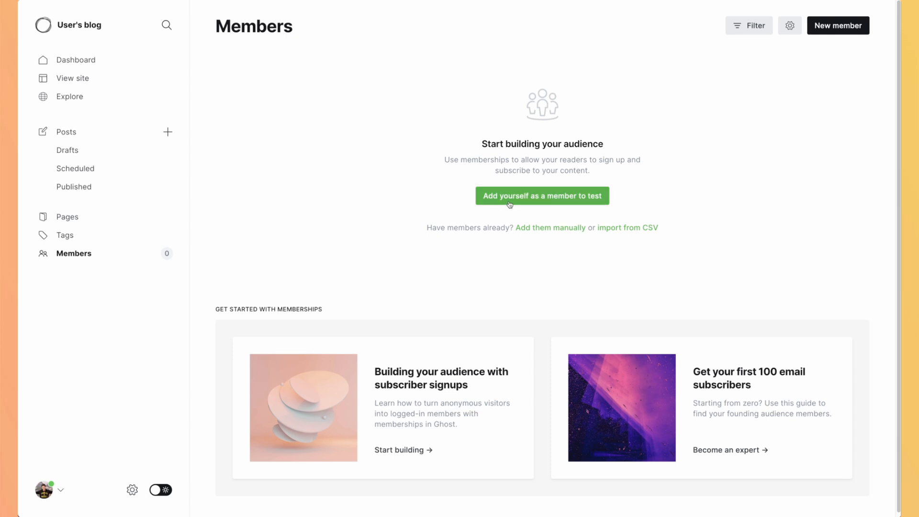
pyautogui.click(541, 195)
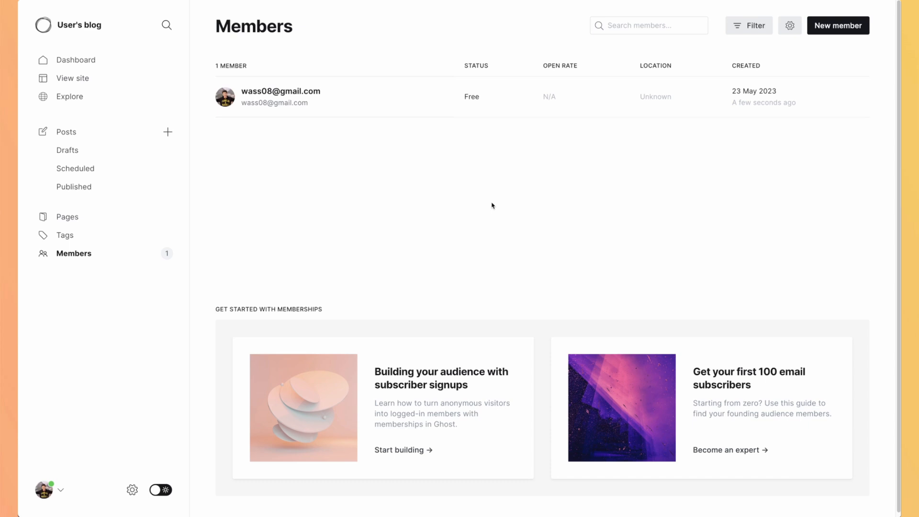
pyautogui.moveTo(442, 345)
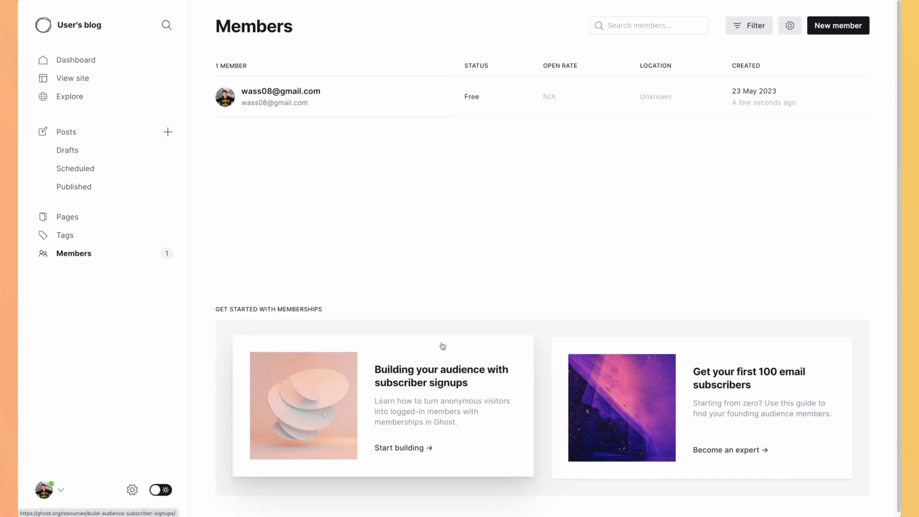
pyautogui.moveTo(715, 406)
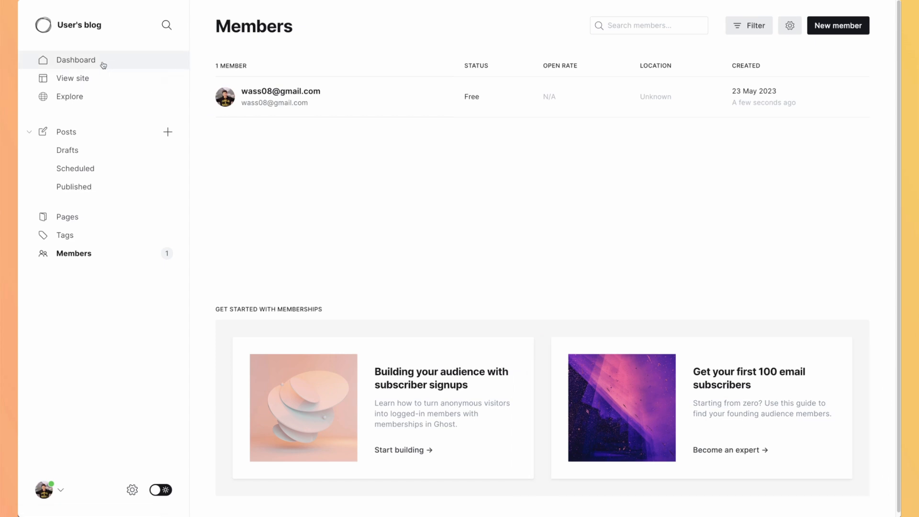
# - Return to the Dashboard and scroll through stats, recent posts and featured publications
pyautogui.click(76, 59)
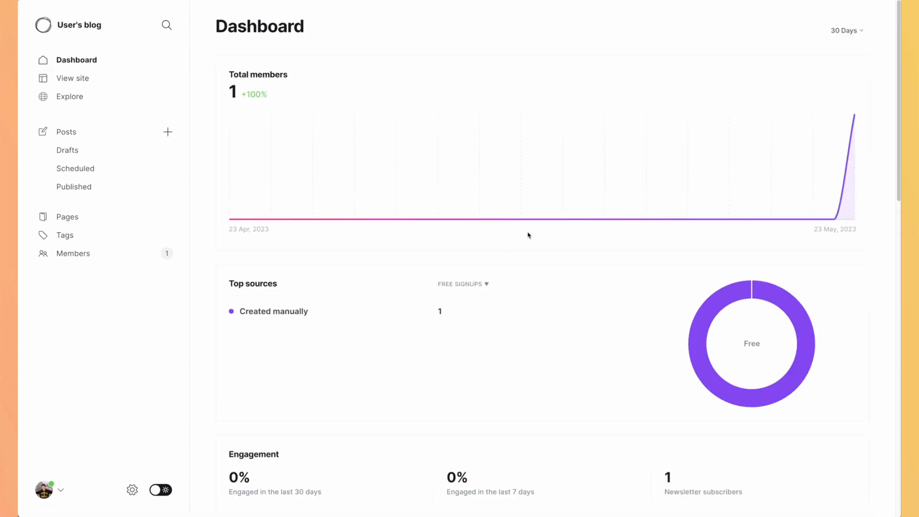
pyautogui.scroll(-3)
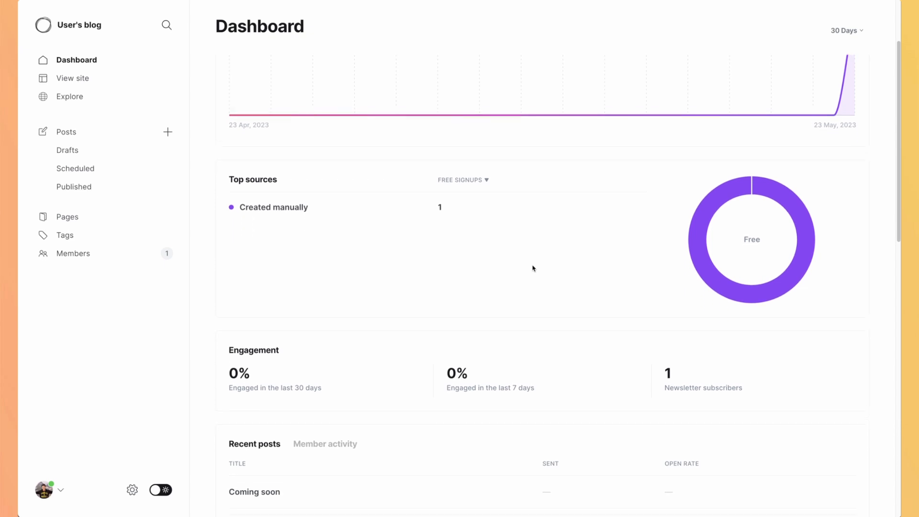
pyautogui.scroll(-3)
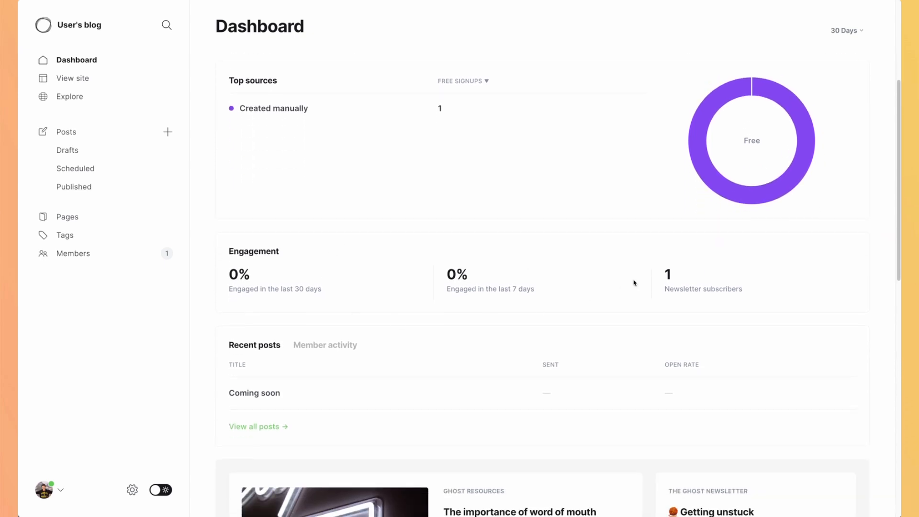
pyautogui.scroll(-3)
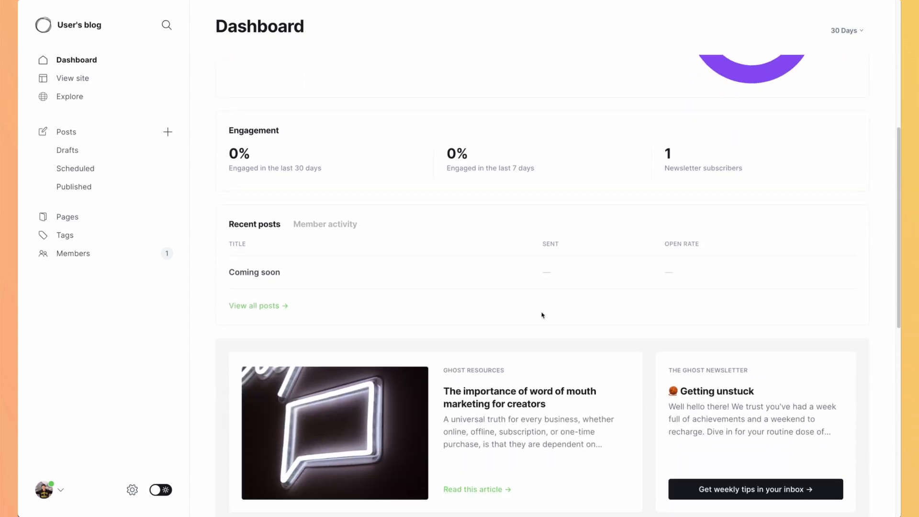
pyautogui.scroll(-3)
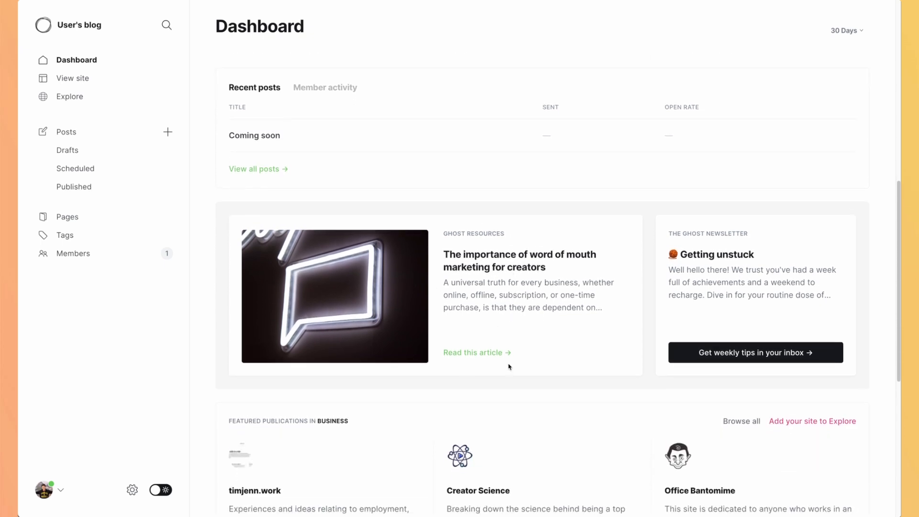
pyautogui.moveTo(540, 344)
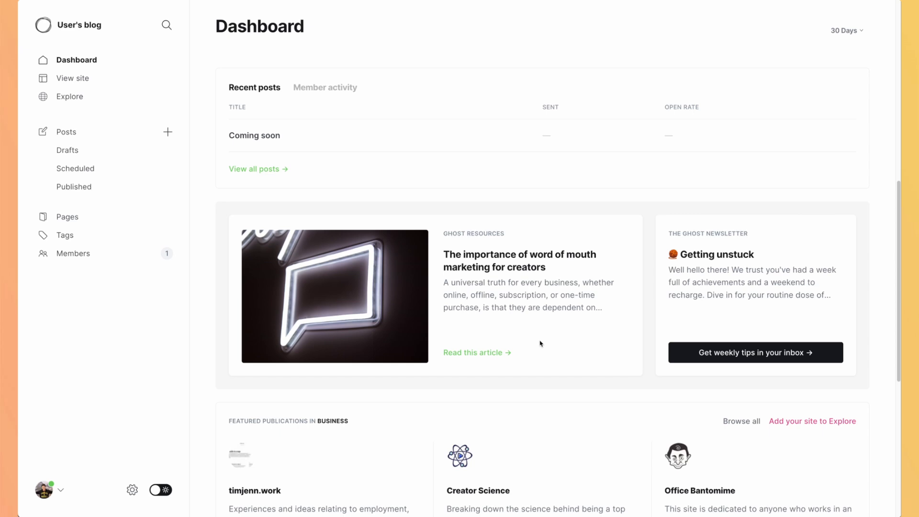
pyautogui.moveTo(671, 429)
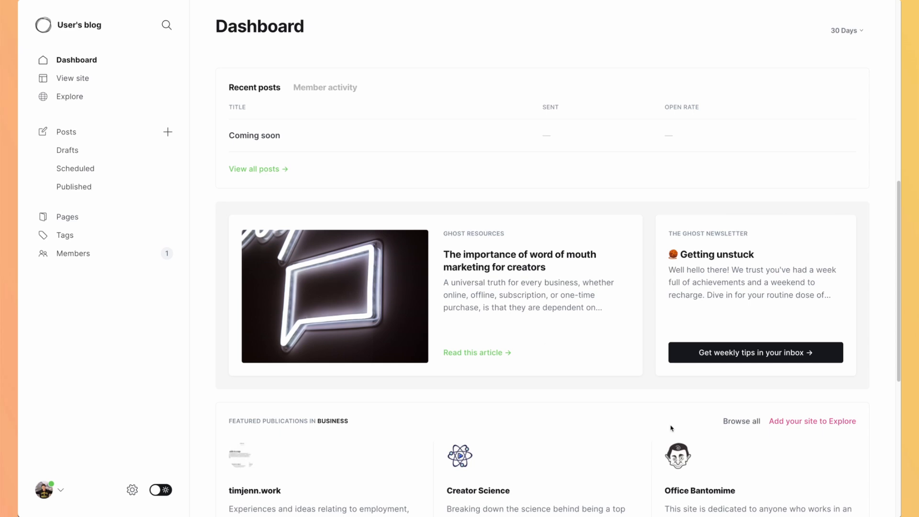
pyautogui.scroll(-3)
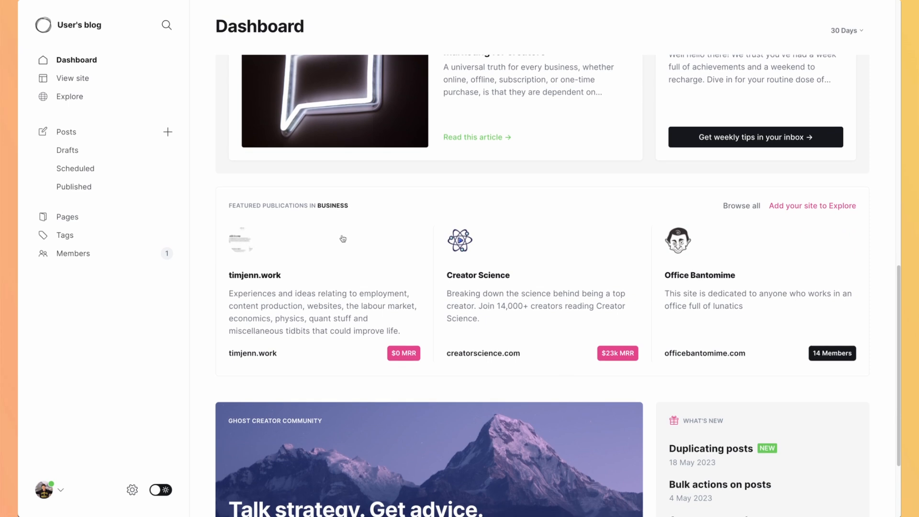
pyautogui.moveTo(249, 263)
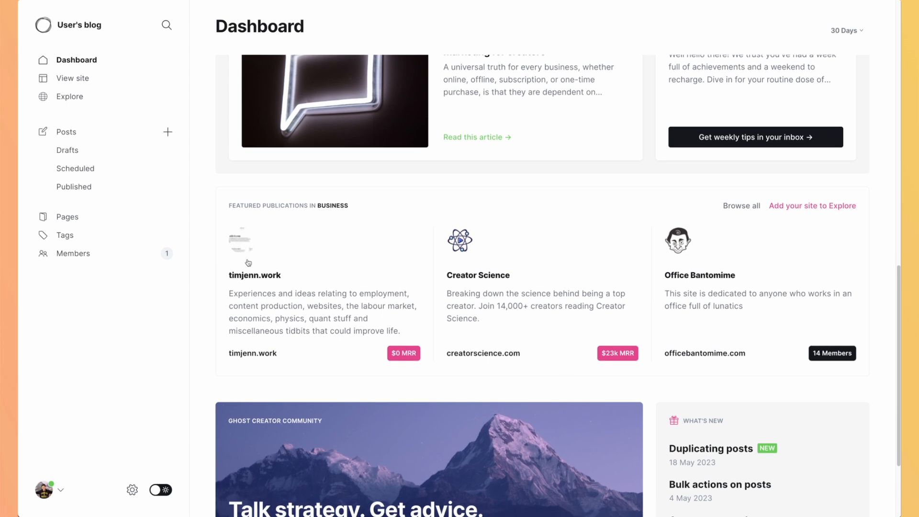
pyautogui.moveTo(557, 294)
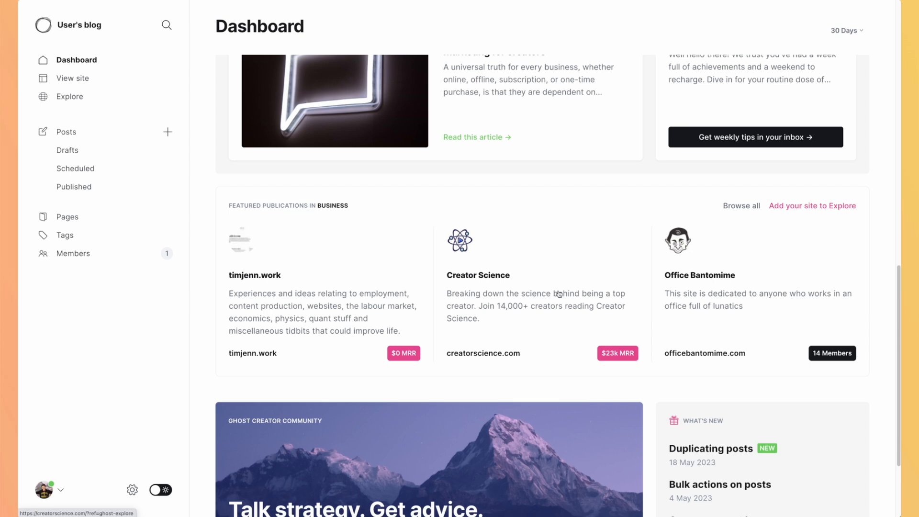
pyautogui.scroll(-3)
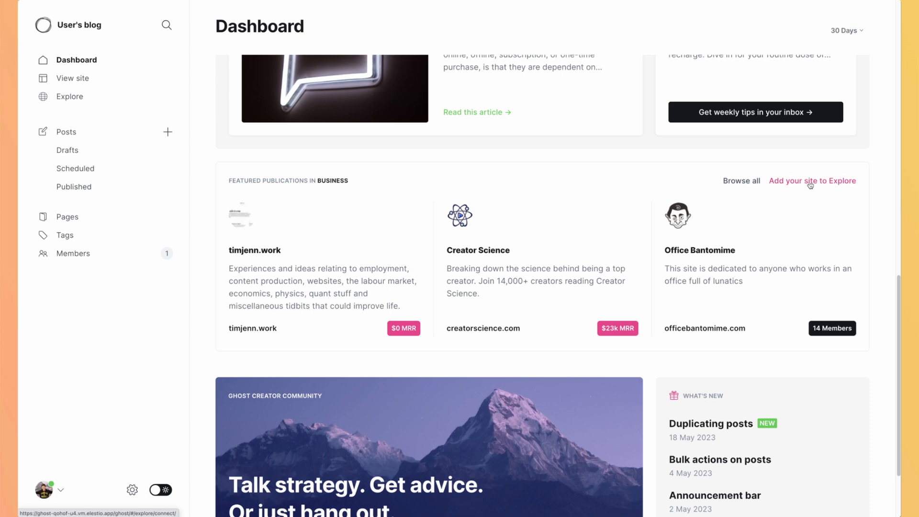
pyautogui.moveTo(699, 186)
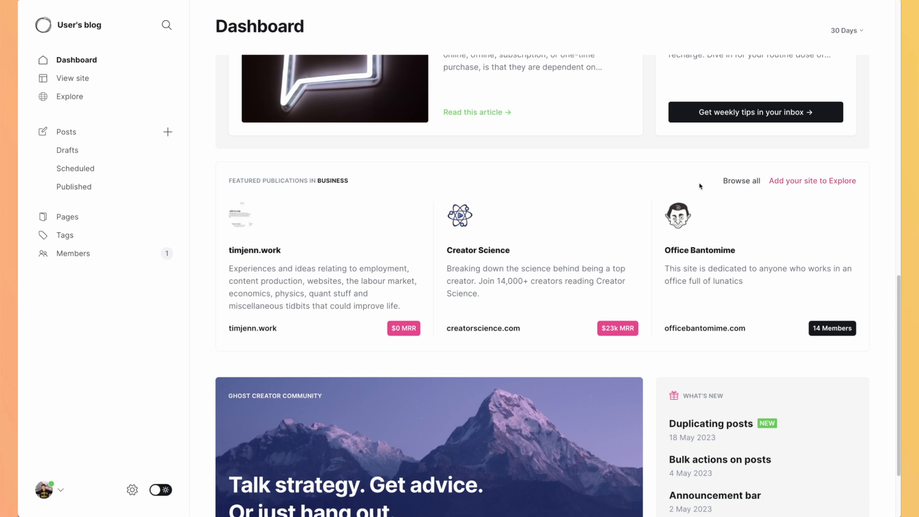
# - Browse all featured publications in the Ghost Explore creator directory
pyautogui.click(741, 181)
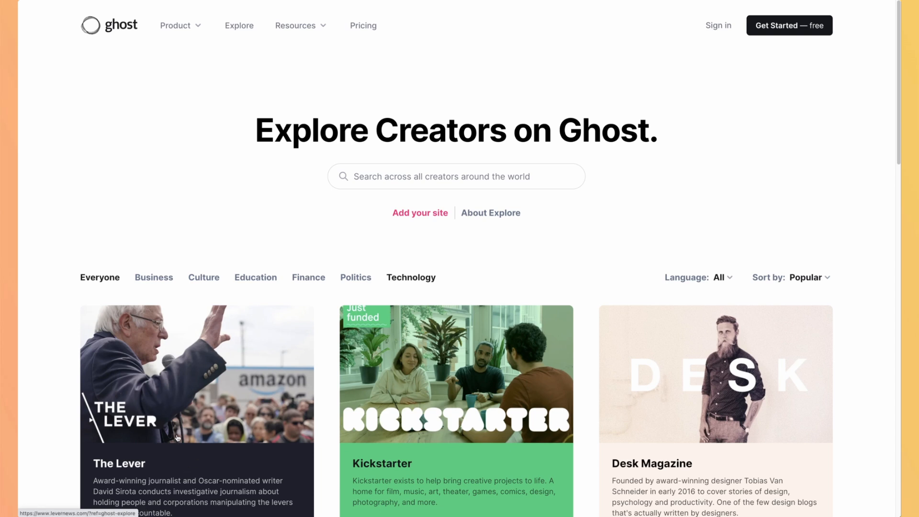
pyautogui.scroll(-3)
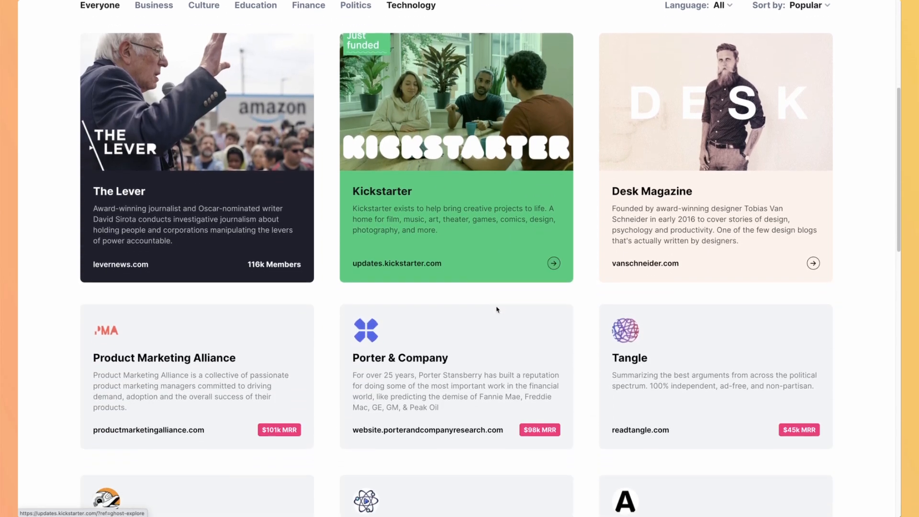
pyautogui.scroll(-3)
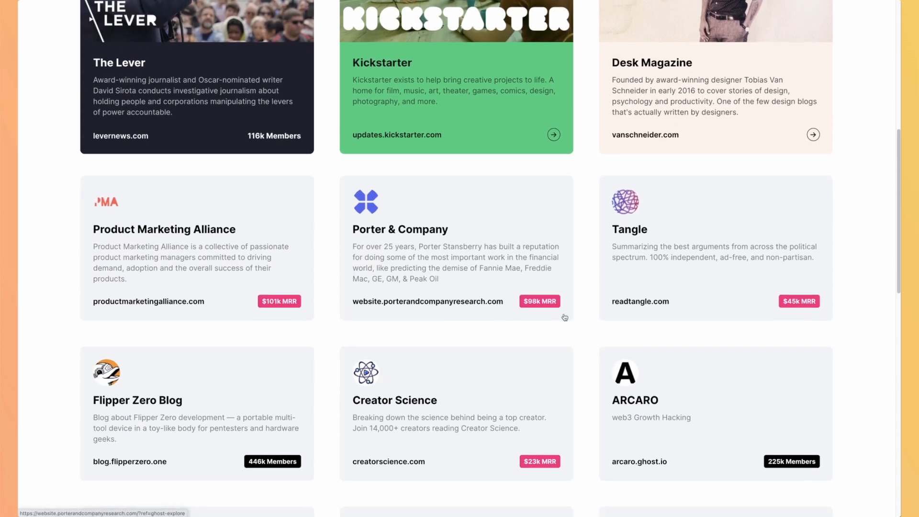
pyautogui.moveTo(764, 468)
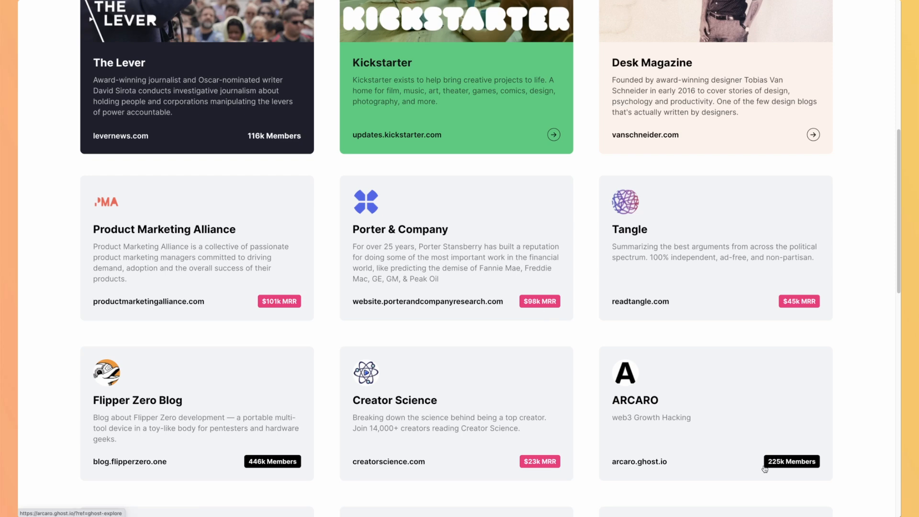
pyautogui.scroll(3)
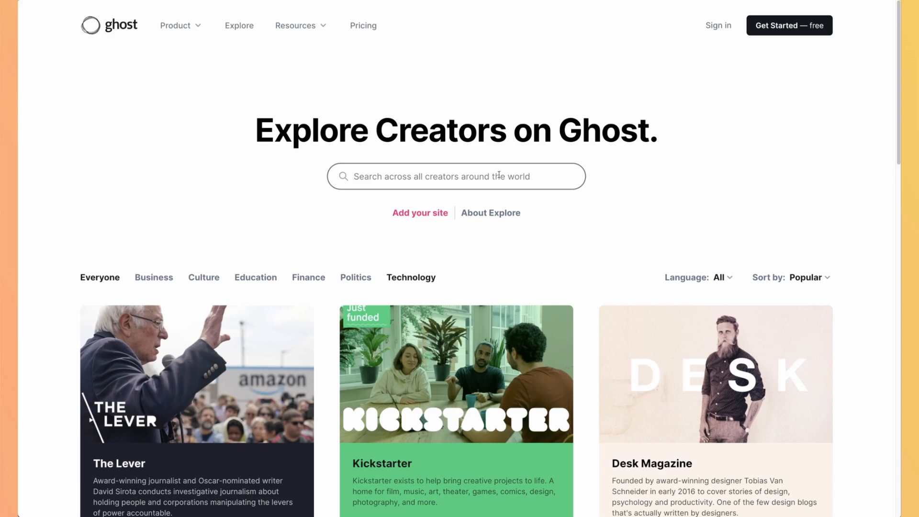
# - Search Explore for 'elestio' and read the Elestio blog's Budibase article
pyautogui.write('elestio')
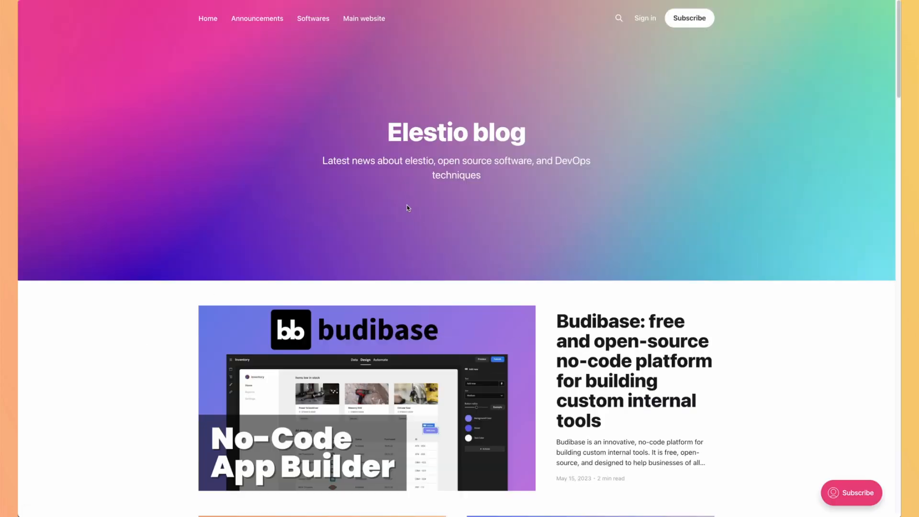
pyautogui.scroll(-3)
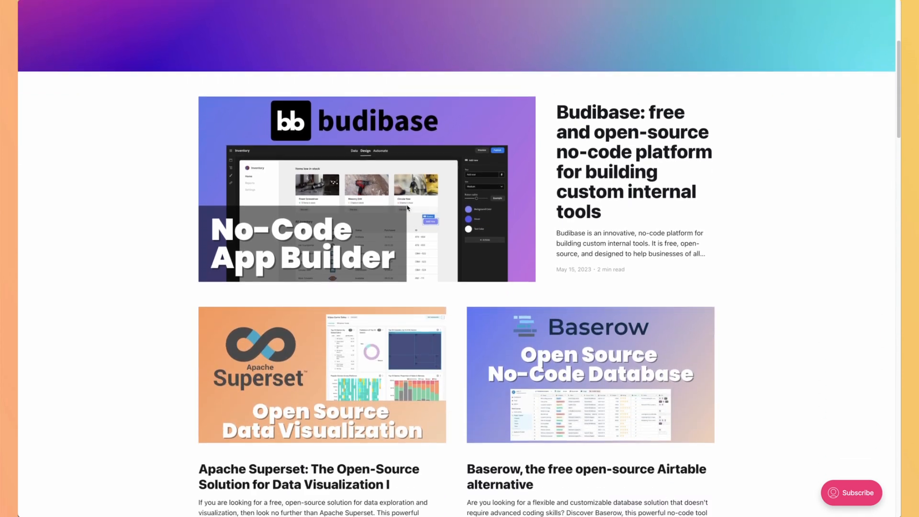
pyautogui.scroll(-3)
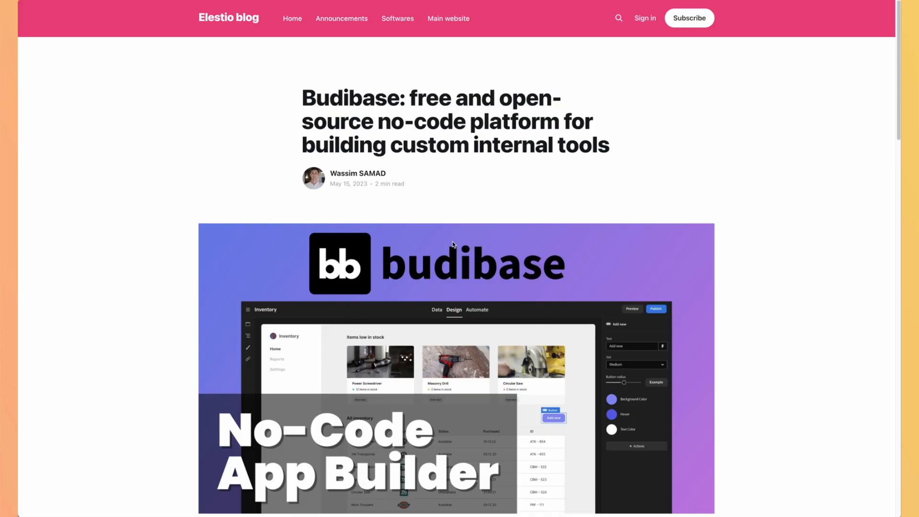
pyautogui.scroll(-3)
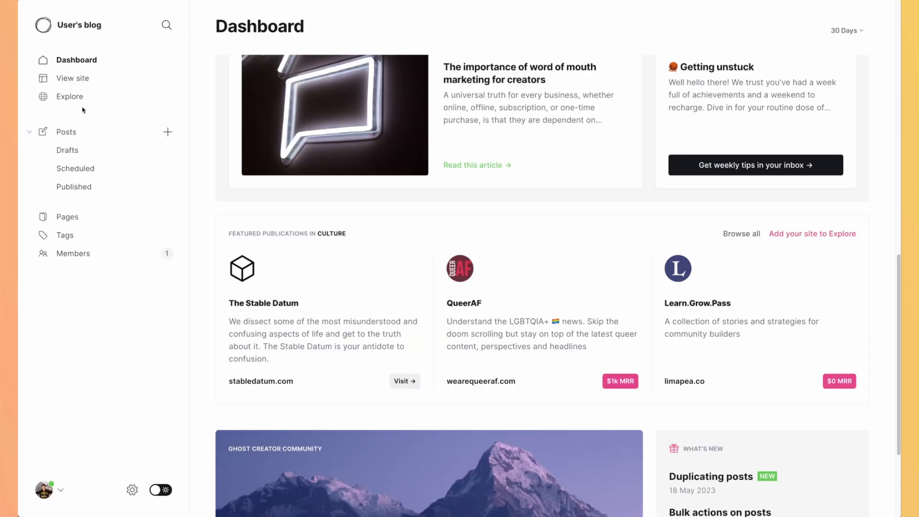
# - View the Explore section's popular publications such as The Lever and Kickstarter
pyautogui.click(69, 95)
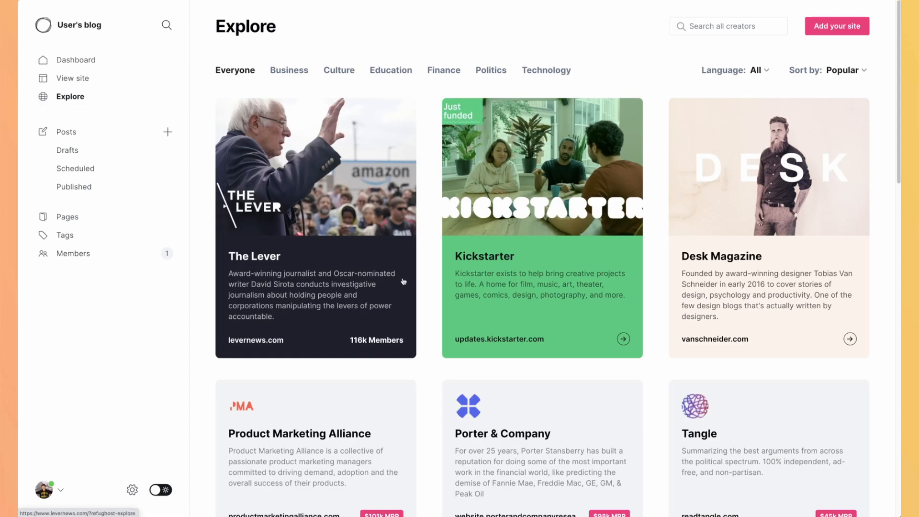
pyautogui.scroll(-3)
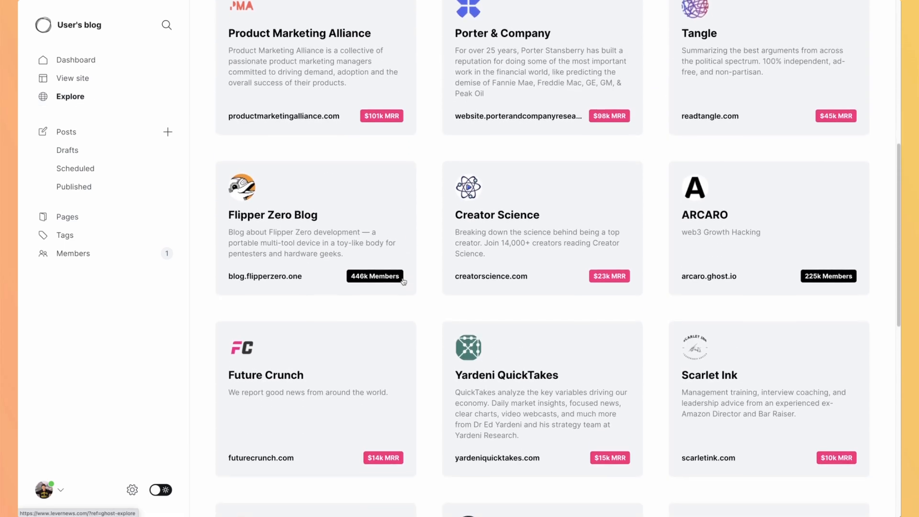
pyautogui.scroll(3)
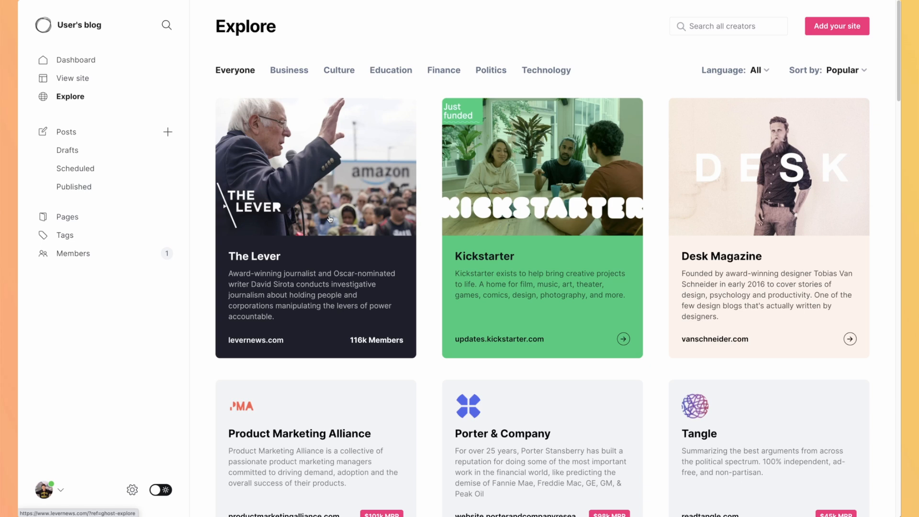
pyautogui.moveTo(75, 168)
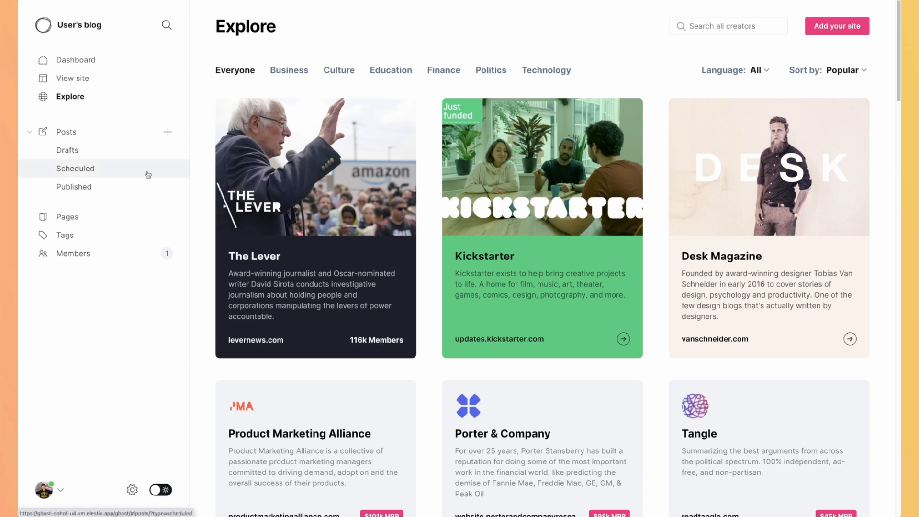
# - Create a blank new post and look through the insertable content card types
pyautogui.click(167, 131)
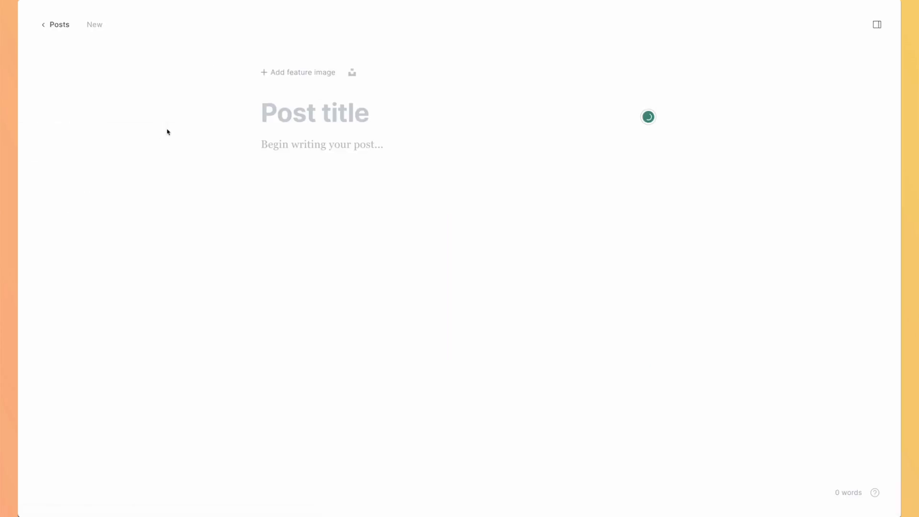
pyautogui.click(298, 112)
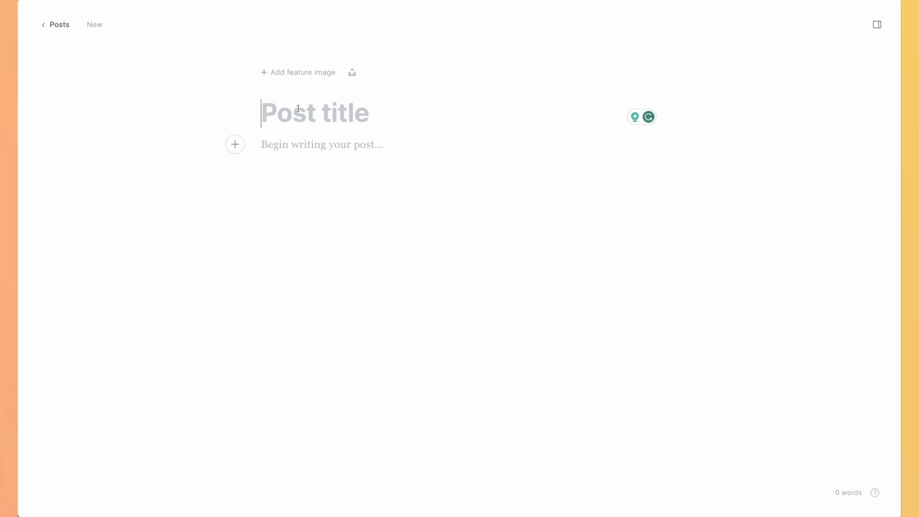
pyautogui.moveTo(324, 76)
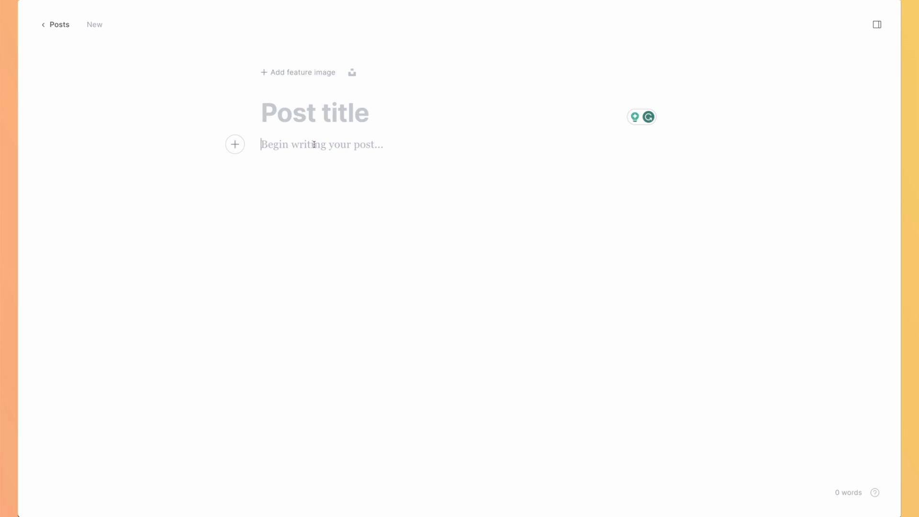
pyautogui.click(235, 145)
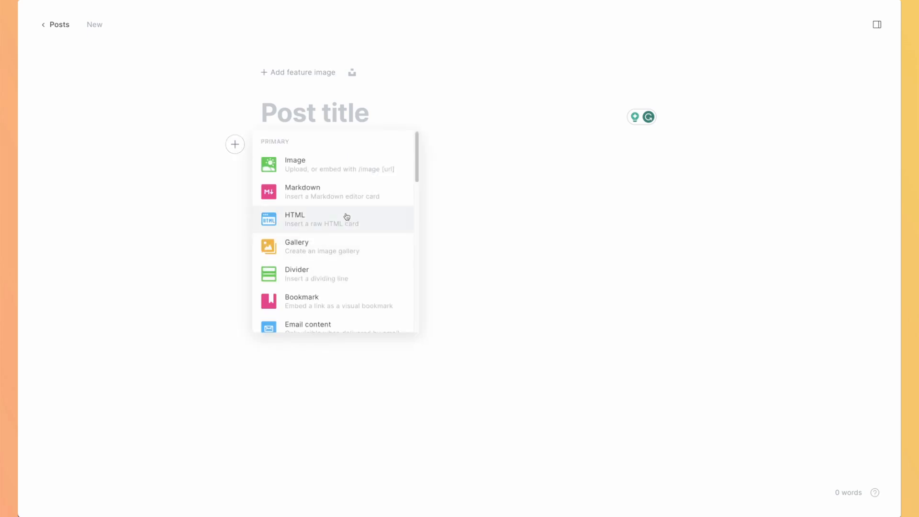
pyautogui.scroll(-3)
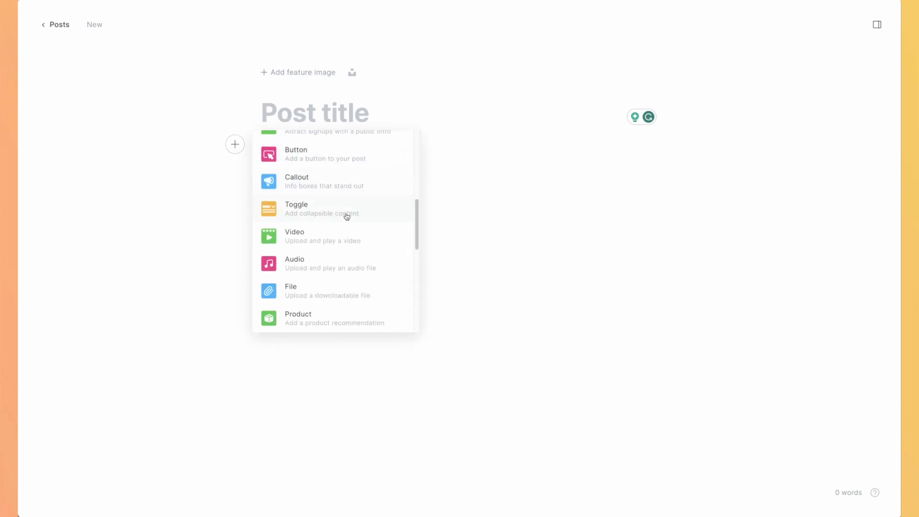
pyautogui.scroll(-3)
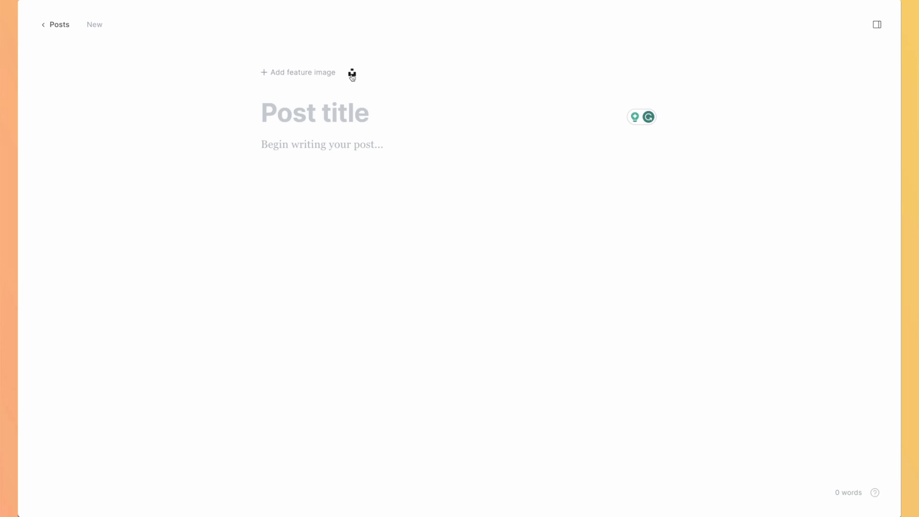
# - Set an Unsplash 'japanese food' bento photo as the post's feature image
pyautogui.click(298, 72)
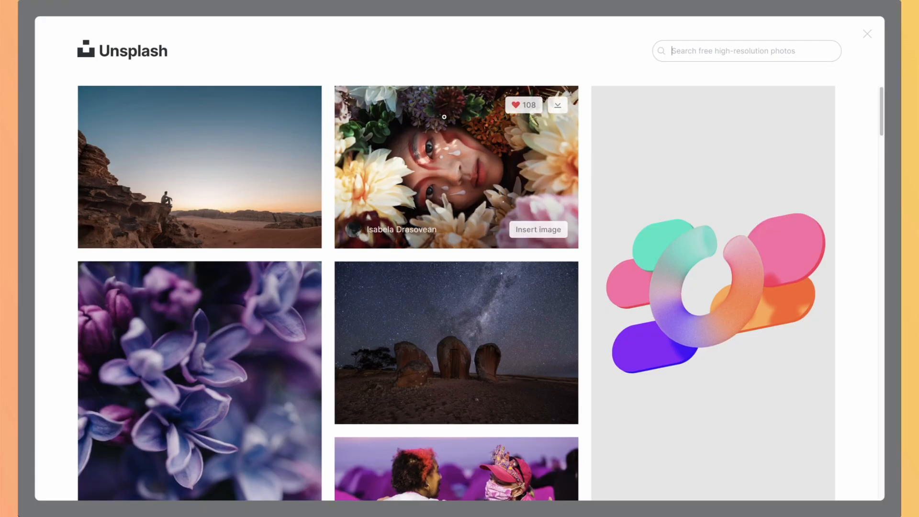
pyautogui.moveTo(716, 51)
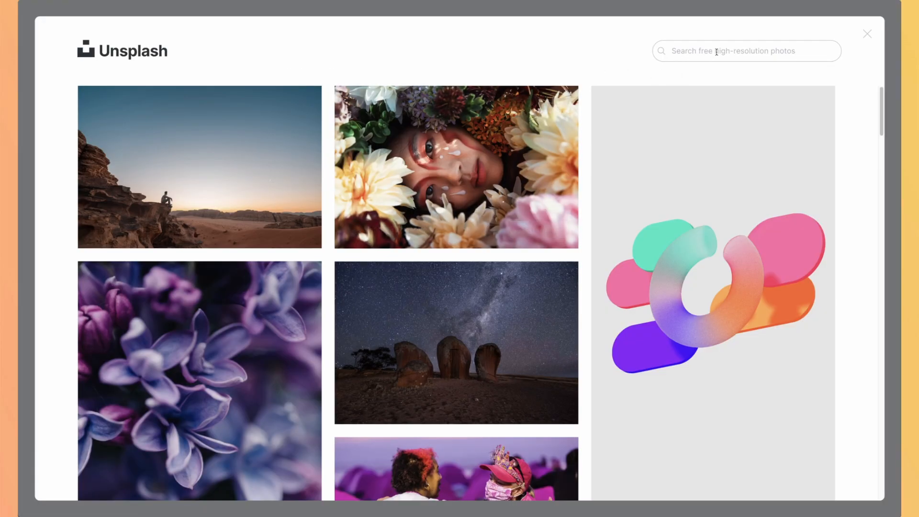
pyautogui.write('japanese food')
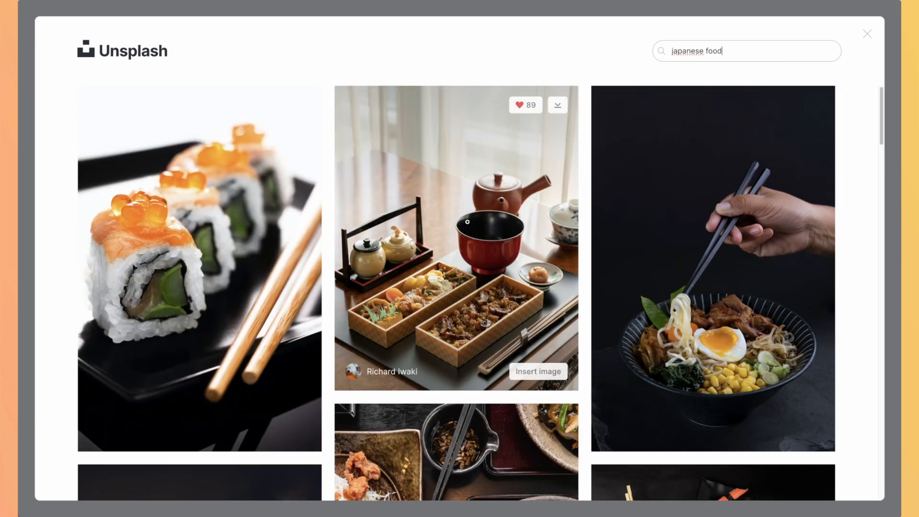
pyautogui.click(537, 372)
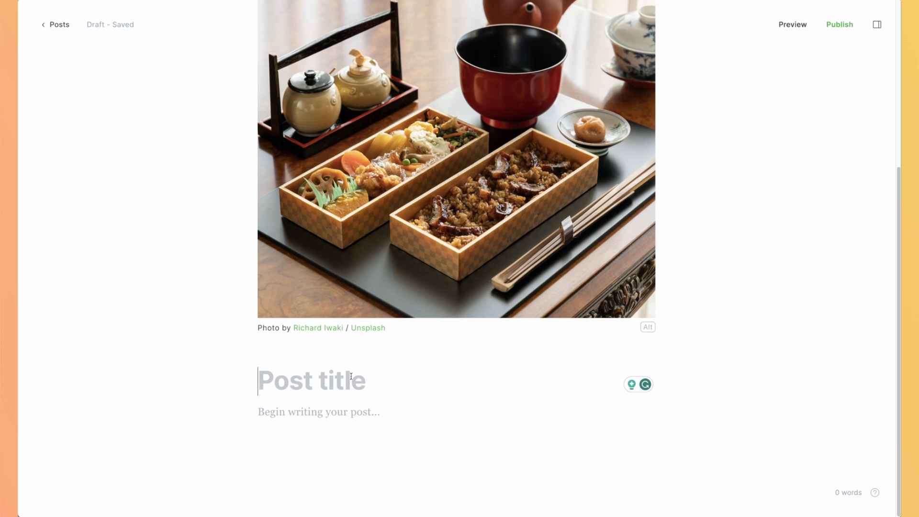
# - Title the post 'Best food in Japan'
pyautogui.write('Best foo')
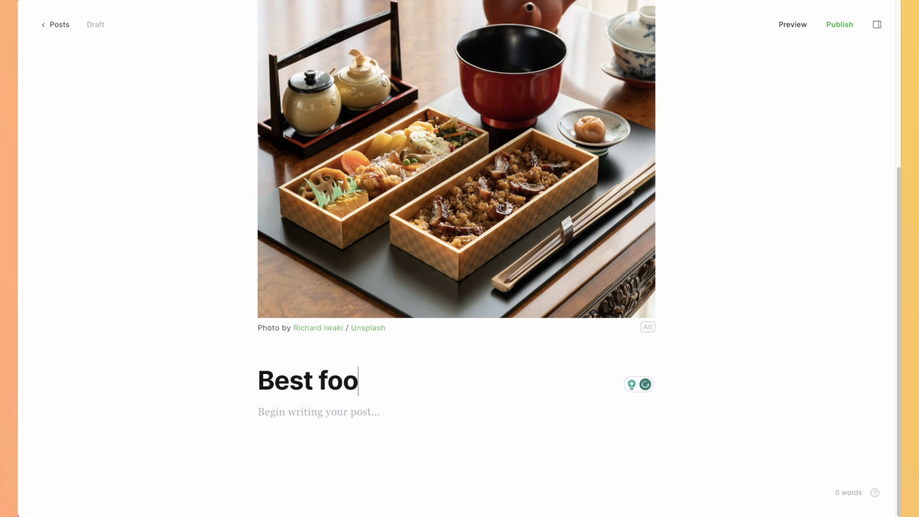
pyautogui.write('d in Japan')
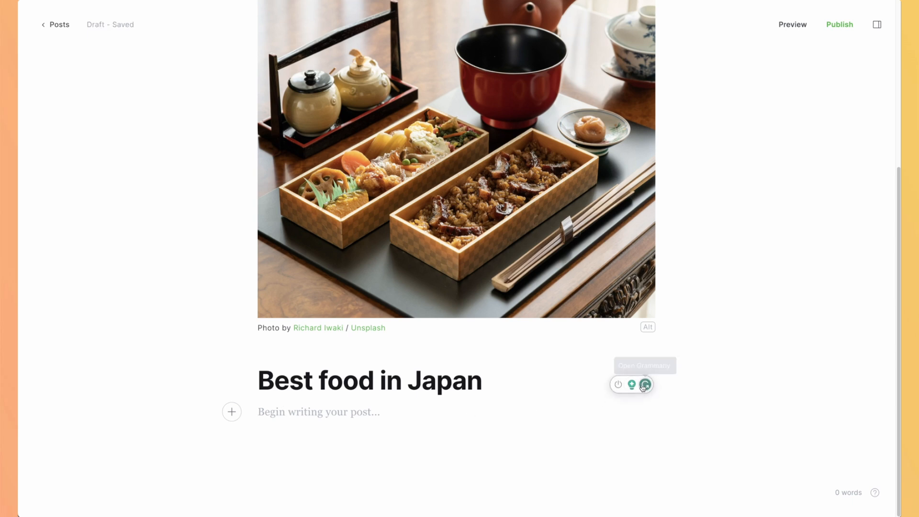
pyautogui.moveTo(592, 327)
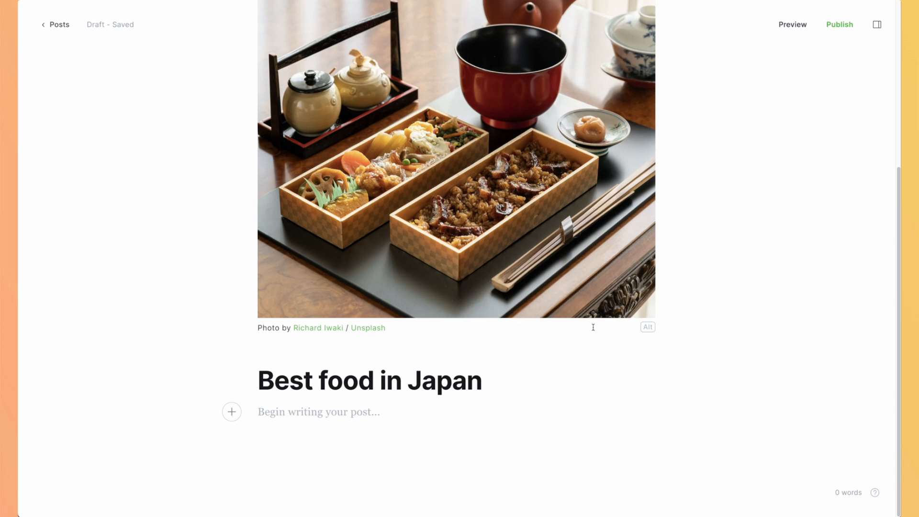
# - Write the opening line 'Here is the top 10 dishes in Japan' in the body
pyautogui.click(264, 411)
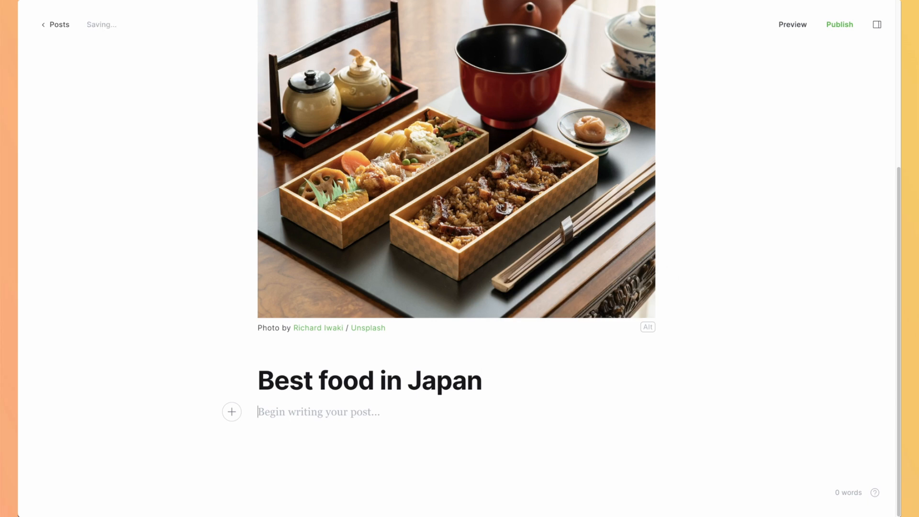
pyautogui.write('Here is the to')
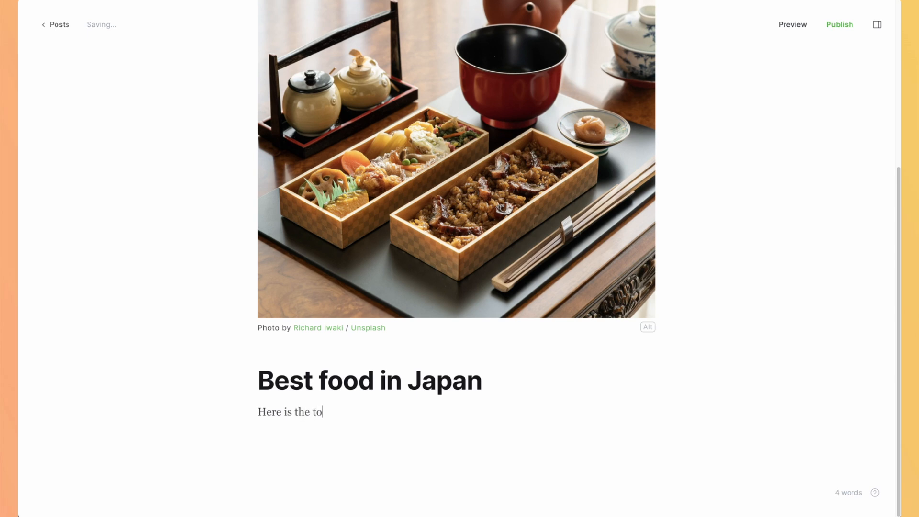
pyautogui.write('p 10 dishes in')
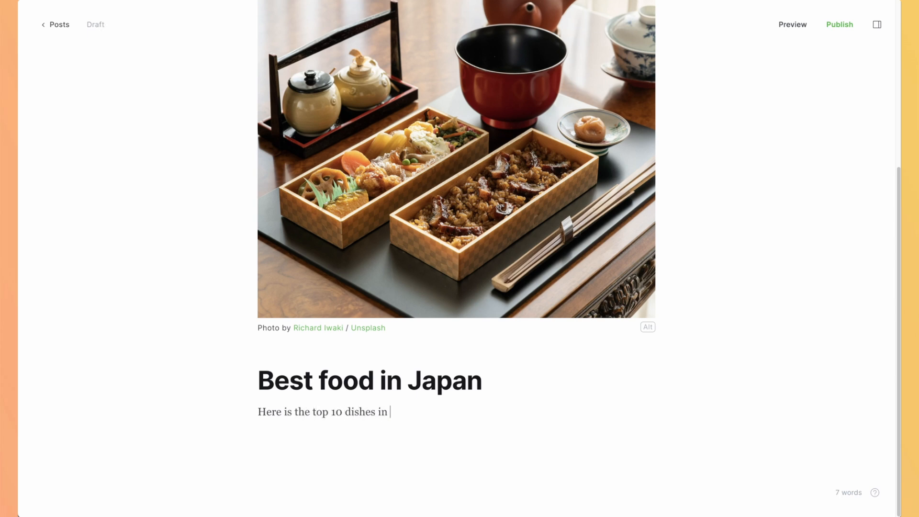
pyautogui.write('Japan')
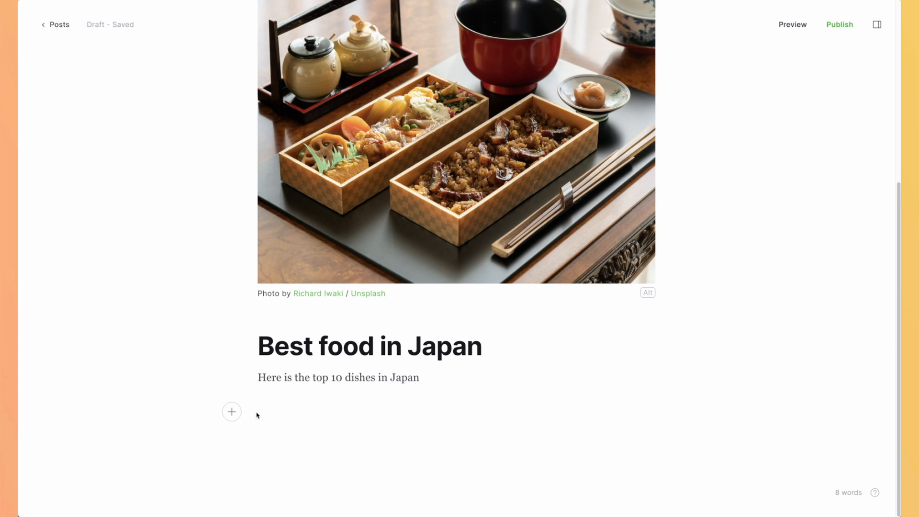
# - Embed the YouTube video captioned 'Our video review of the best dishes' and start a 'Test t' paragraph
pyautogui.click(231, 412)
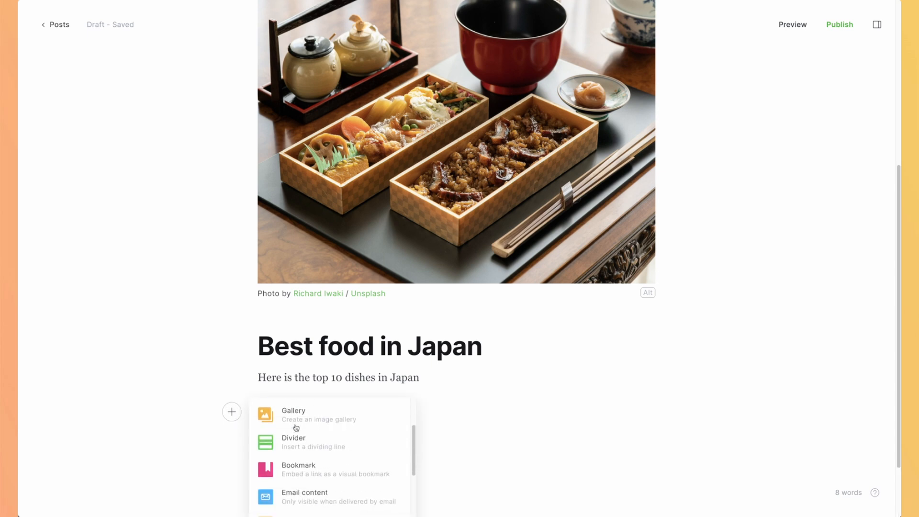
pyautogui.scroll(-3)
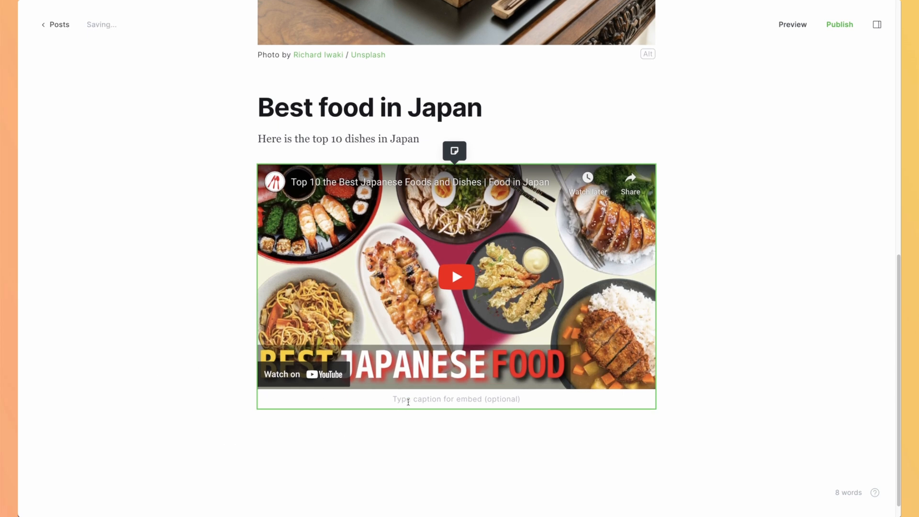
pyautogui.write('Our vide')
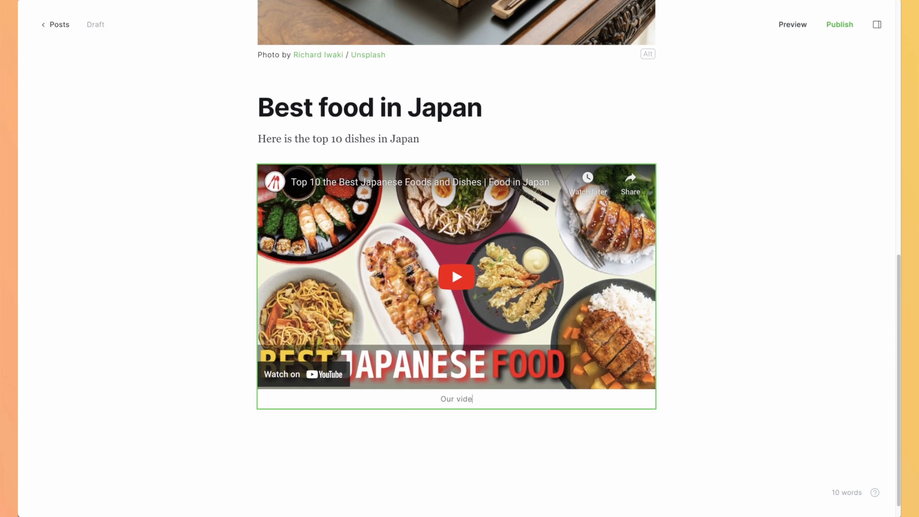
pyautogui.write('o review of the')
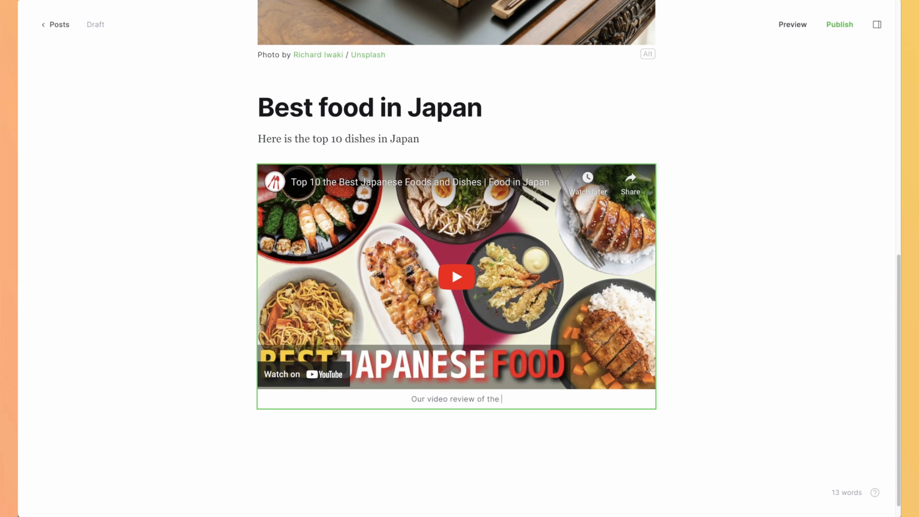
pyautogui.write('best dishes')
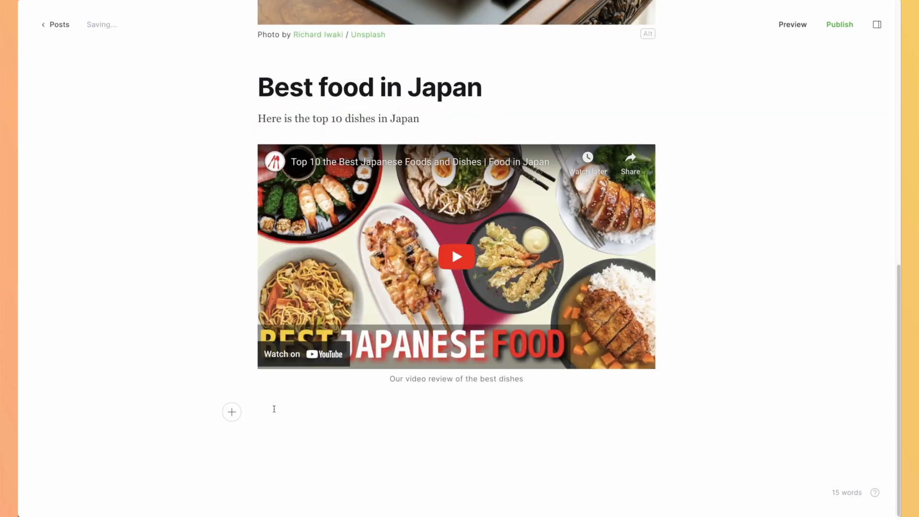
pyautogui.write('Test t')
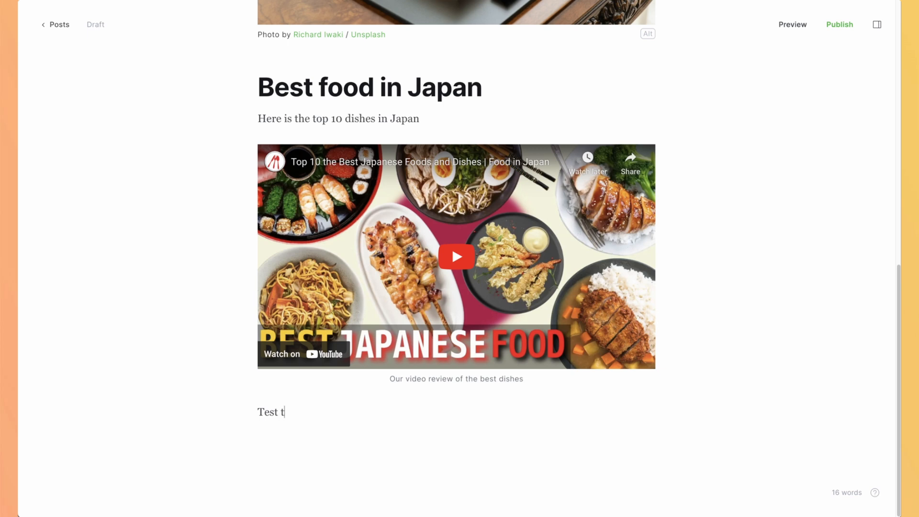
# - Finish the test paragraph and apply text formatting to the word test
pyautogui.write('est')
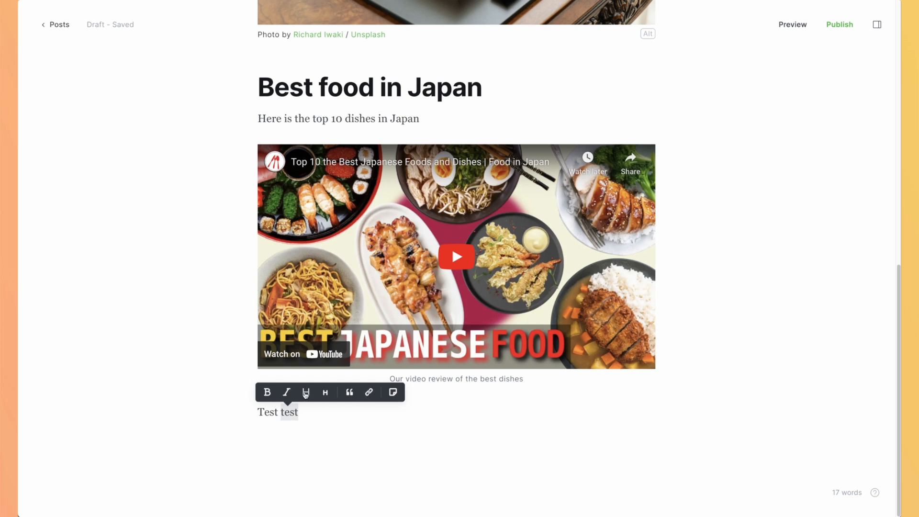
pyautogui.click(325, 392)
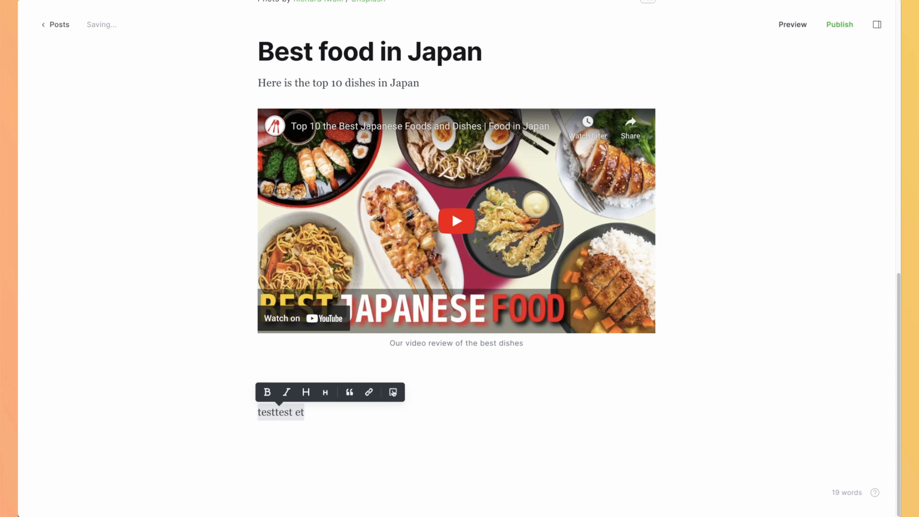
pyautogui.click(306, 391)
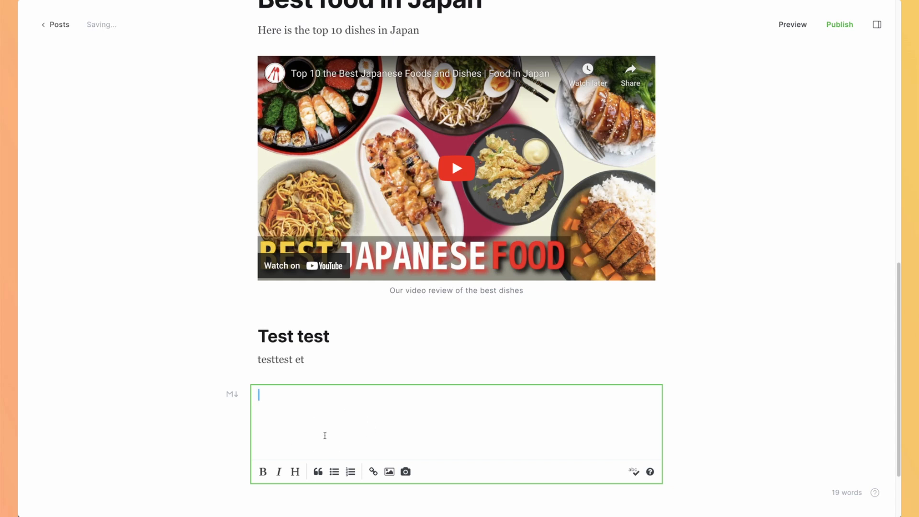
pyautogui.moveTo(660, 343)
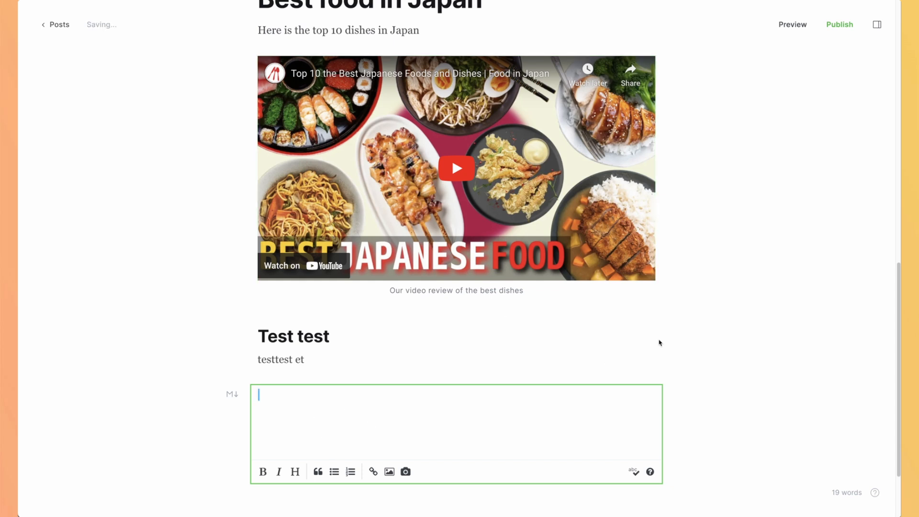
# - Scroll back to the top of the post while the draft auto-saves
pyautogui.scroll(3)
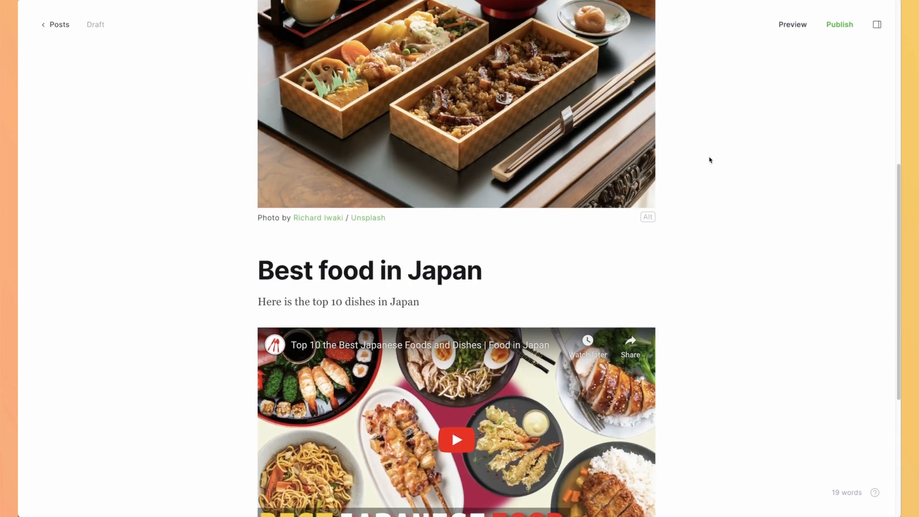
pyautogui.scroll(3)
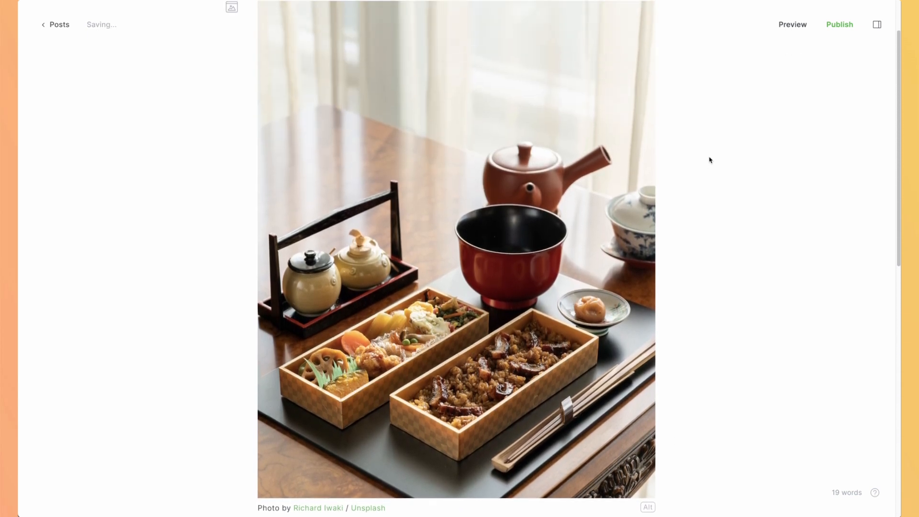
pyautogui.scroll(3)
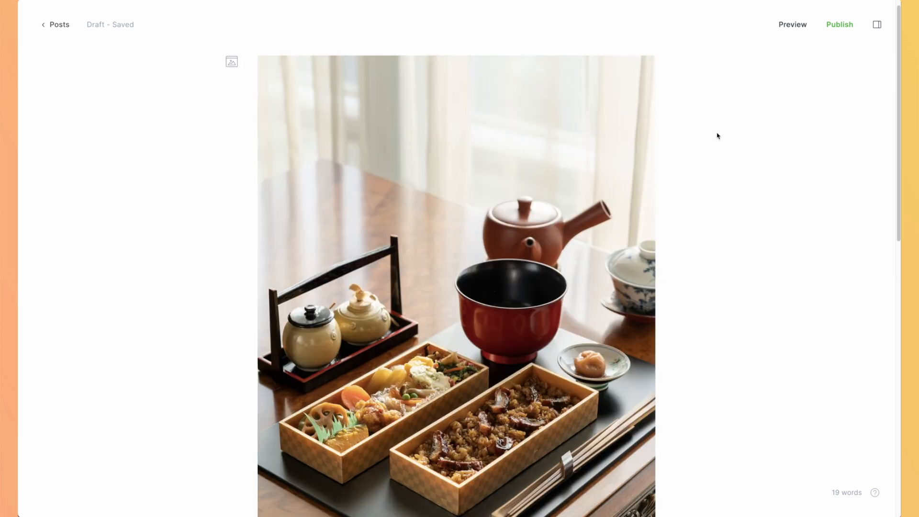
pyautogui.click(791, 24)
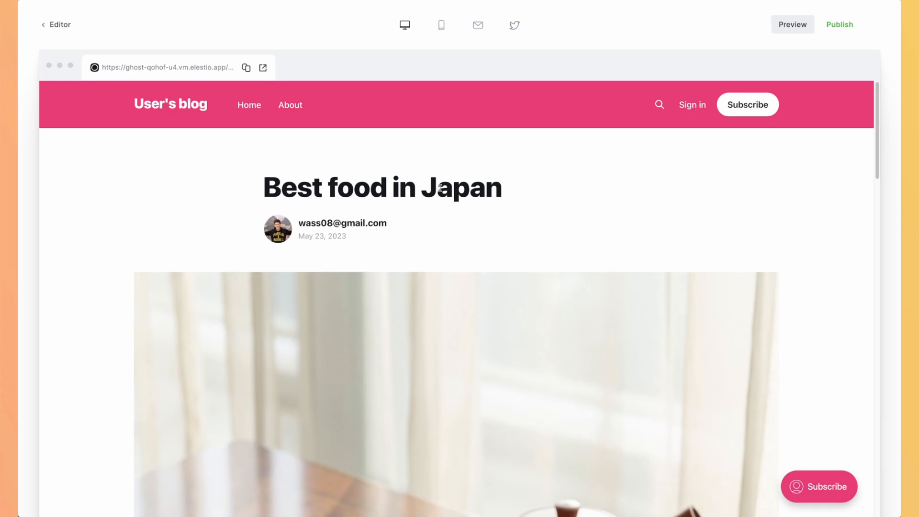
pyautogui.scroll(-3)
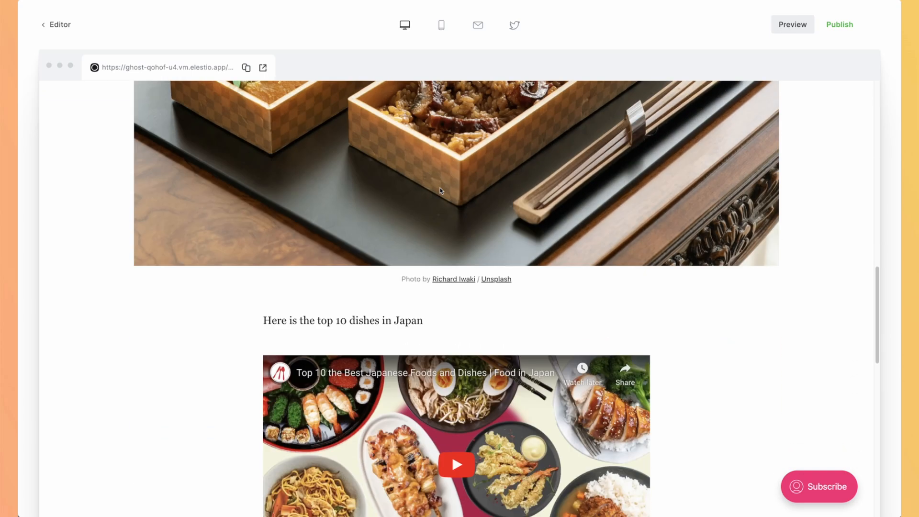
pyautogui.scroll(3)
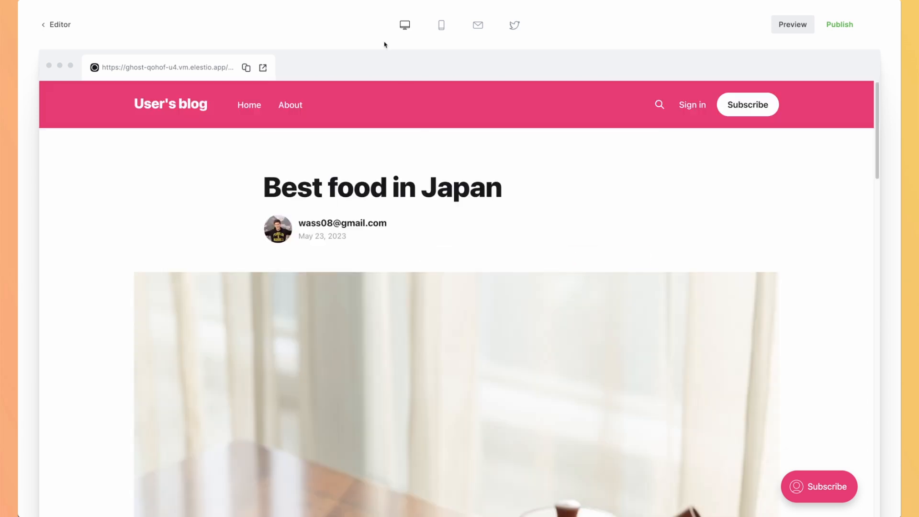
pyautogui.click(440, 24)
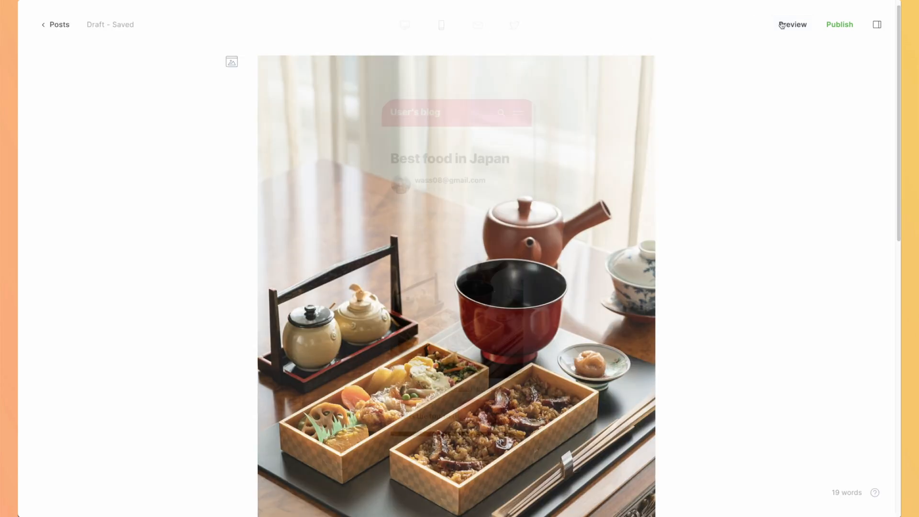
# - Publish the post right now as 'Publish only', through final review to 'Publish post, right now'
pyautogui.click(840, 24)
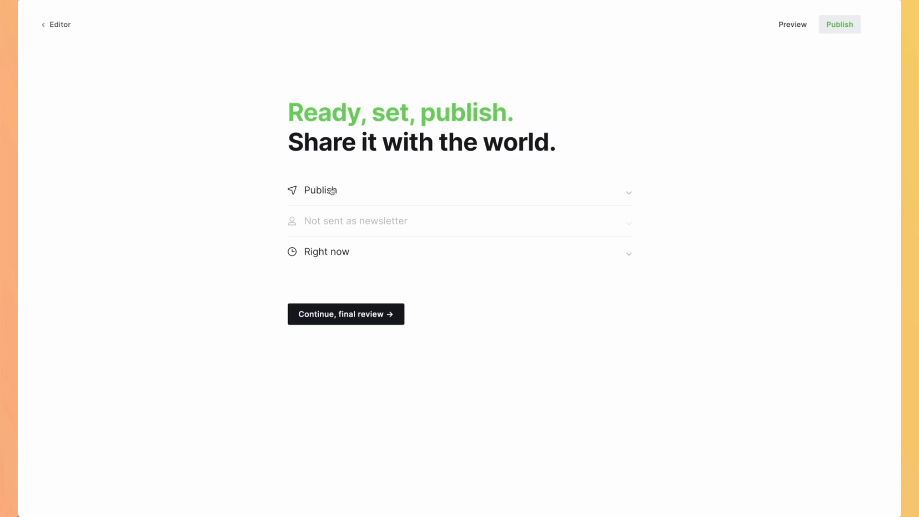
pyautogui.click(320, 189)
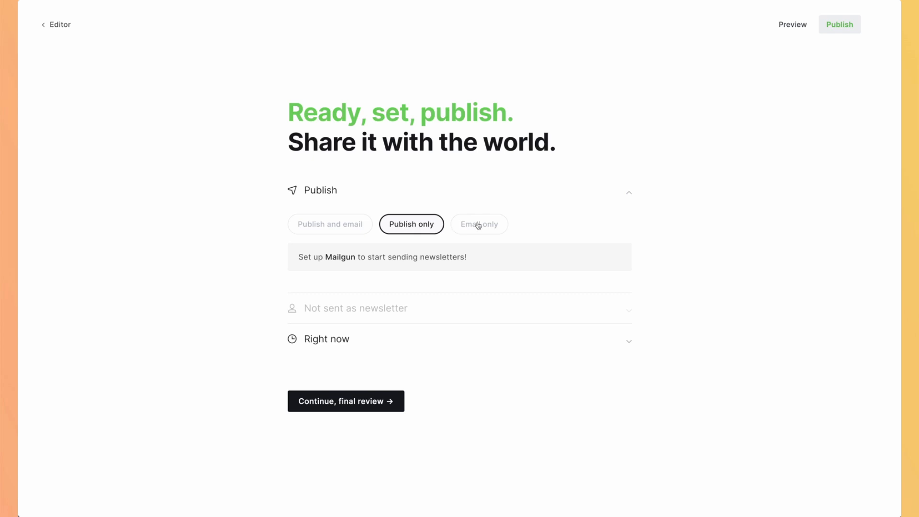
pyautogui.moveTo(321, 232)
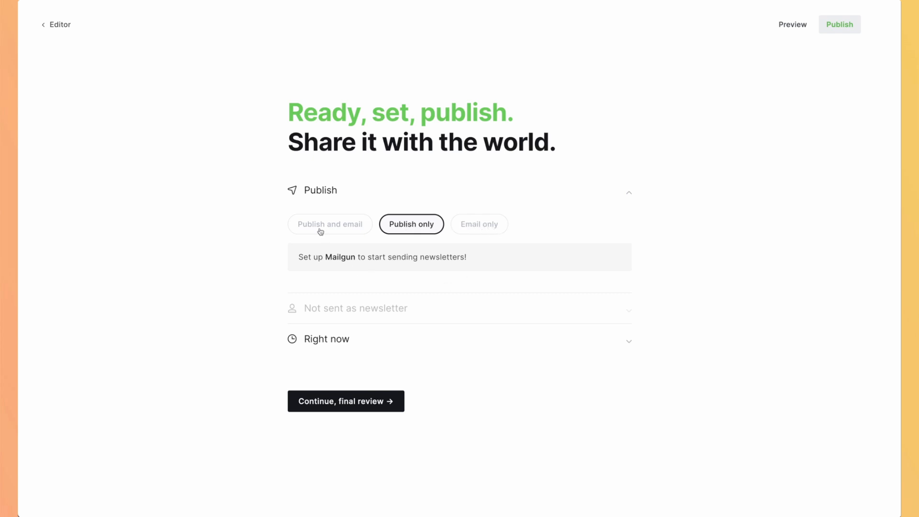
pyautogui.moveTo(302, 217)
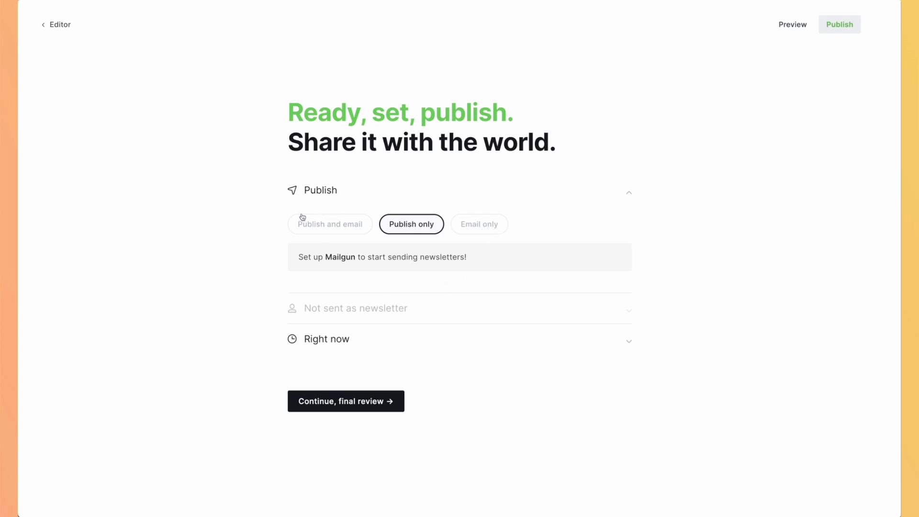
pyautogui.moveTo(343, 264)
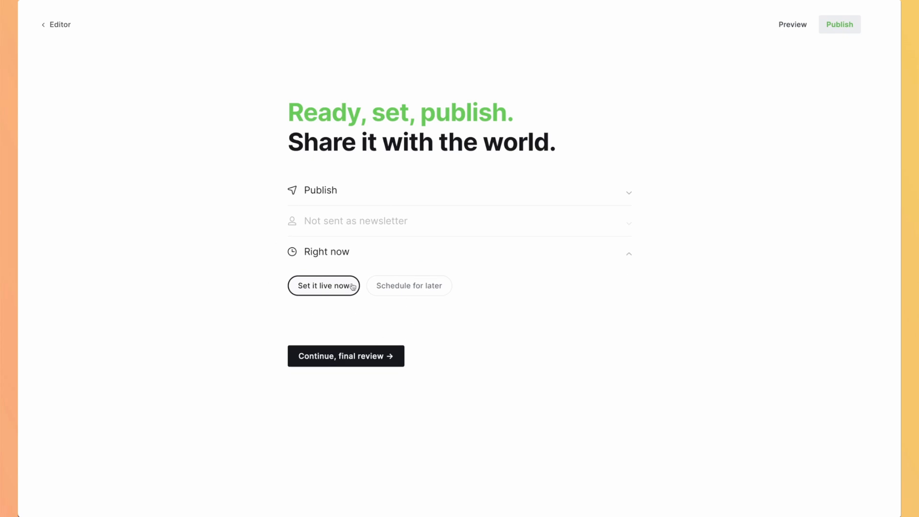
pyautogui.moveTo(363, 255)
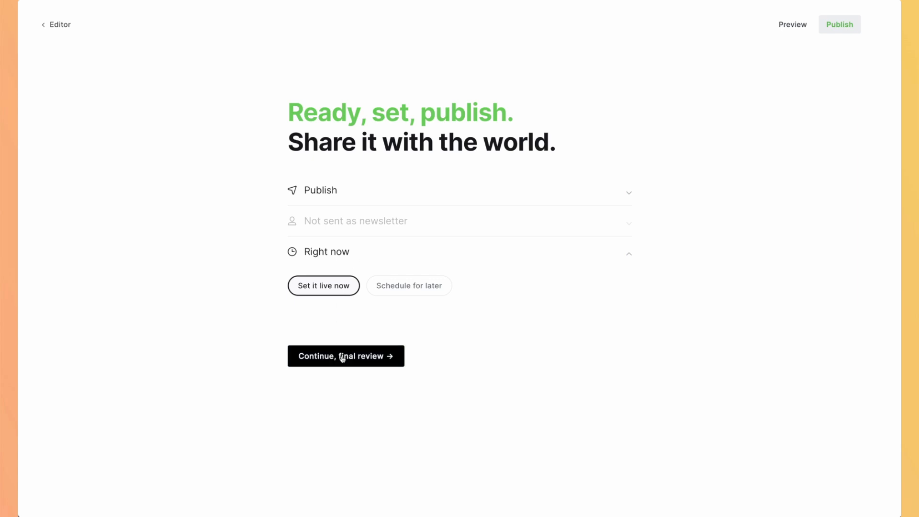
pyautogui.click(345, 356)
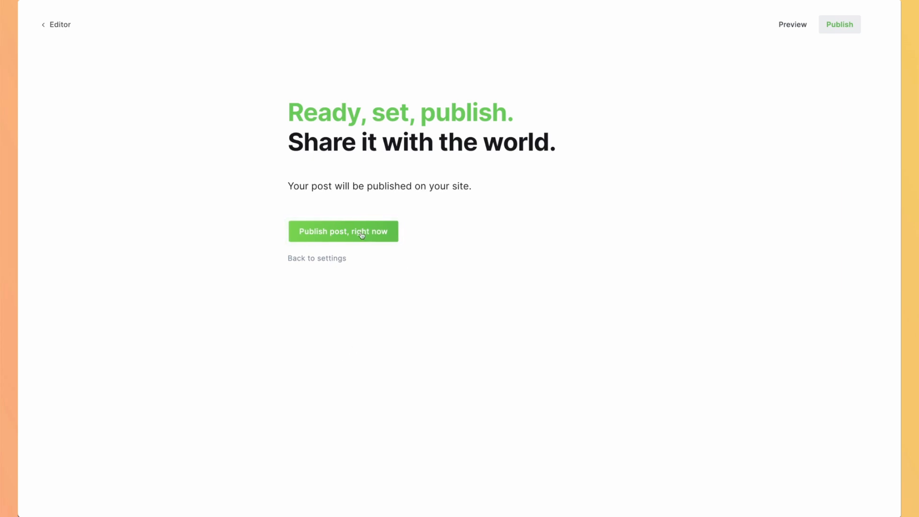
pyautogui.click(343, 231)
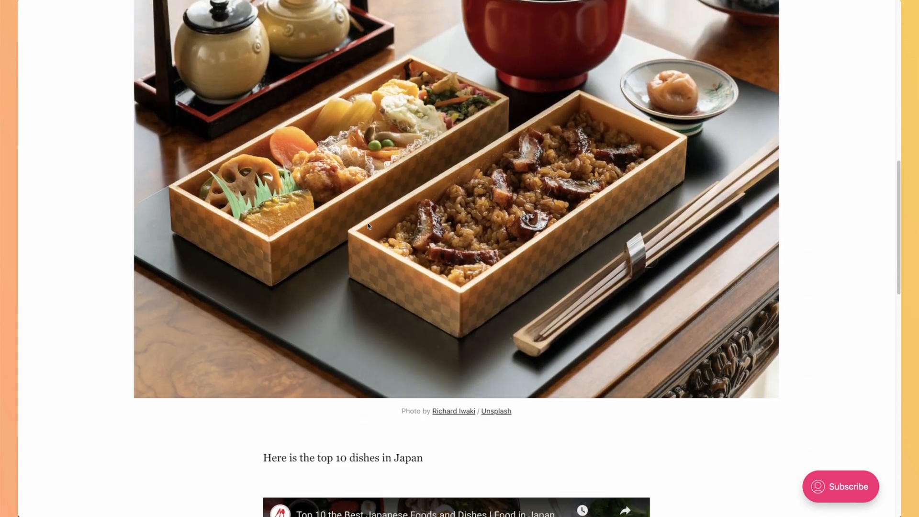
# - Scroll through the live post to the 'Boom. It's out there' confirmation
pyautogui.scroll(-3)
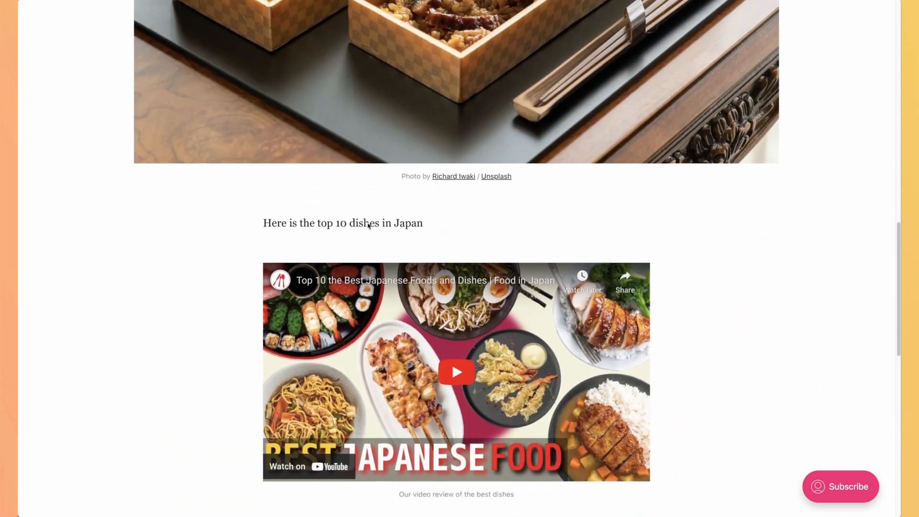
pyautogui.scroll(-3)
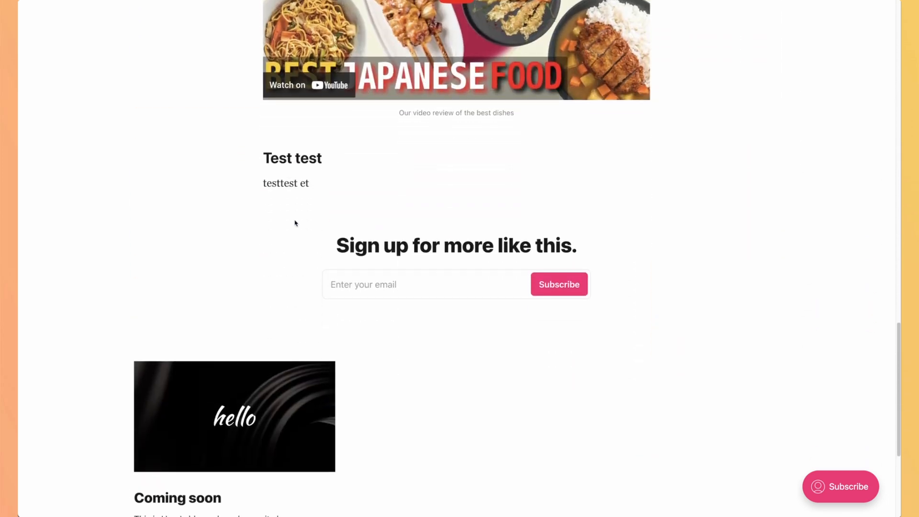
pyautogui.scroll(3)
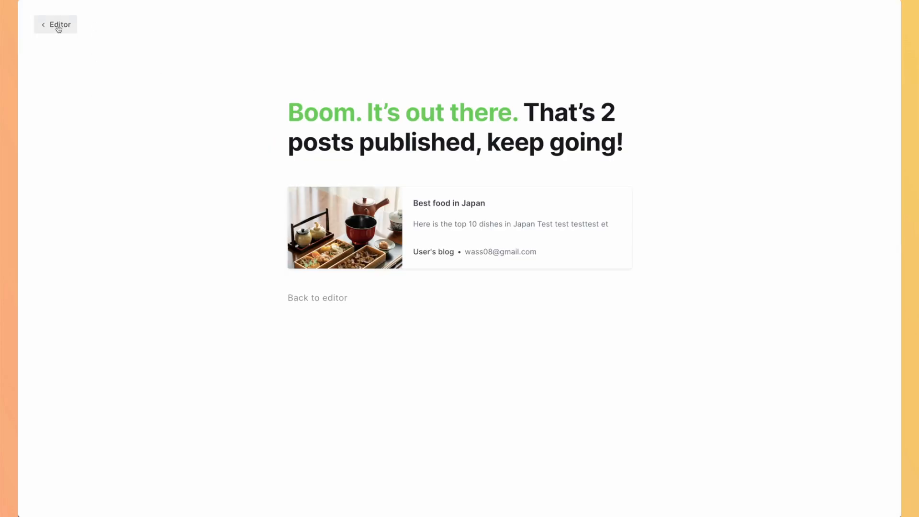
# - Return to the Posts list and peek at the All posts and All access filter dropdowns
pyautogui.click(56, 25)
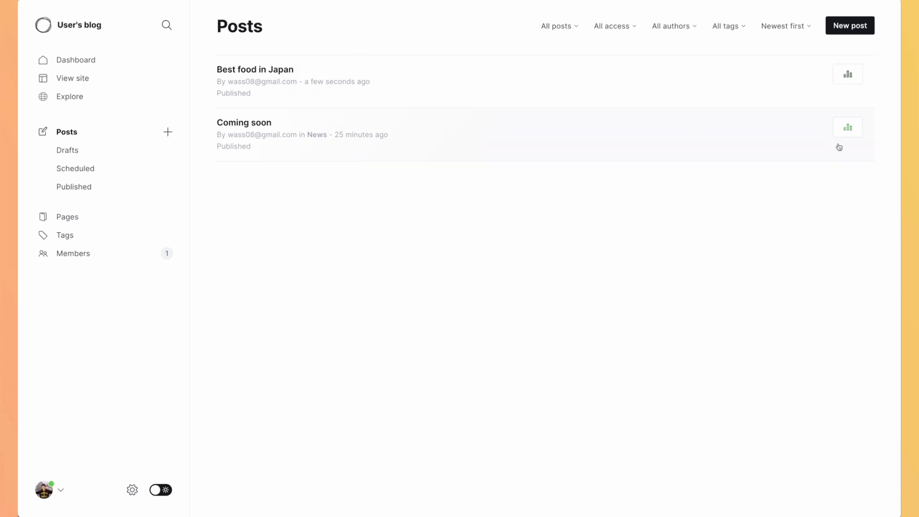
pyautogui.moveTo(713, 88)
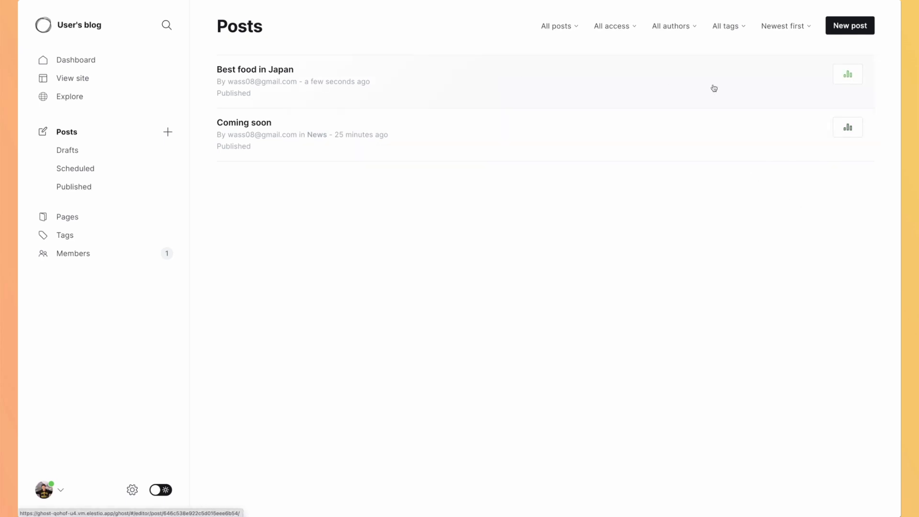
pyautogui.click(847, 74)
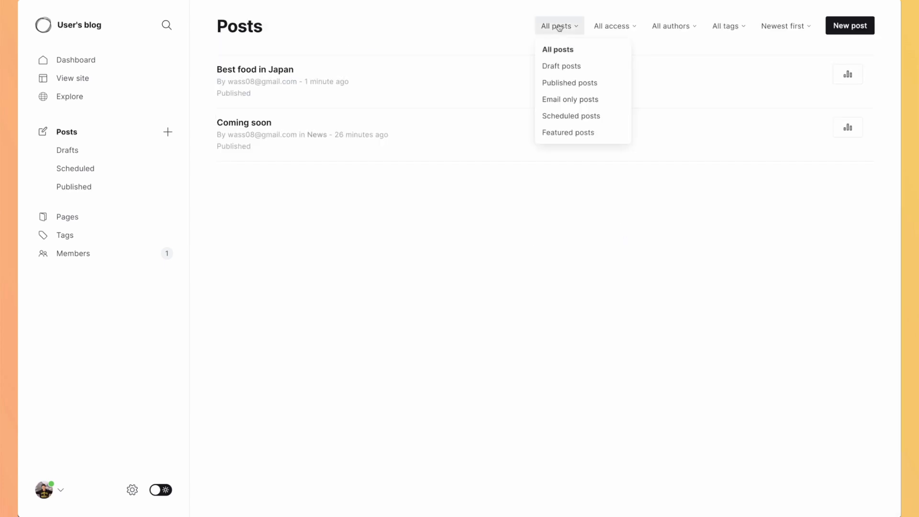
pyautogui.click(614, 25)
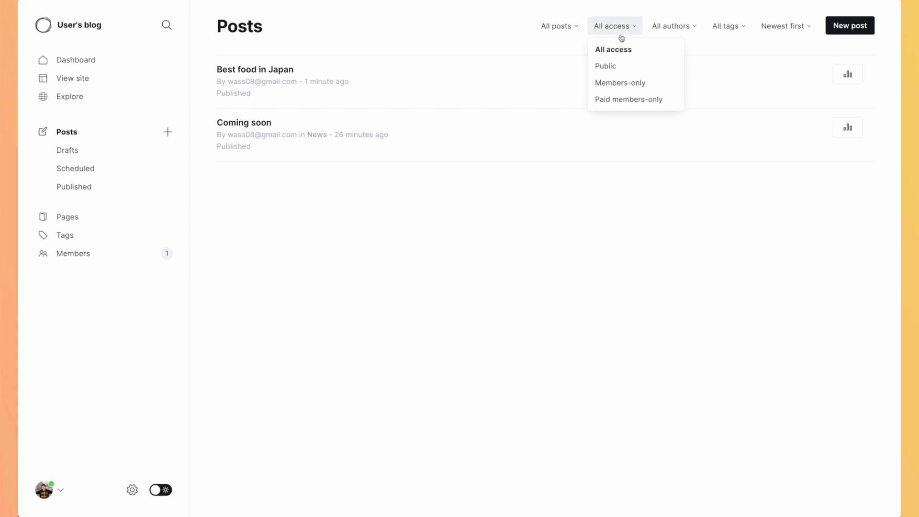
pyautogui.click(463, 181)
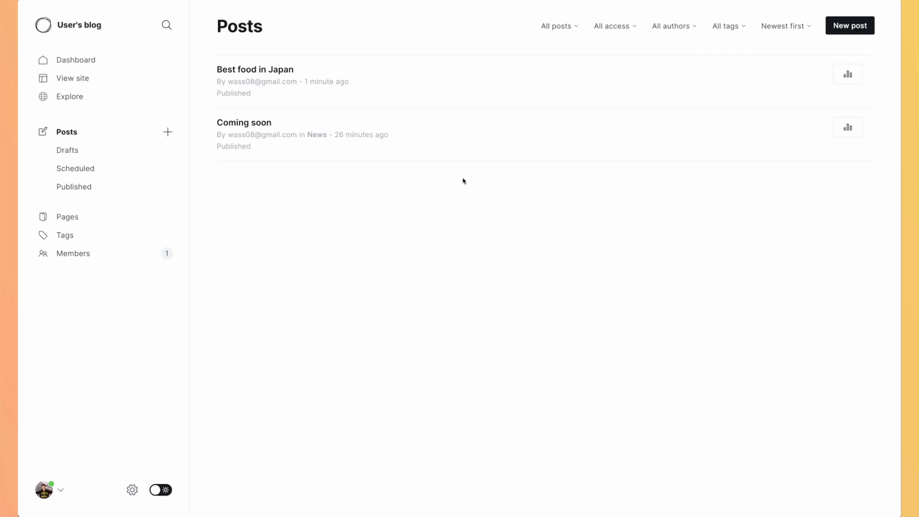
pyautogui.moveTo(94, 217)
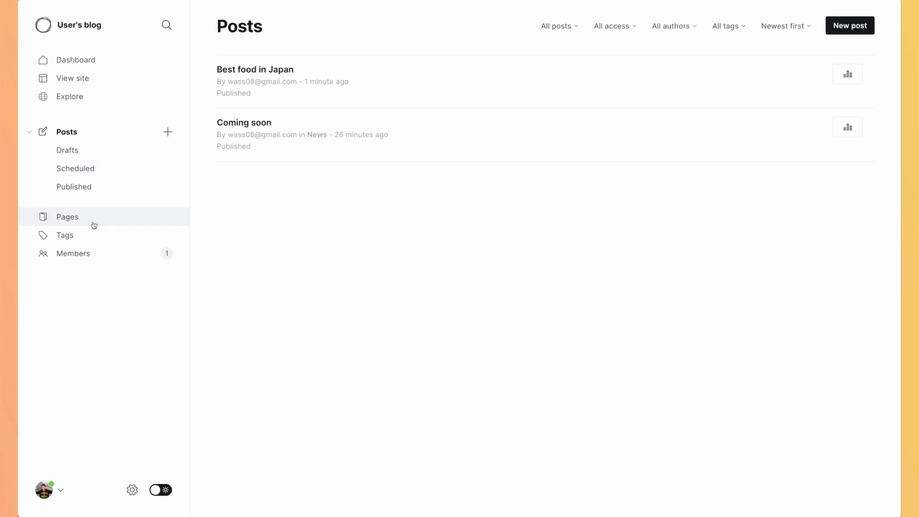
# - Give the Food tag the Unsplash breaded cutlet photo and the description 'Japanese food'
pyautogui.click(65, 235)
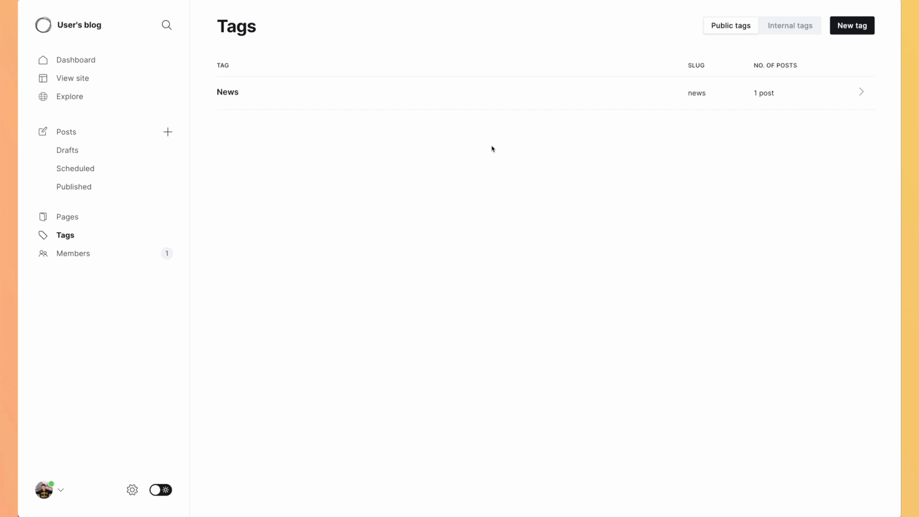
pyautogui.moveTo(509, 169)
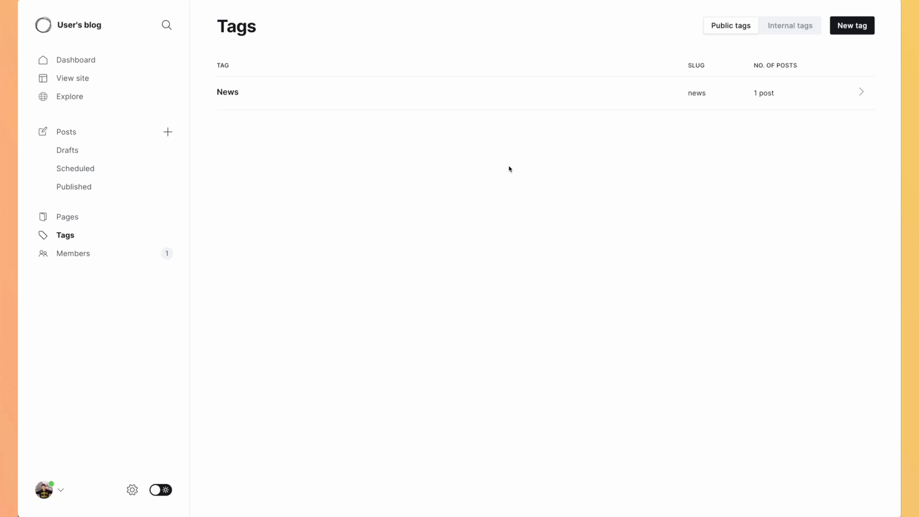
pyautogui.moveTo(653, 108)
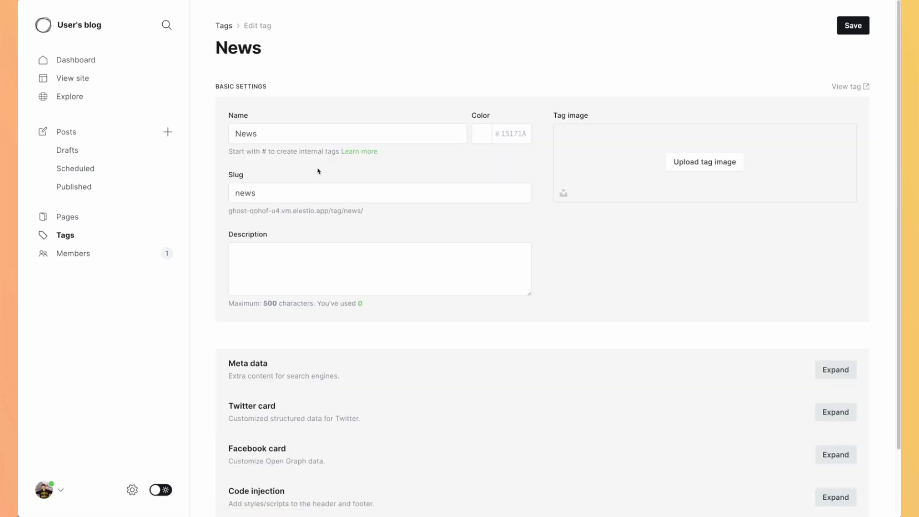
pyautogui.moveTo(336, 148)
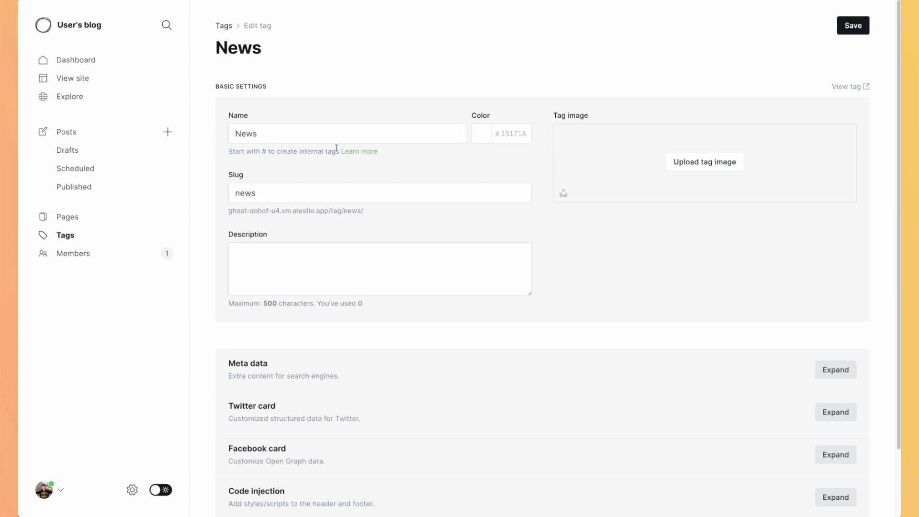
pyautogui.moveTo(475, 143)
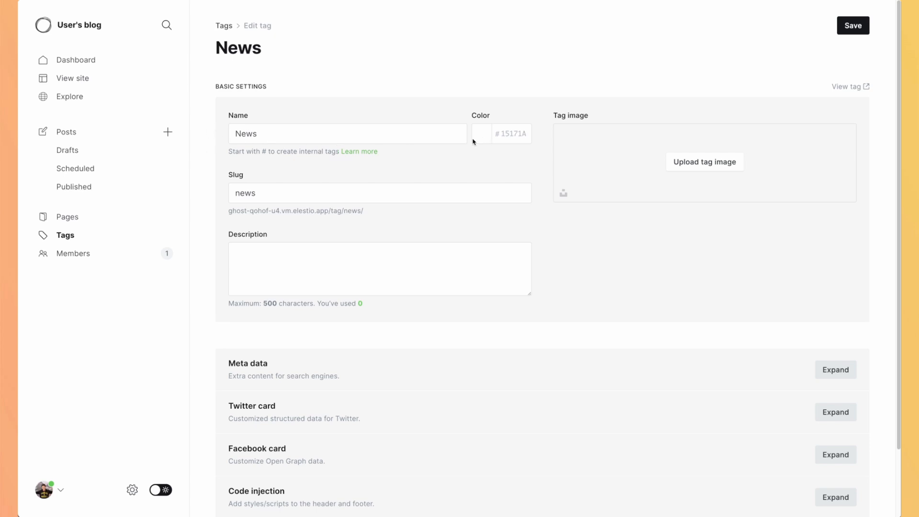
pyautogui.moveTo(309, 176)
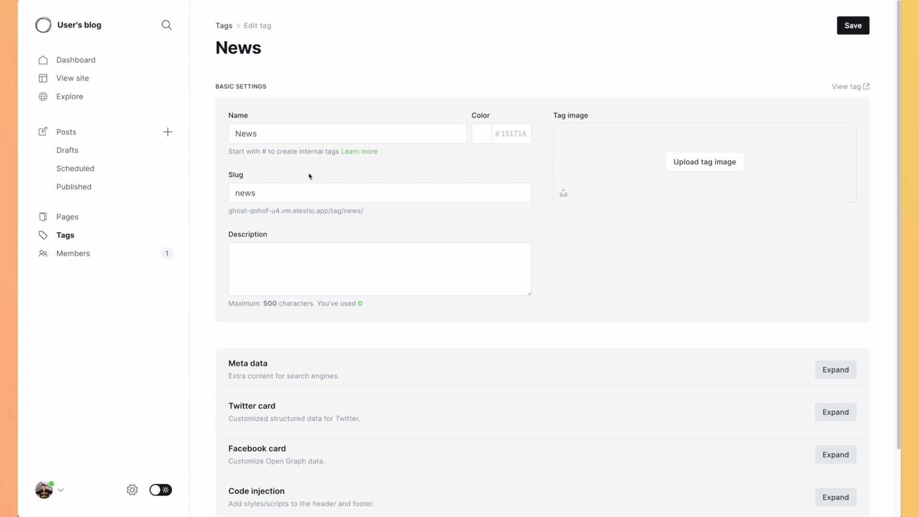
pyautogui.moveTo(271, 196)
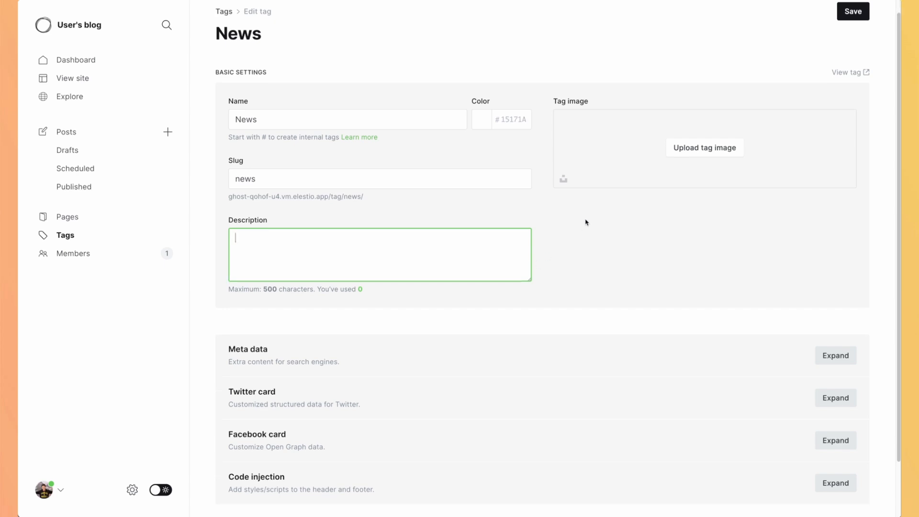
pyautogui.moveTo(629, 170)
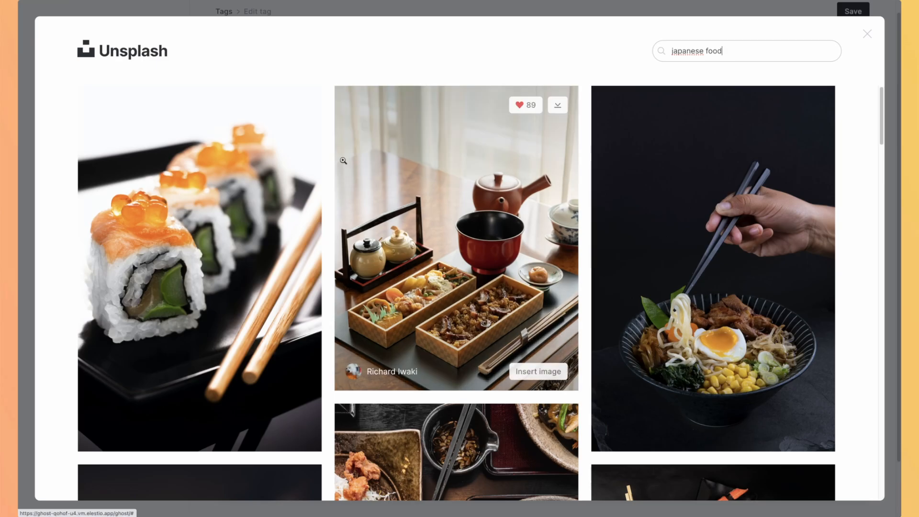
pyautogui.scroll(-3)
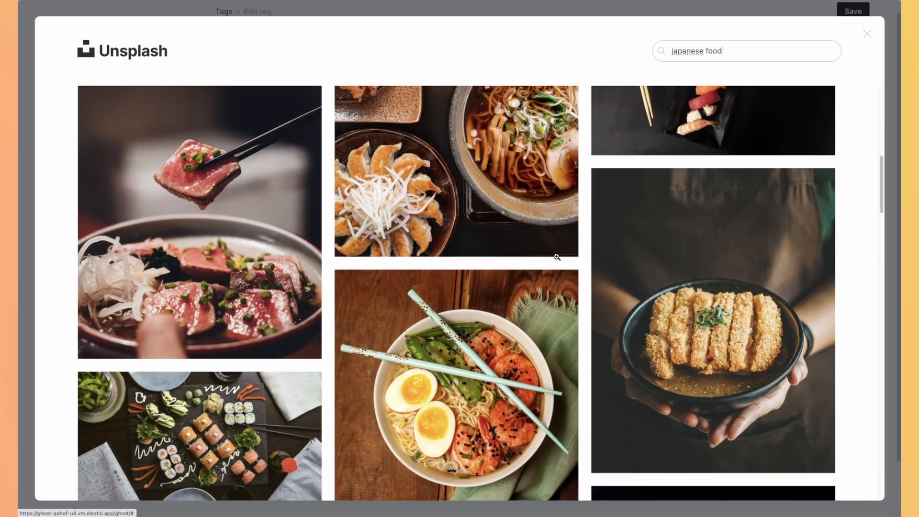
pyautogui.click(712, 320)
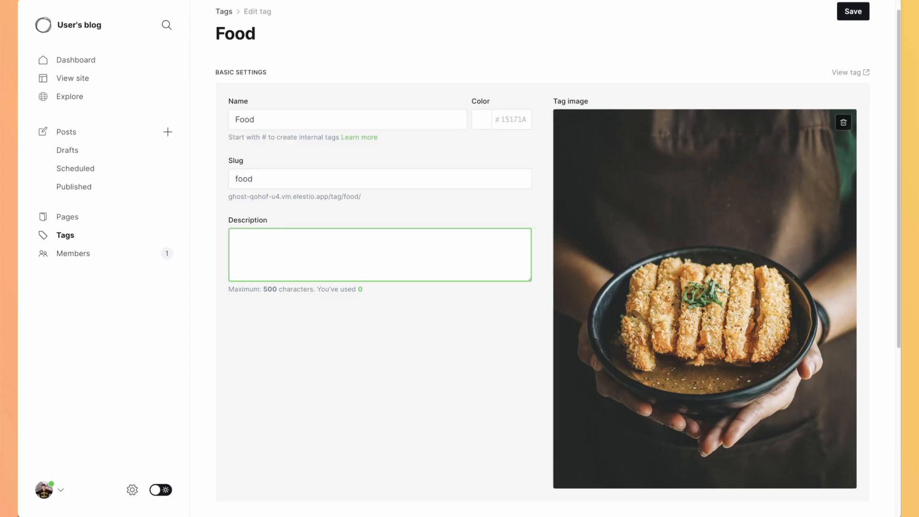
pyautogui.write('Japanese food')
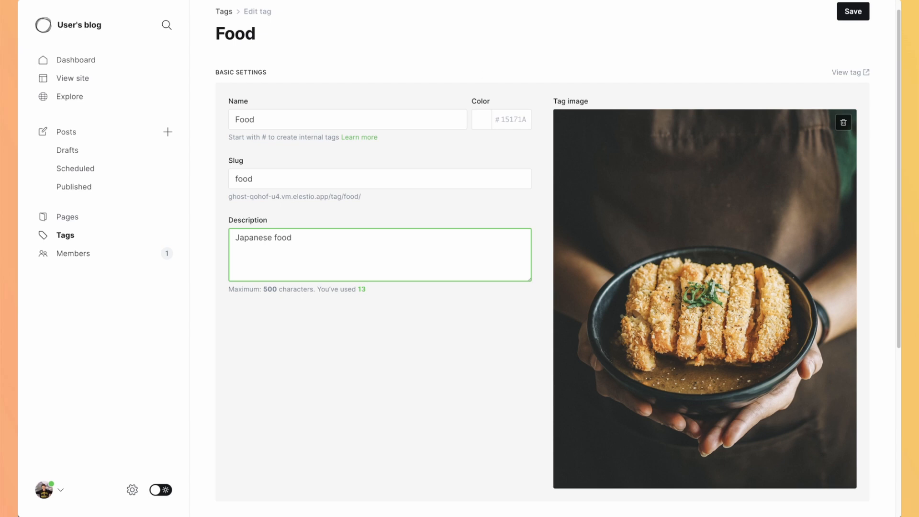
pyautogui.scroll(-3)
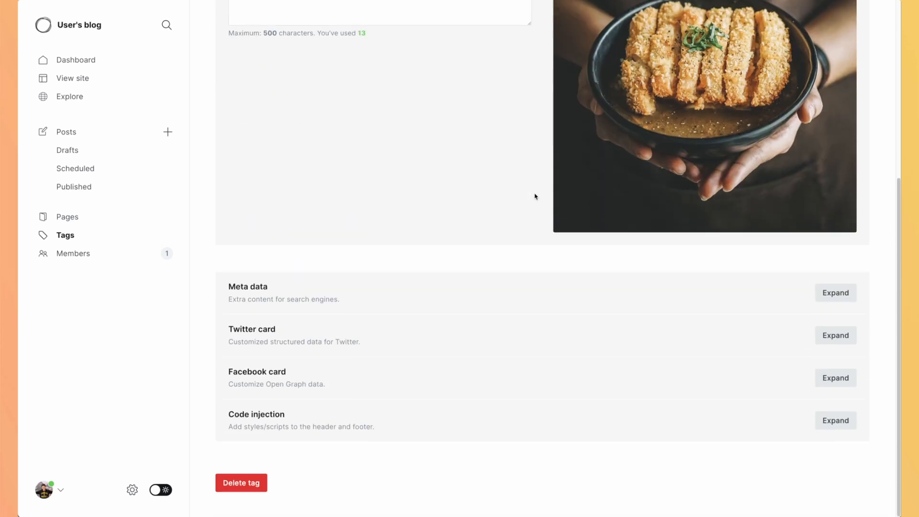
# - Add the Food tag to the post in Post settings and keep access Public
pyautogui.click(66, 131)
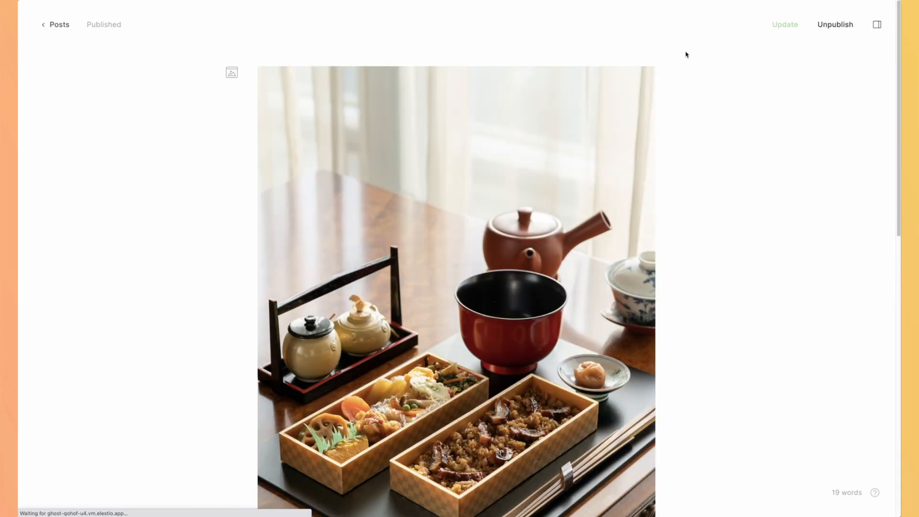
pyautogui.click(876, 24)
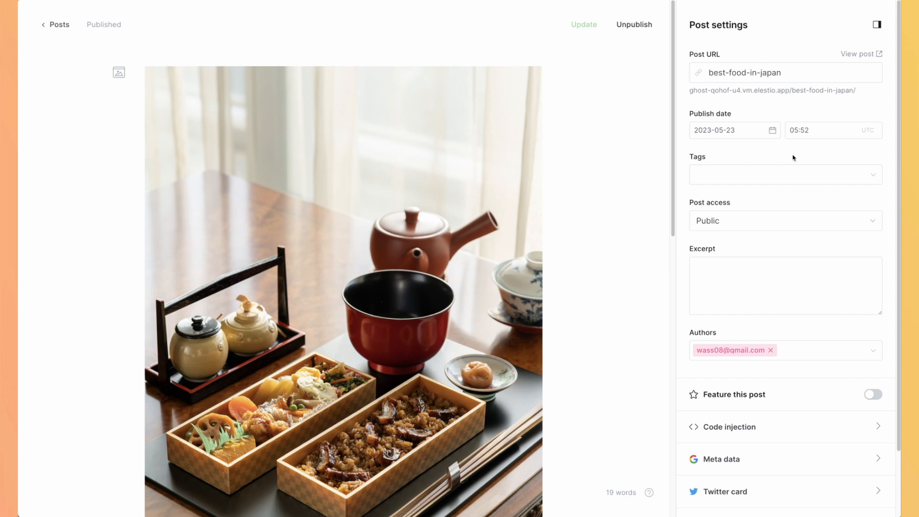
pyautogui.click(779, 174)
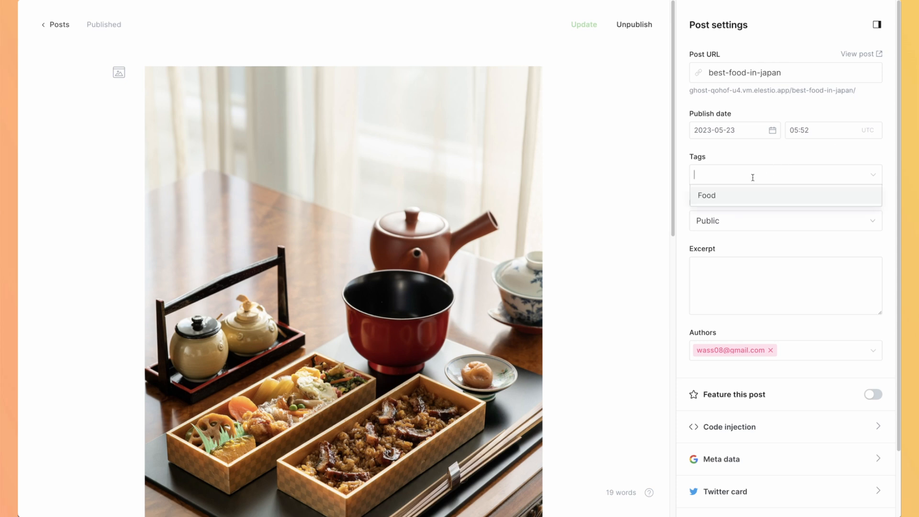
pyautogui.click(706, 195)
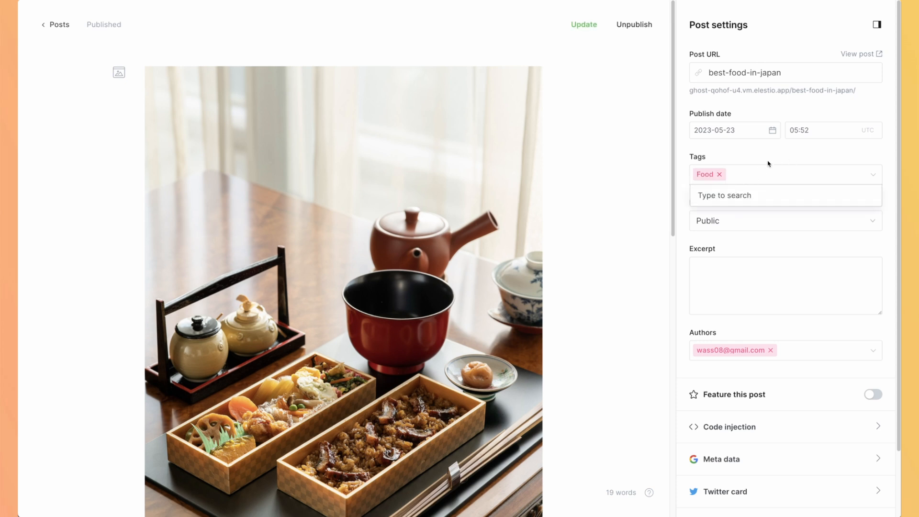
pyautogui.click(784, 221)
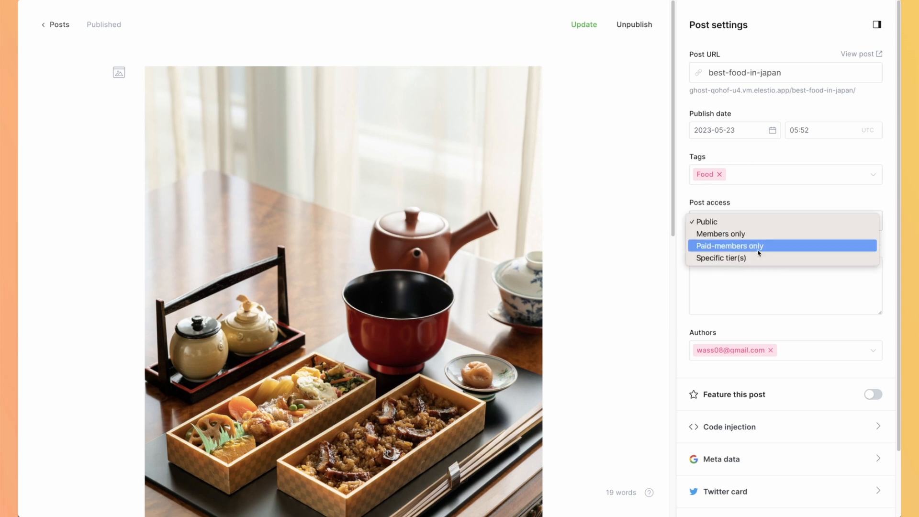
pyautogui.moveTo(715, 221)
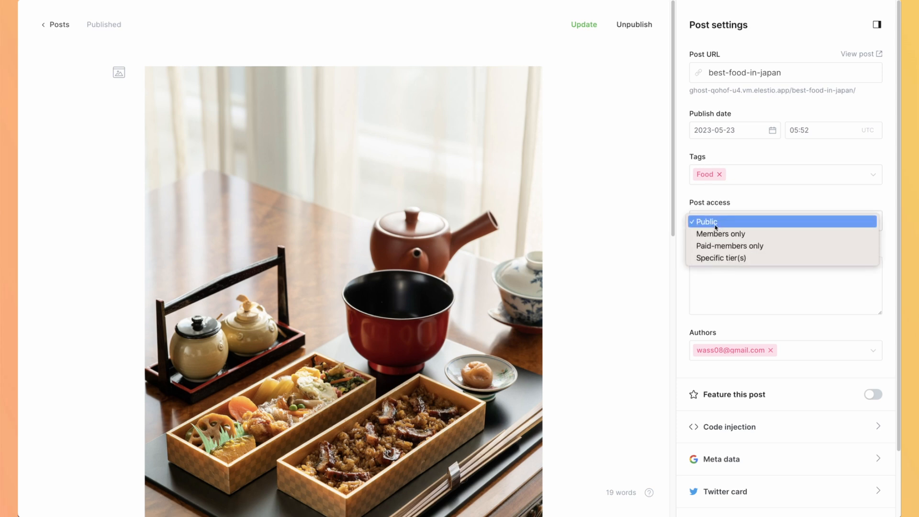
pyautogui.moveTo(720, 234)
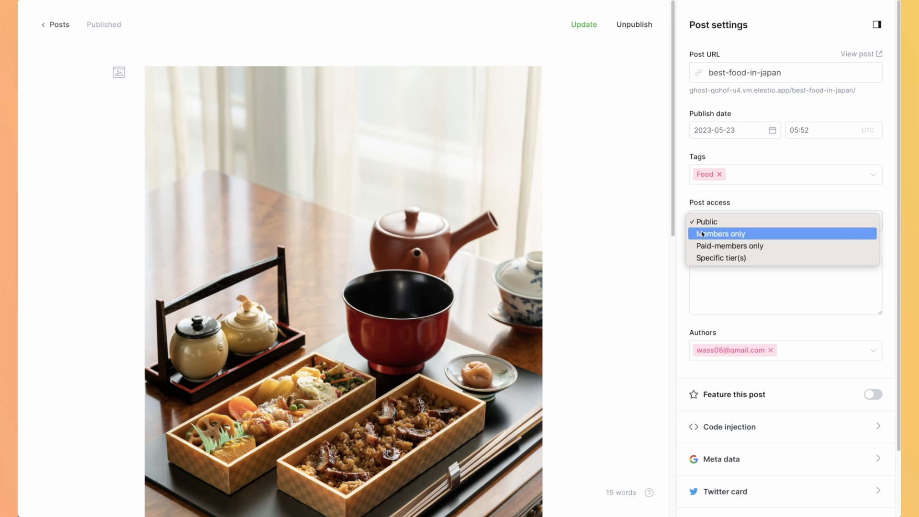
pyautogui.moveTo(721, 258)
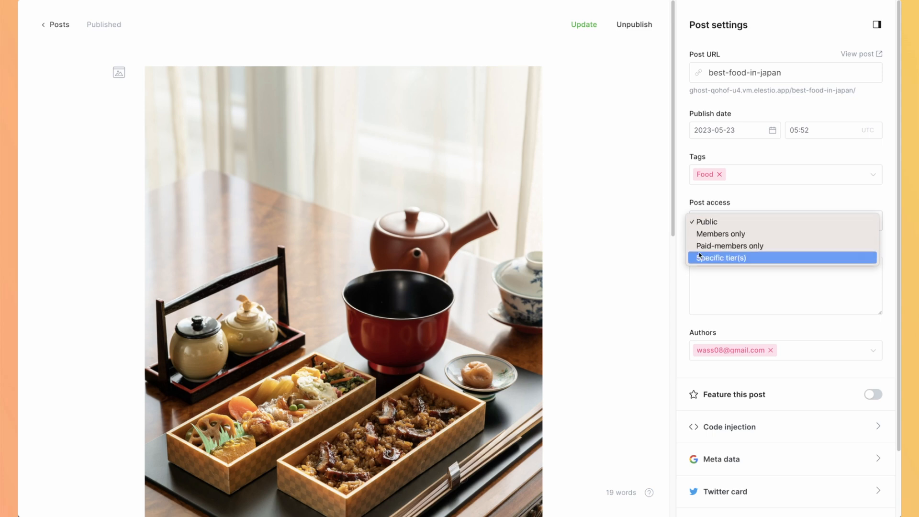
pyautogui.click(704, 221)
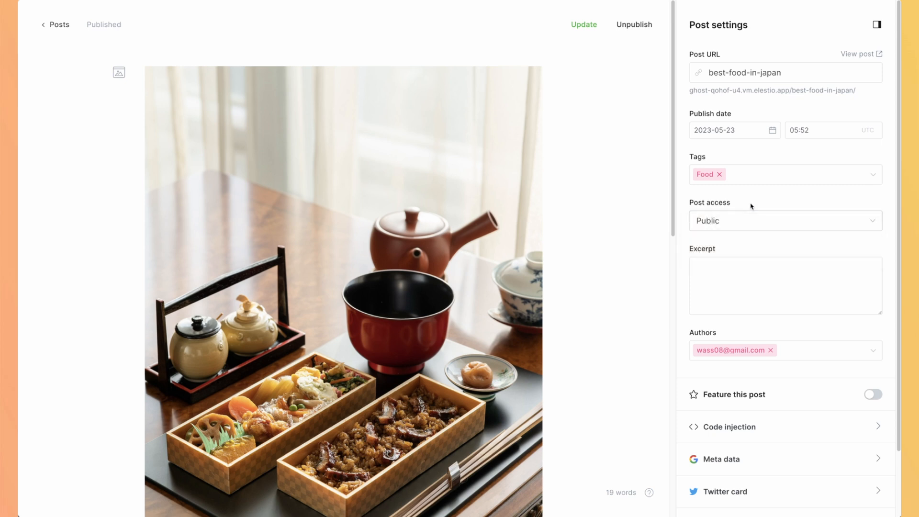
# - Check the Twitter card, close settings, update the published post and return to the Food tag
pyautogui.scroll(-3)
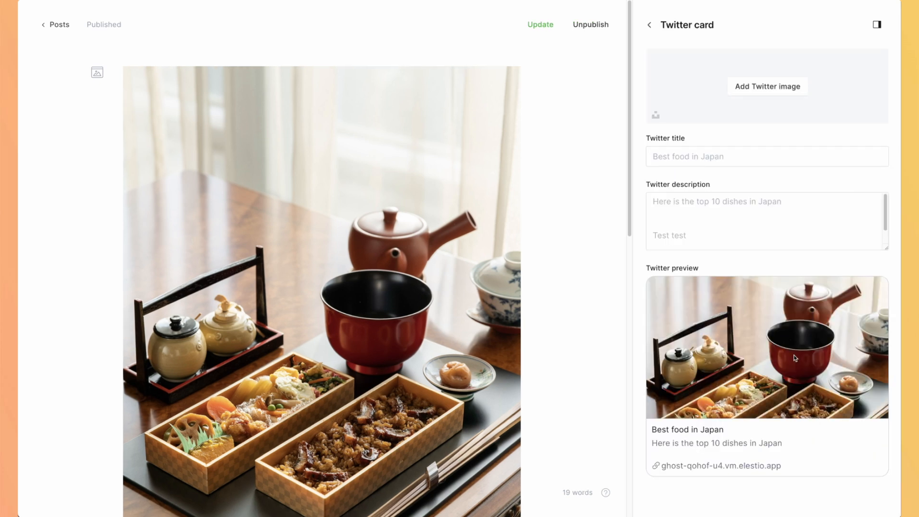
pyautogui.moveTo(811, 268)
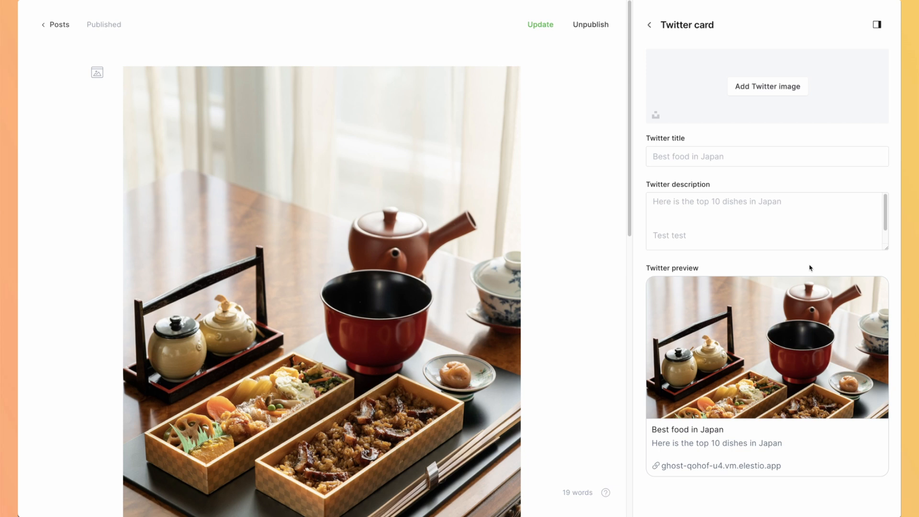
pyautogui.click(649, 25)
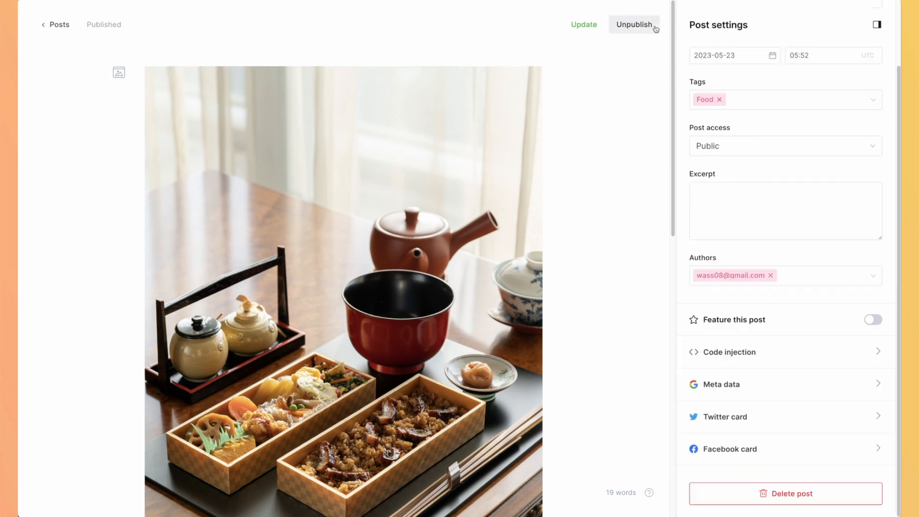
pyautogui.scroll(3)
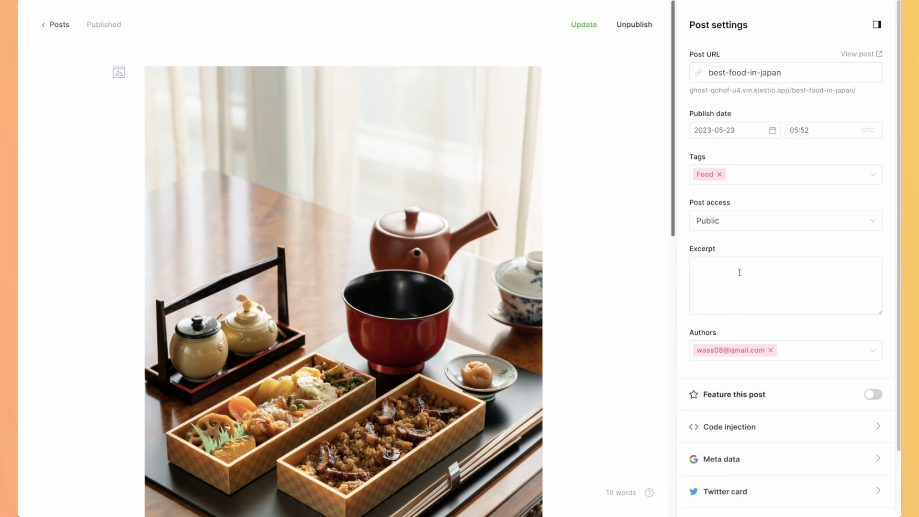
pyautogui.click(877, 25)
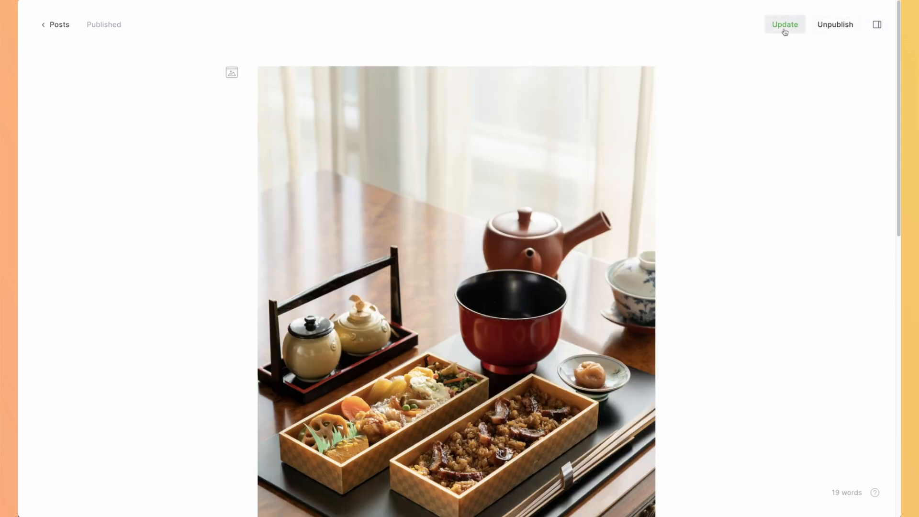
pyautogui.click(784, 24)
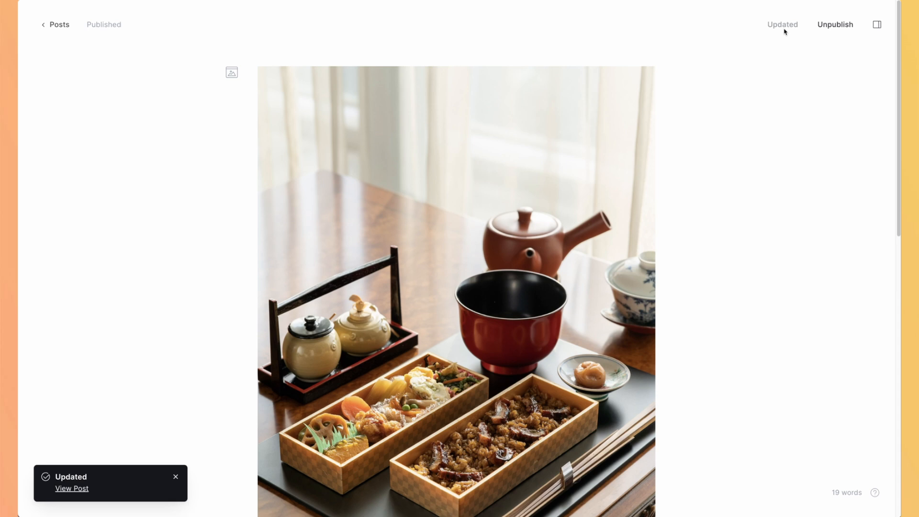
pyautogui.click(59, 24)
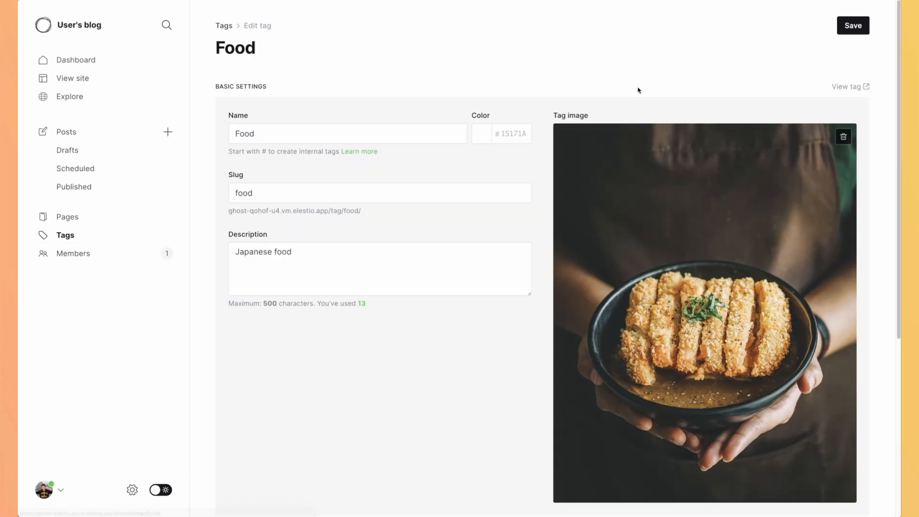
# - View the public Food tag page with its description, photo and tagged posts
pyautogui.click(847, 87)
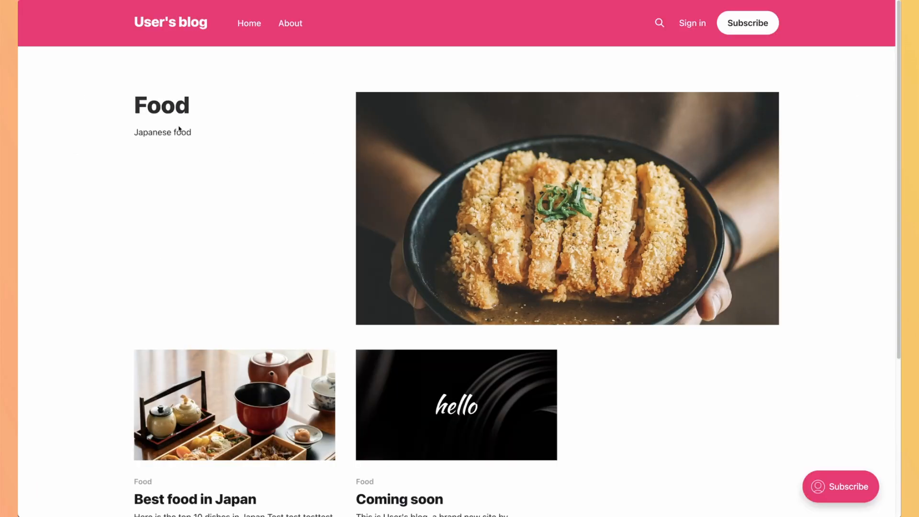
pyautogui.moveTo(150, 122)
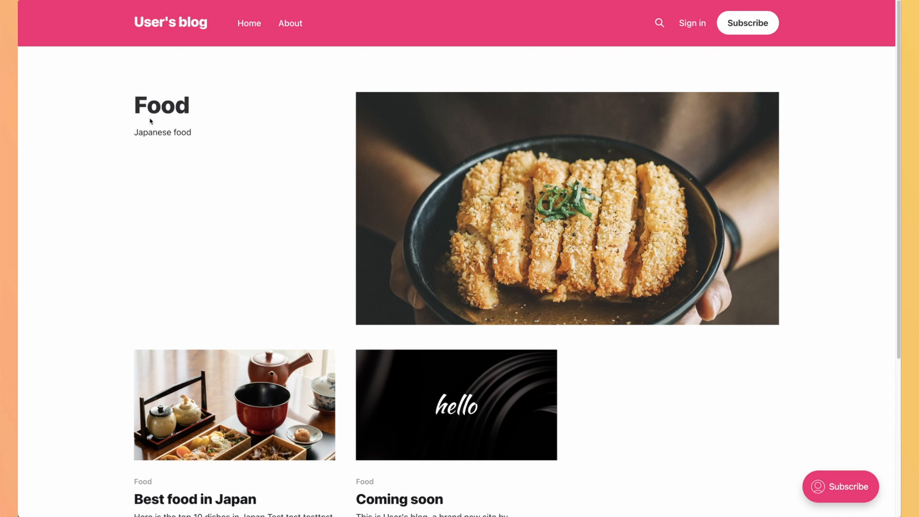
pyautogui.moveTo(475, 198)
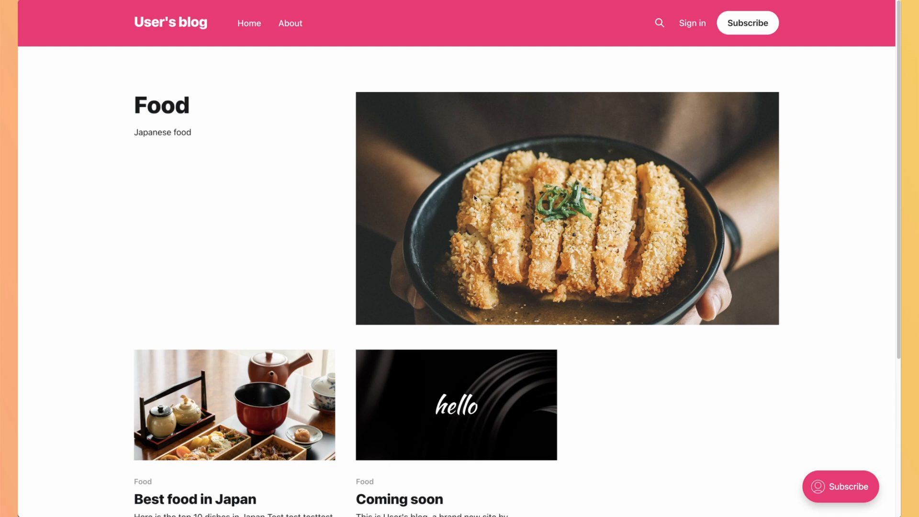
pyautogui.scroll(-3)
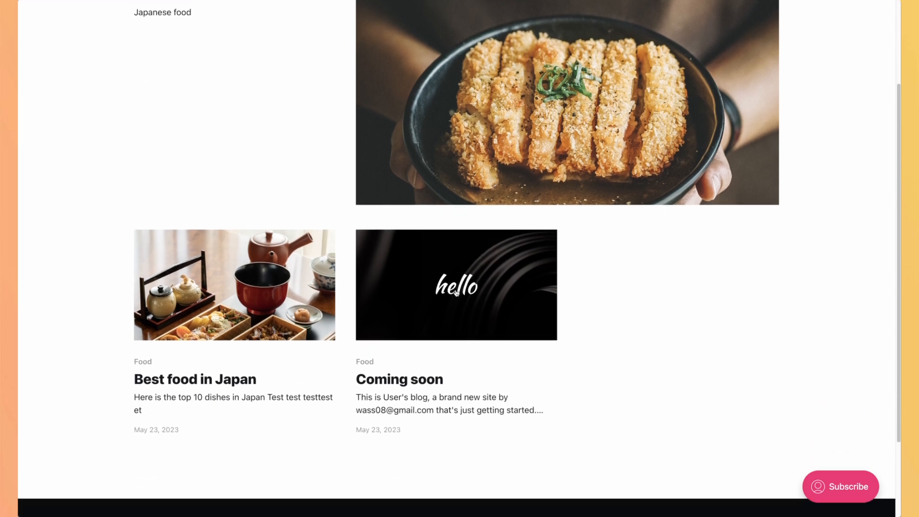
pyautogui.moveTo(320, 252)
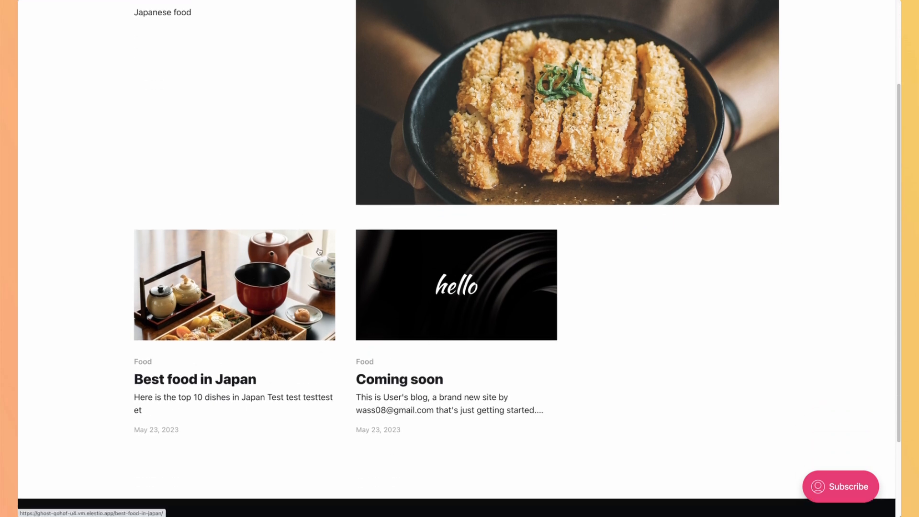
pyautogui.scroll(3)
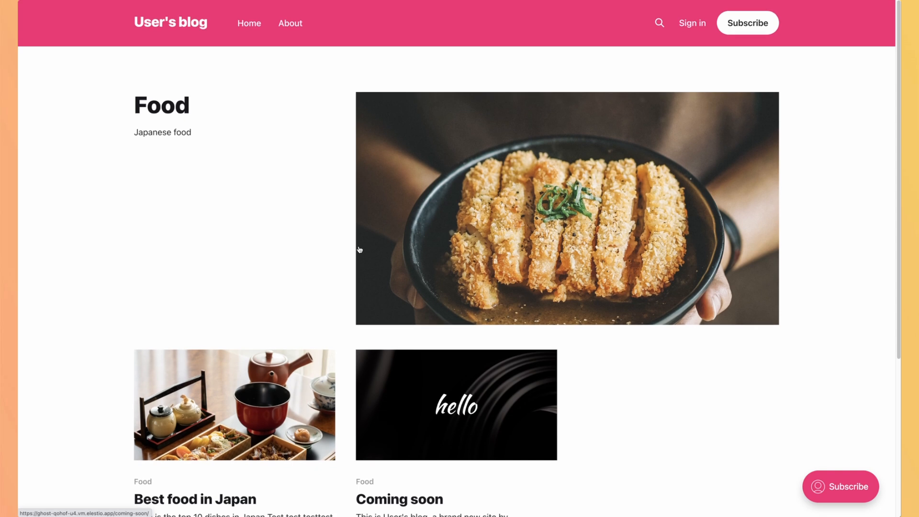
pyautogui.moveTo(359, 249)
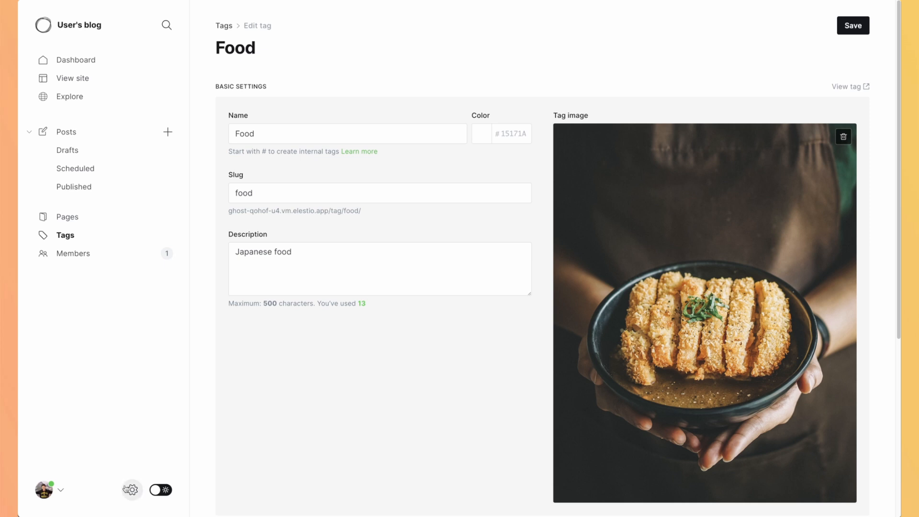
# - Replace the Brand site description with 'Best food in the World' in Design settings
pyautogui.click(131, 489)
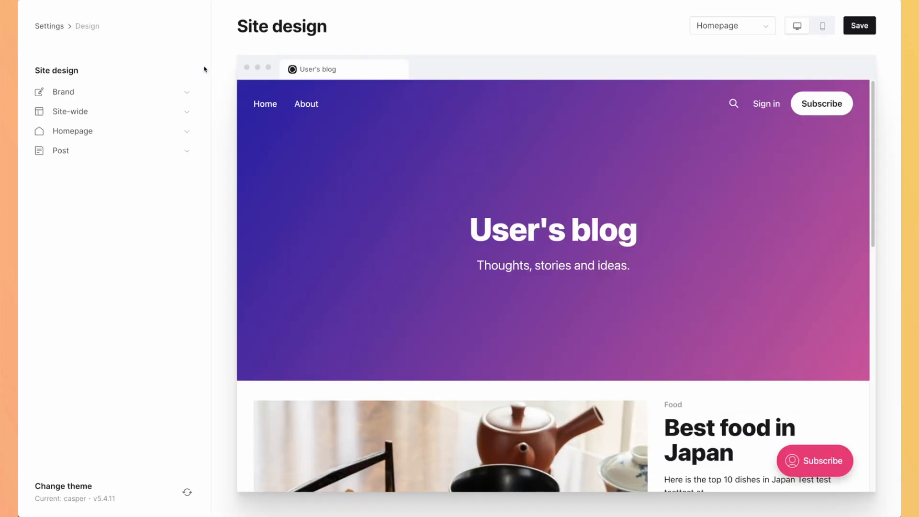
pyautogui.click(63, 92)
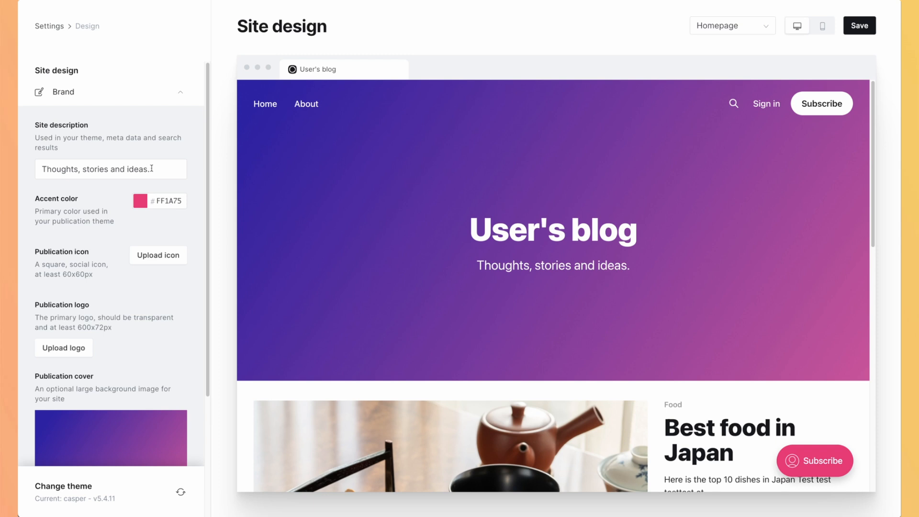
pyautogui.click(111, 168)
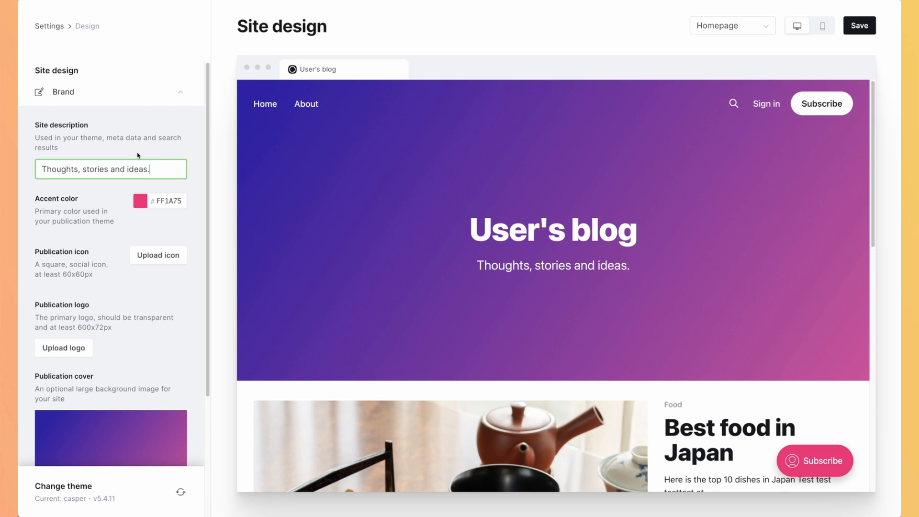
pyautogui.write('Best food in the World')
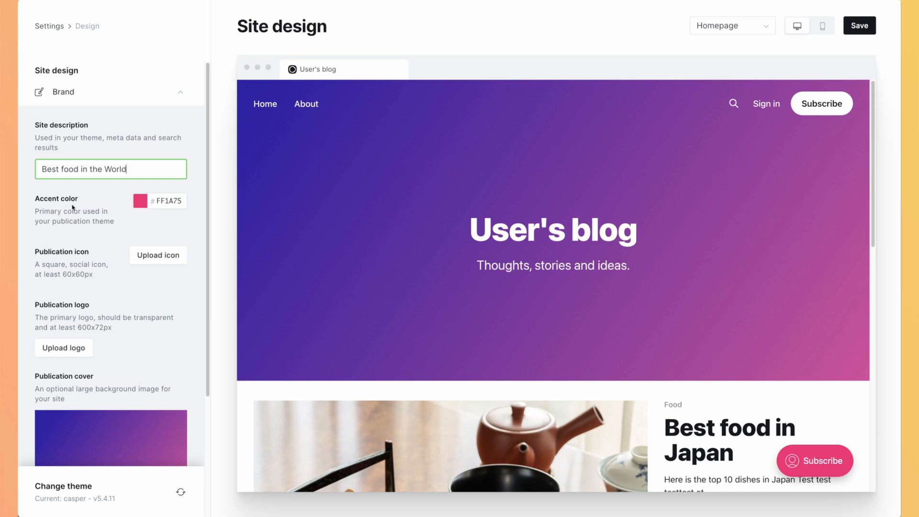
pyautogui.click(140, 201)
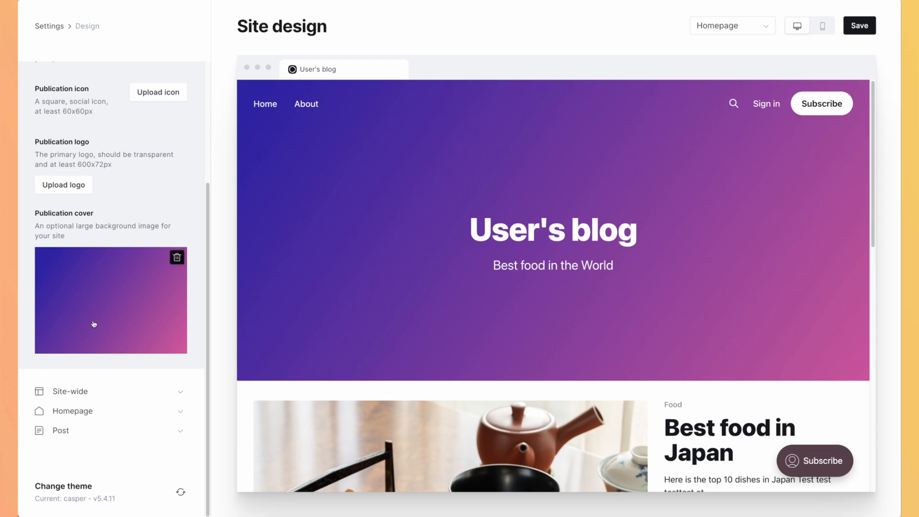
# - Try Stacked and Logo-in-the-middle navigation layouts, then restore Logo on cover
pyautogui.click(70, 111)
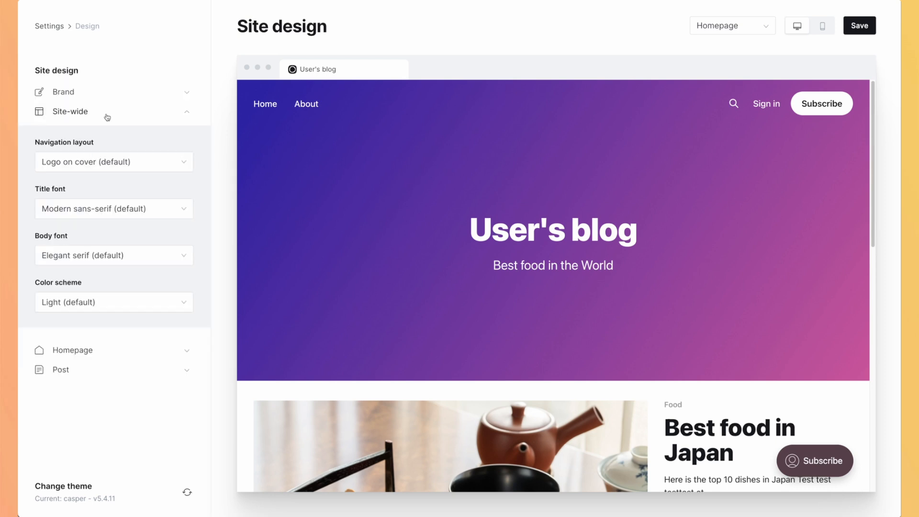
pyautogui.click(114, 161)
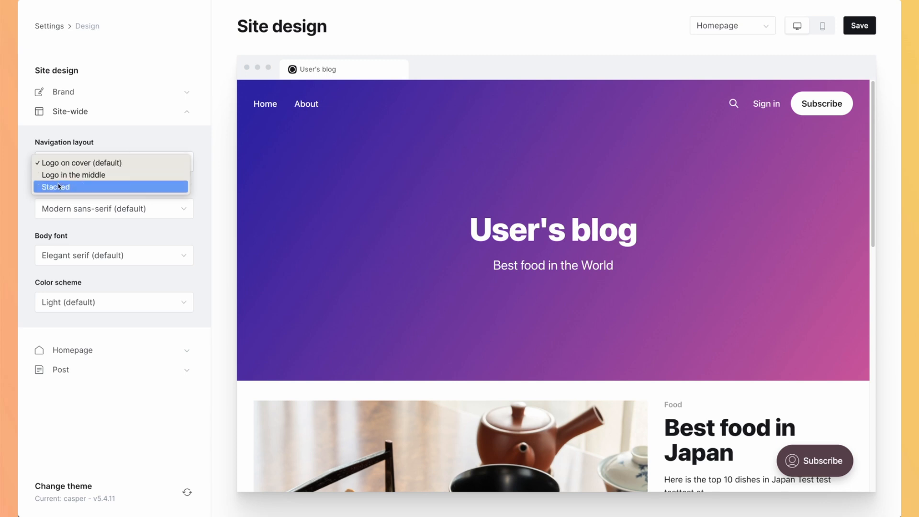
pyautogui.click(56, 187)
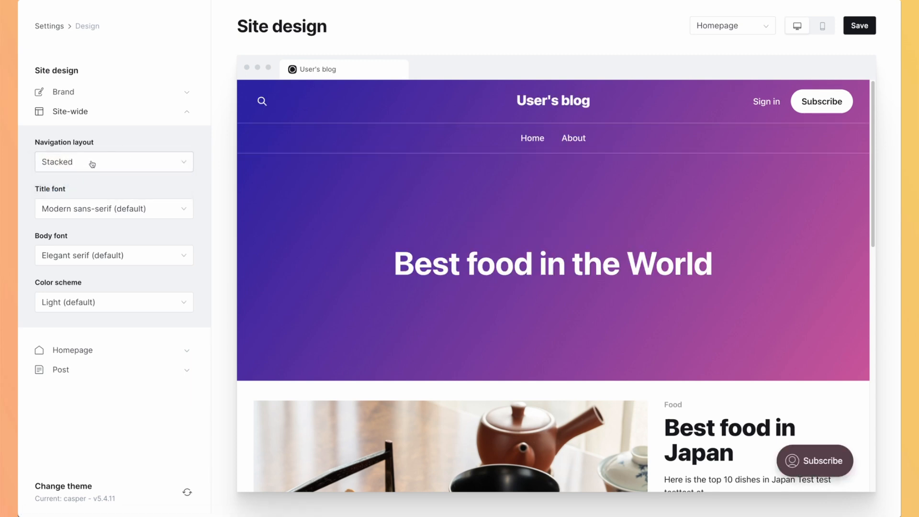
pyautogui.click(114, 161)
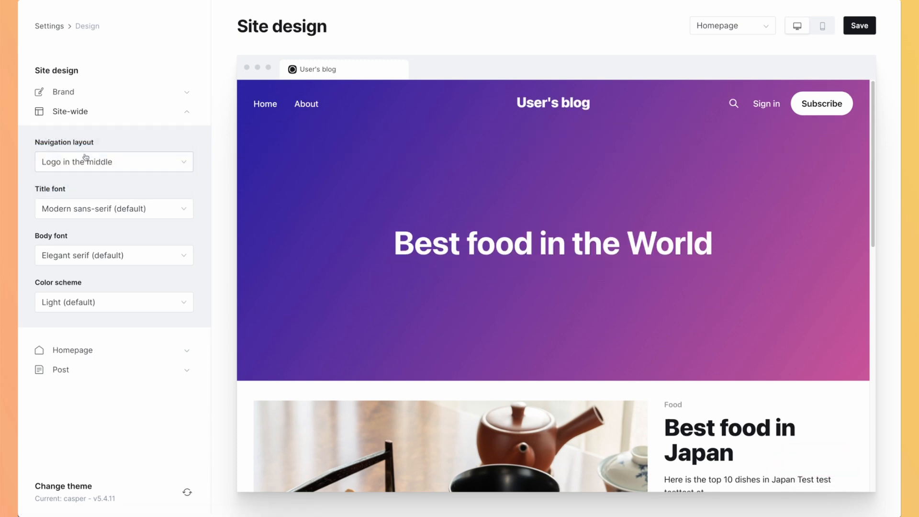
pyautogui.click(114, 161)
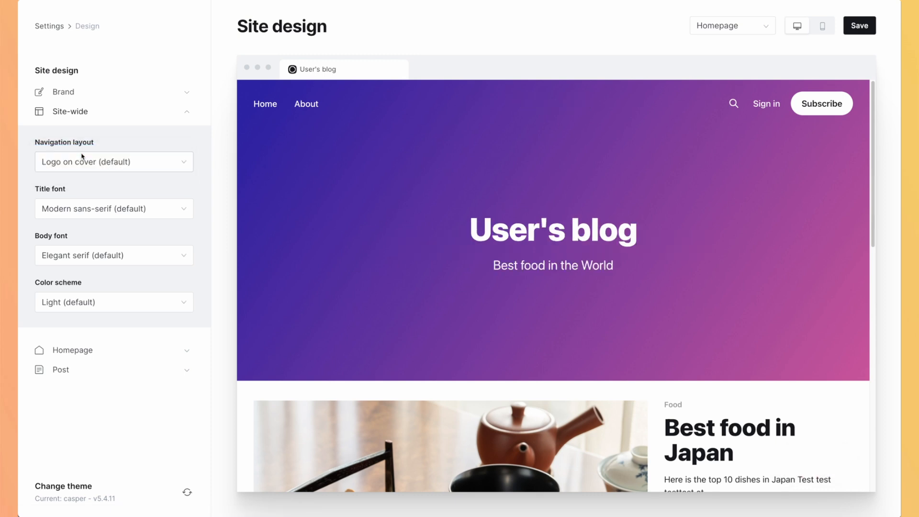
# - Try Elegant serif title font, revert to Modern sans-serif, and set colour scheme to Auto
pyautogui.click(114, 209)
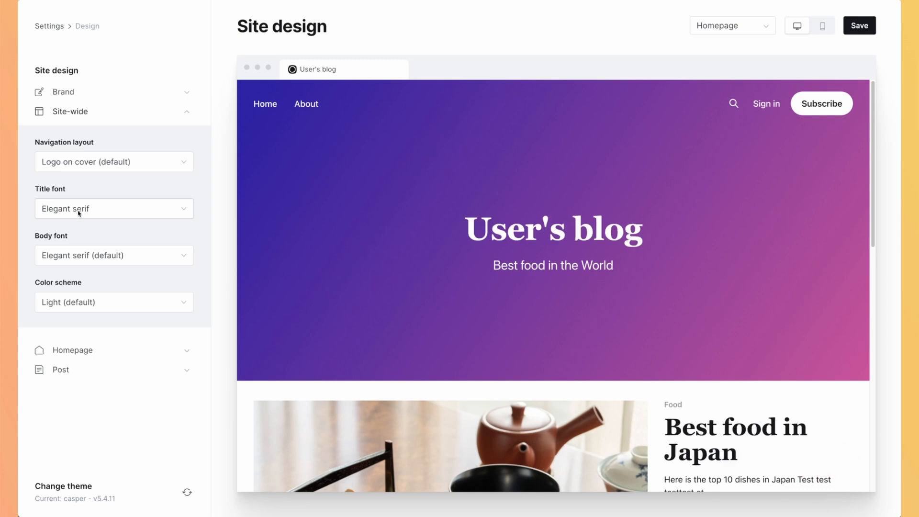
pyautogui.click(114, 209)
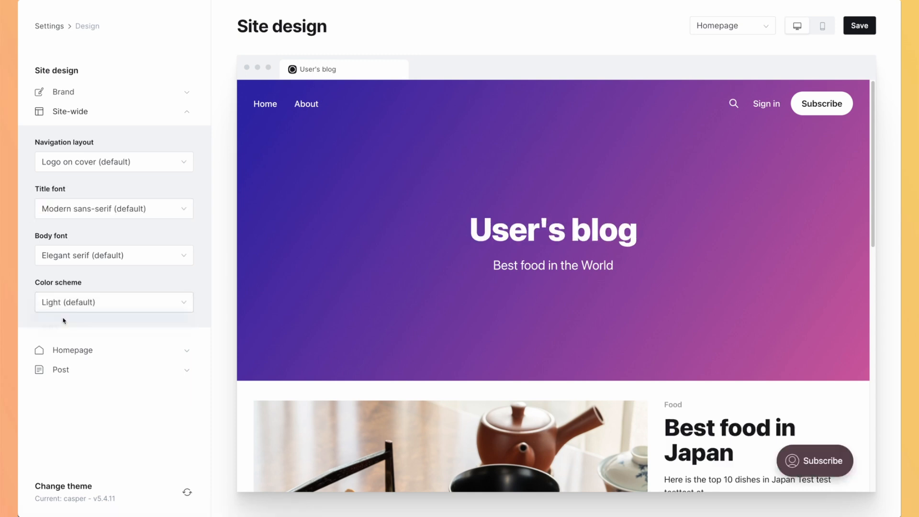
pyautogui.click(113, 301)
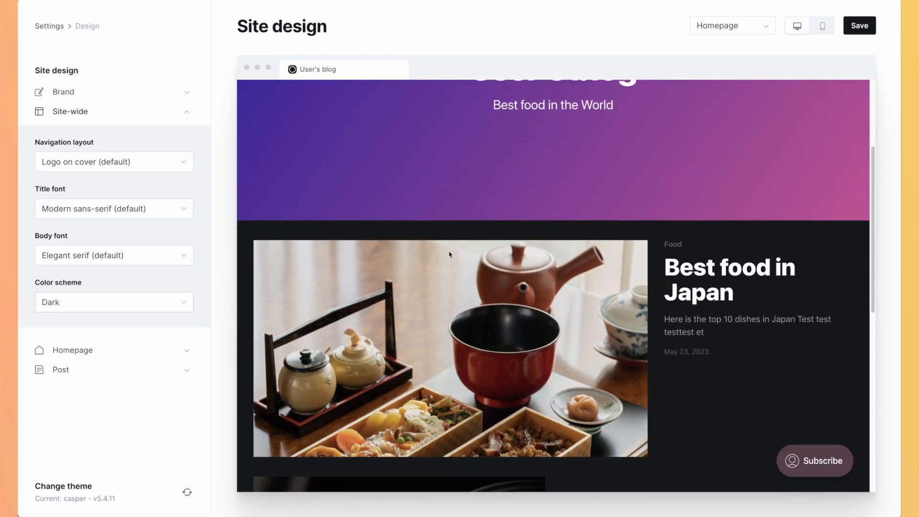
pyautogui.click(114, 302)
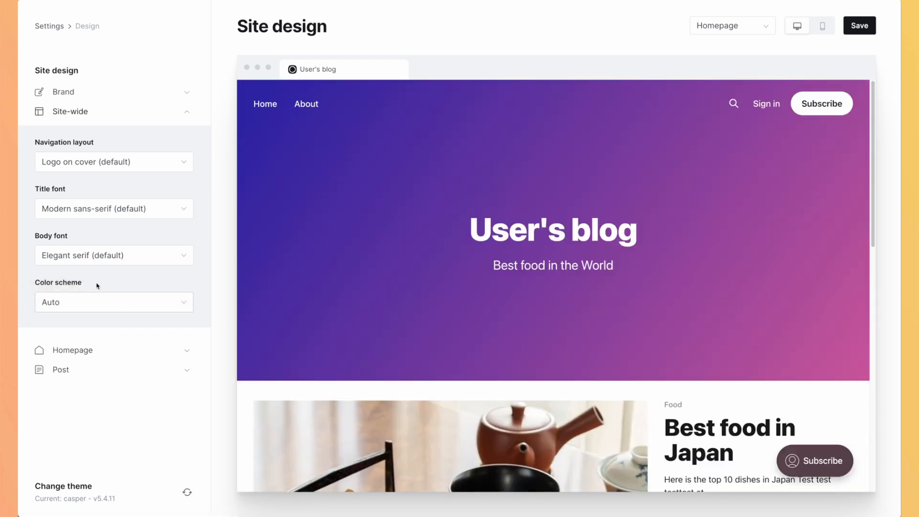
# - Set Post image style to Small and scroll through the post preview
pyautogui.click(60, 369)
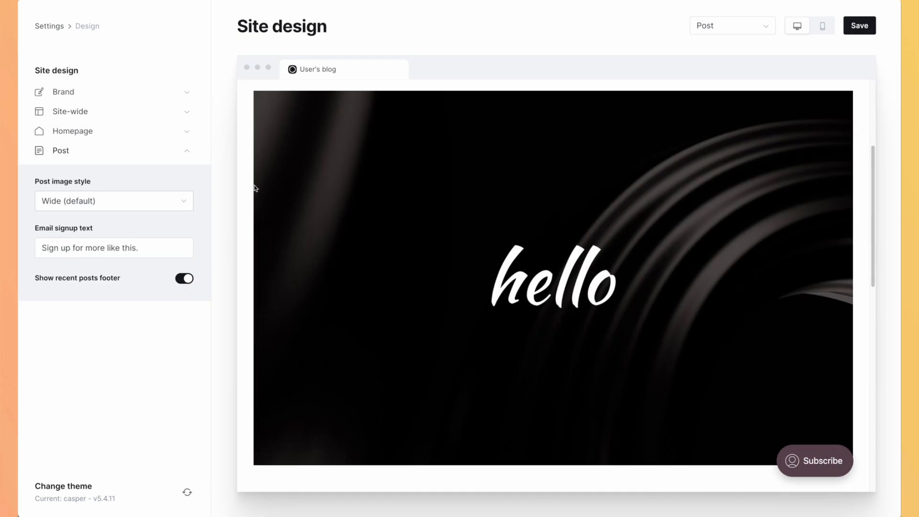
pyautogui.click(114, 200)
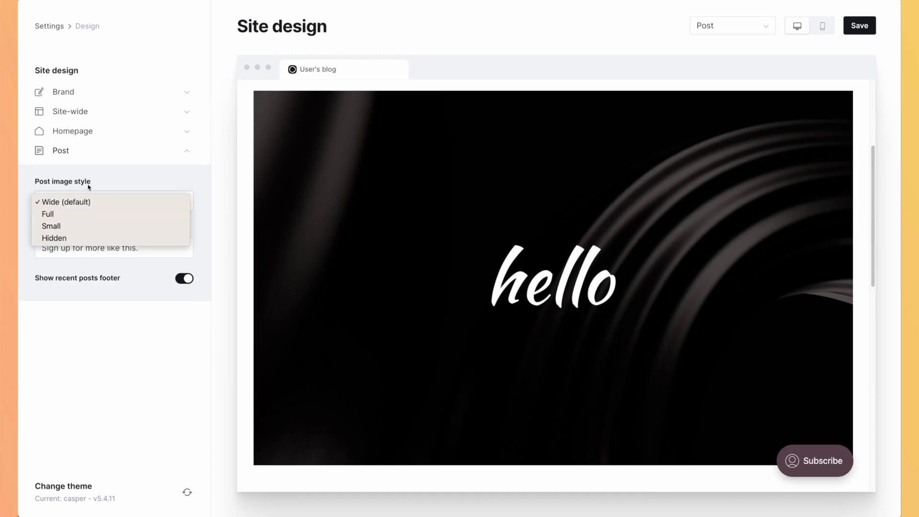
pyautogui.click(50, 226)
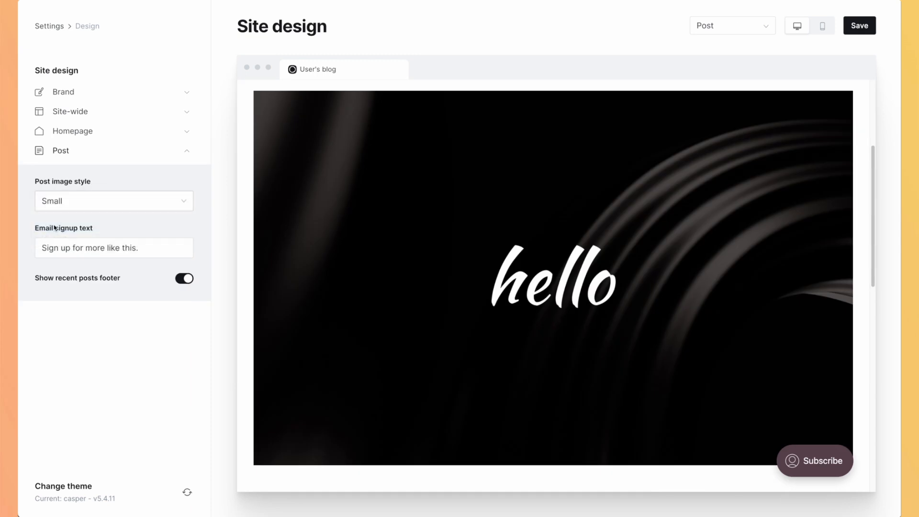
pyautogui.scroll(-3)
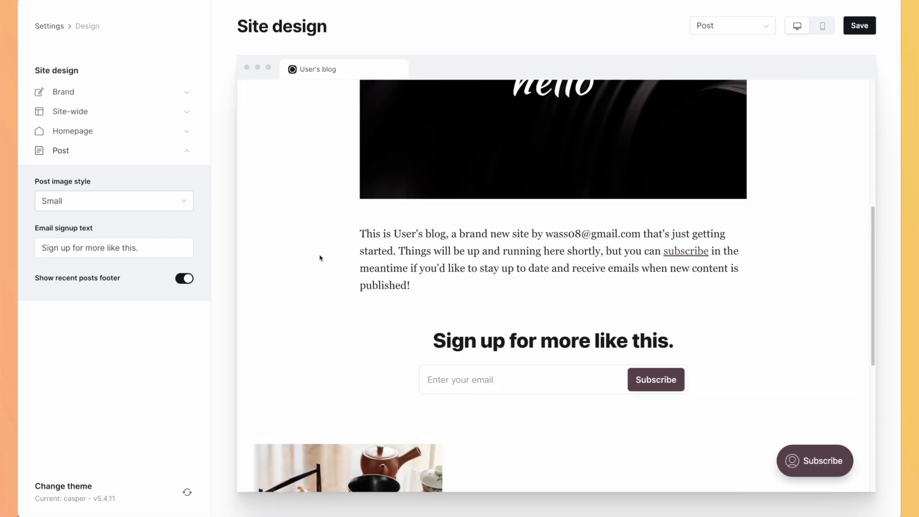
pyautogui.scroll(3)
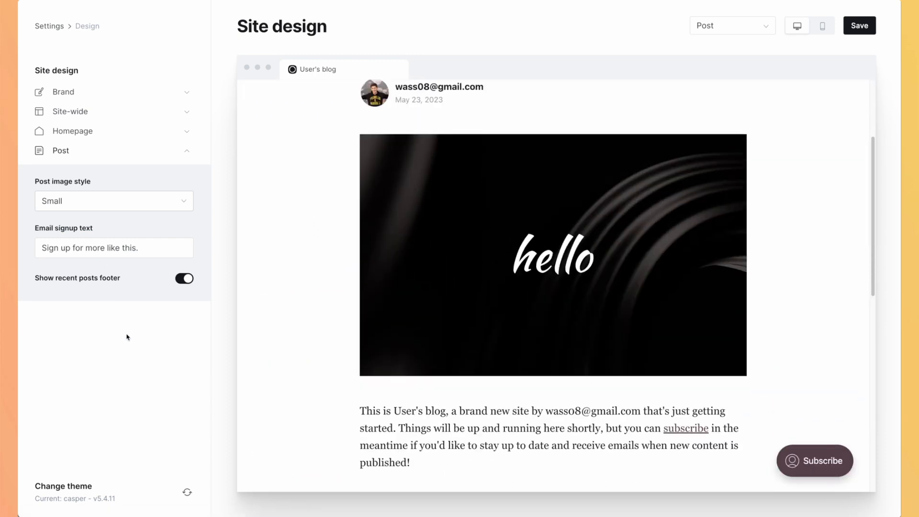
pyautogui.moveTo(108, 111)
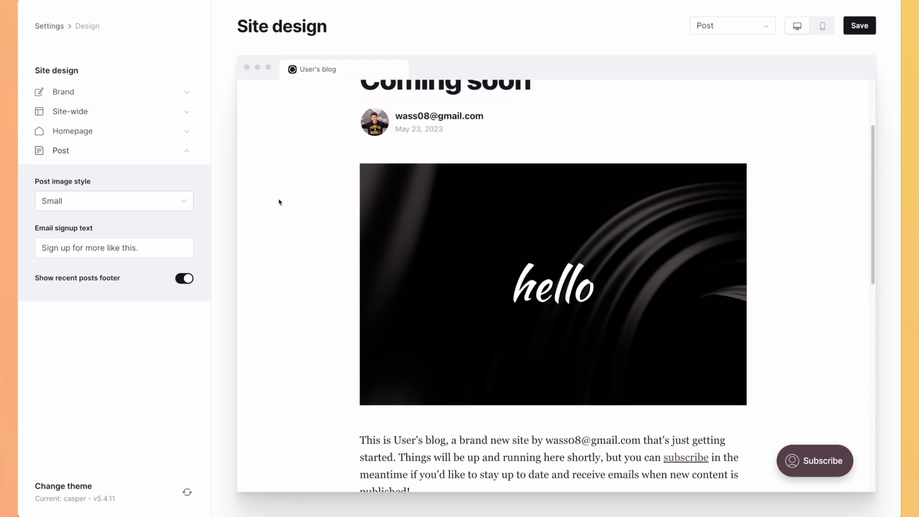
pyautogui.scroll(3)
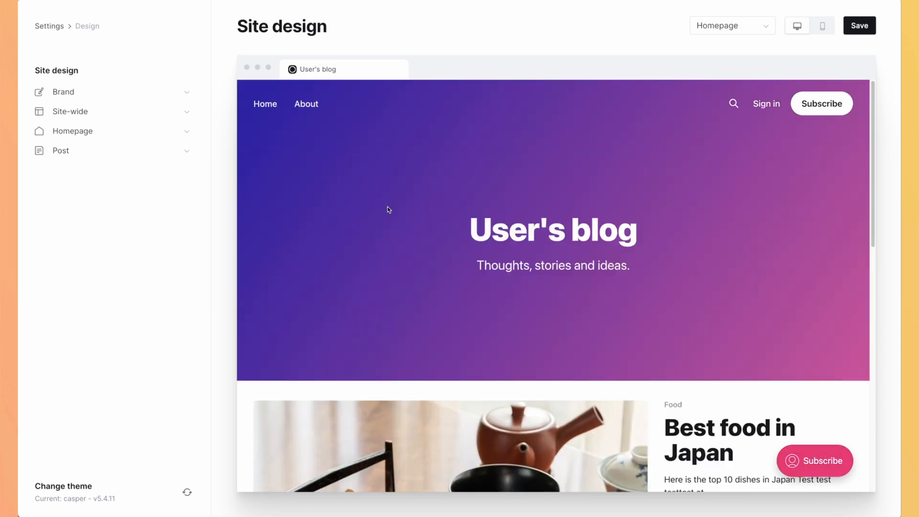
pyautogui.moveTo(74, 471)
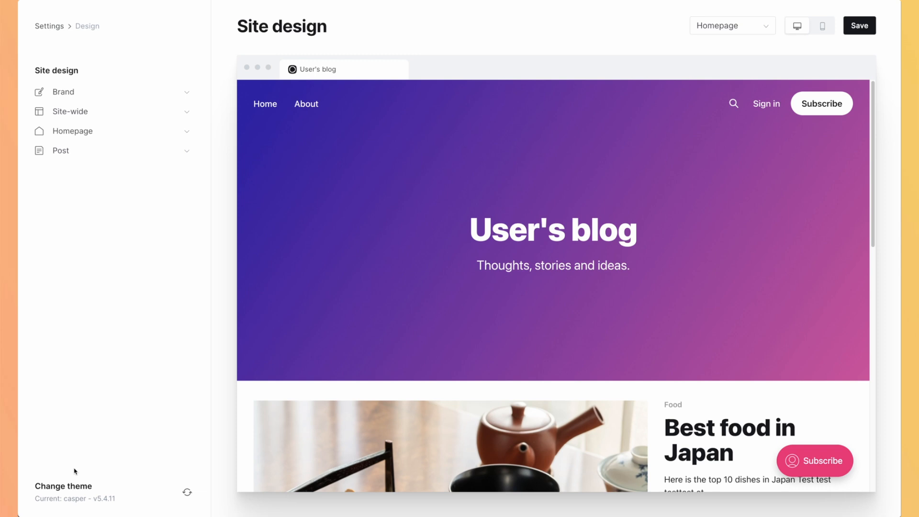
# - Browse through the Themes gallery and scroll back toward the top
pyautogui.click(63, 486)
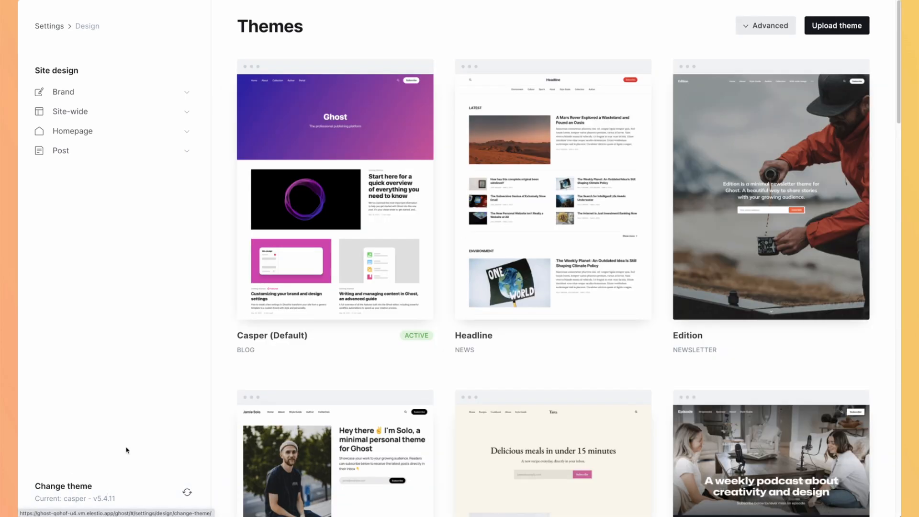
pyautogui.moveTo(553, 194)
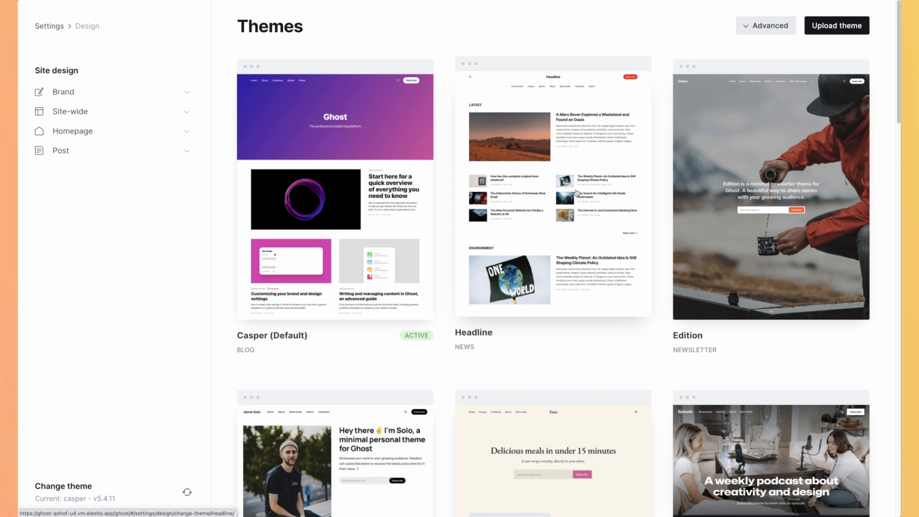
pyautogui.scroll(-3)
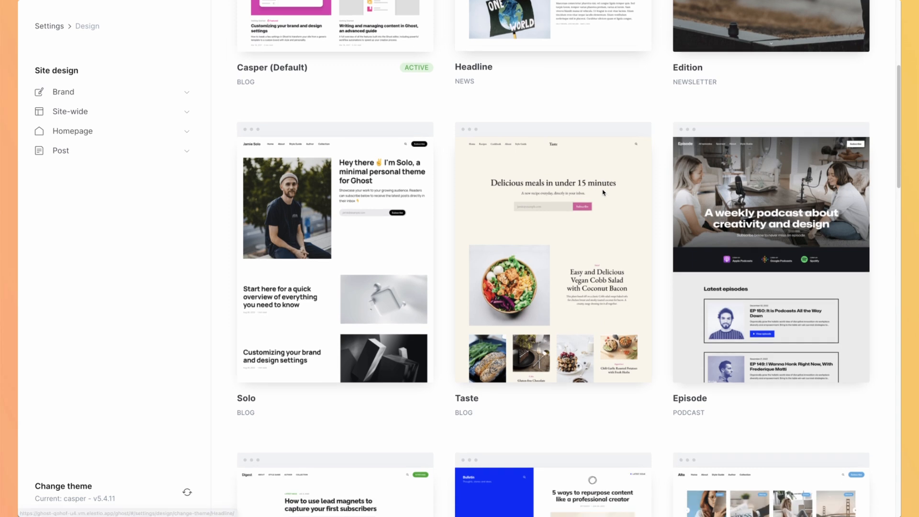
pyautogui.scroll(-3)
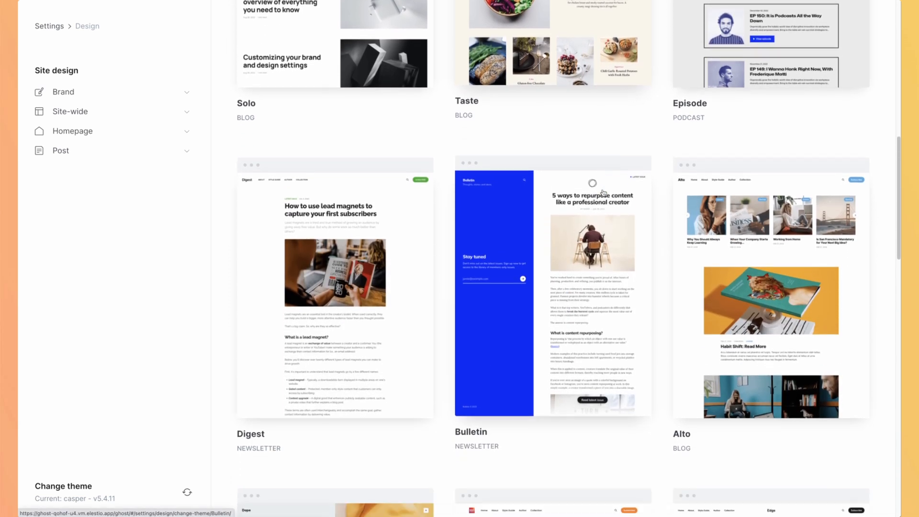
pyautogui.scroll(-3)
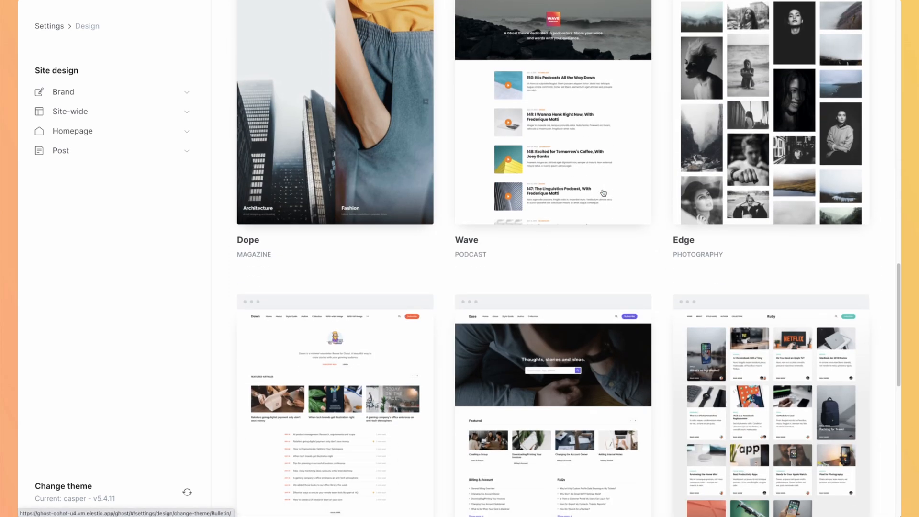
pyautogui.scroll(-3)
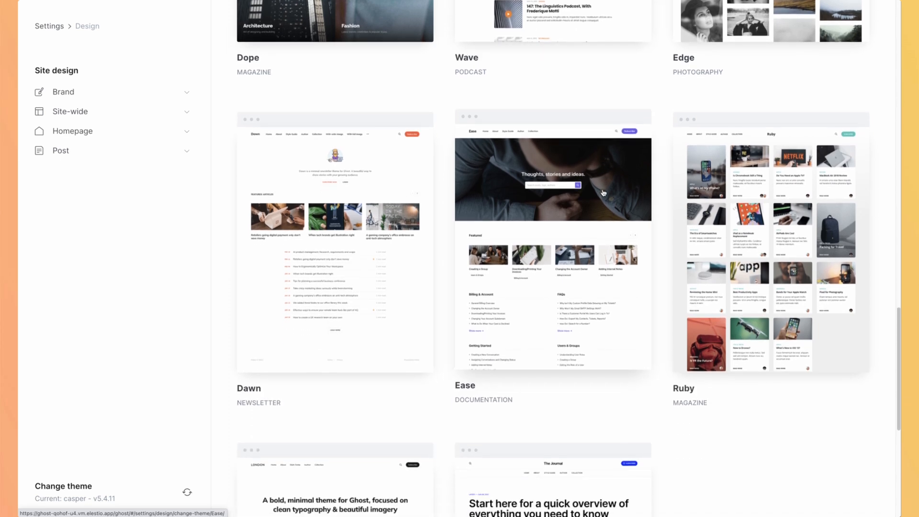
pyautogui.scroll(-3)
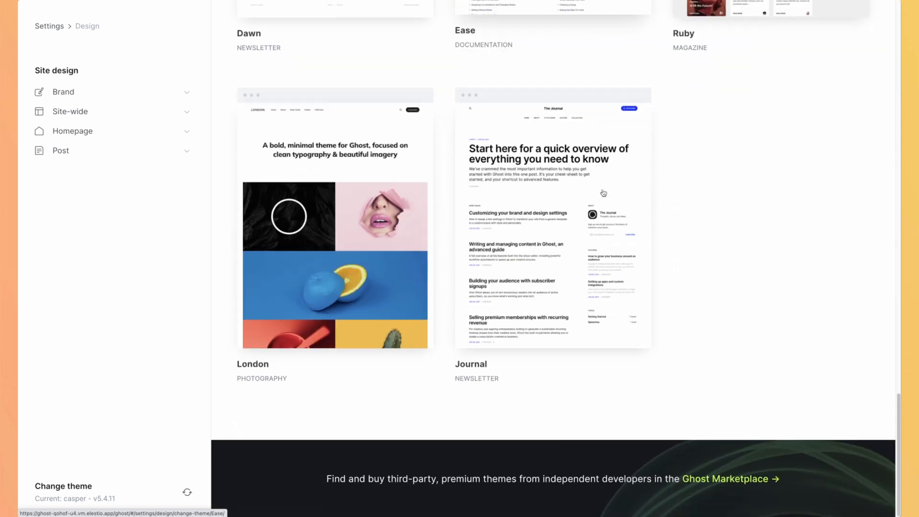
pyautogui.scroll(3)
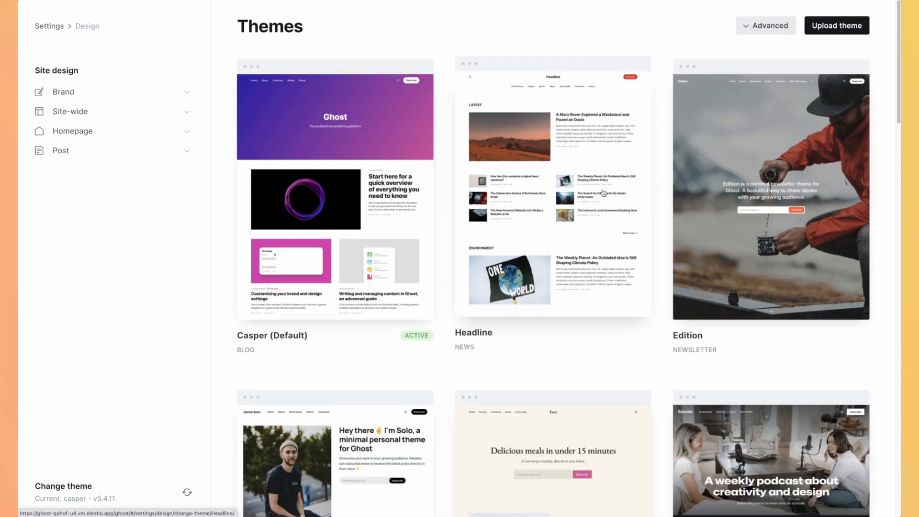
# - Reveal the installed Casper theme's details via Advanced, then leave design settings
pyautogui.click(836, 25)
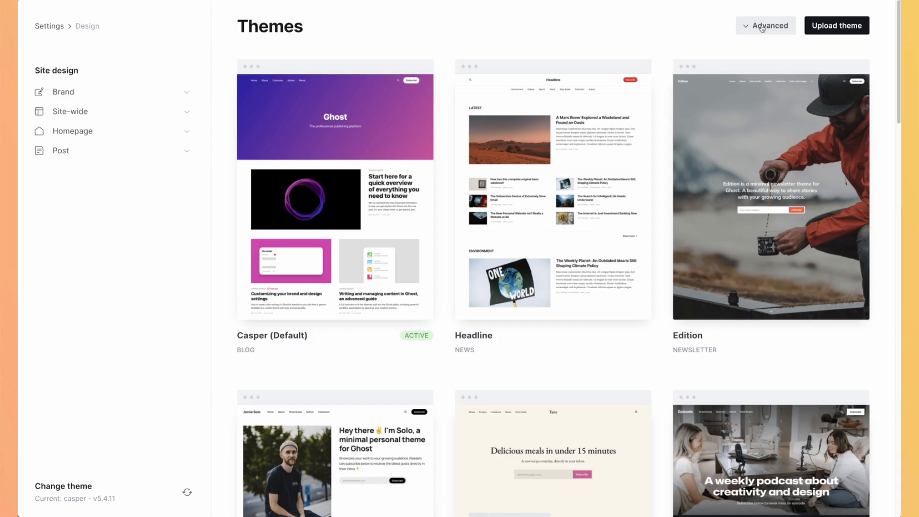
pyautogui.click(764, 25)
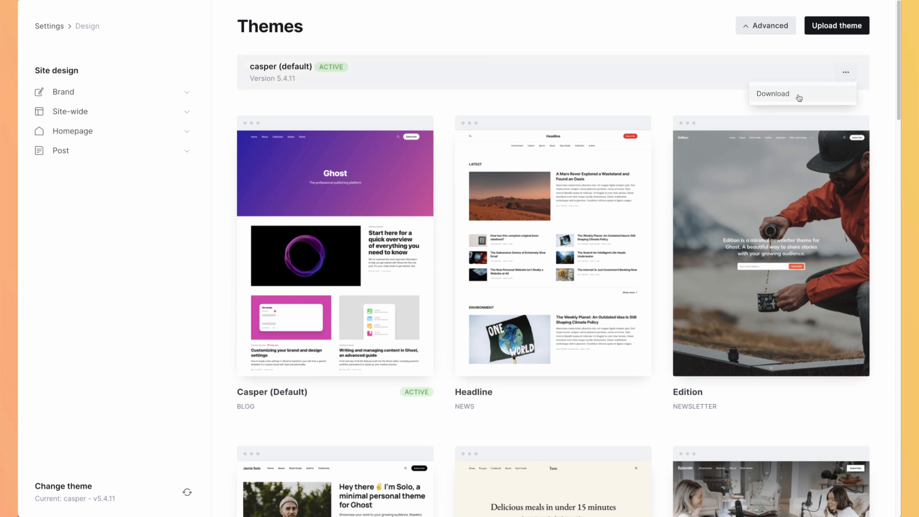
pyautogui.moveTo(791, 101)
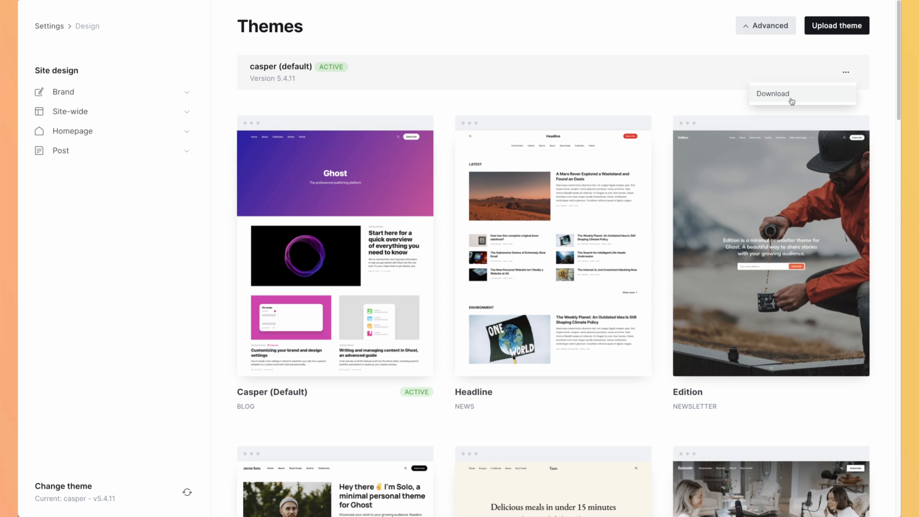
pyautogui.moveTo(697, 48)
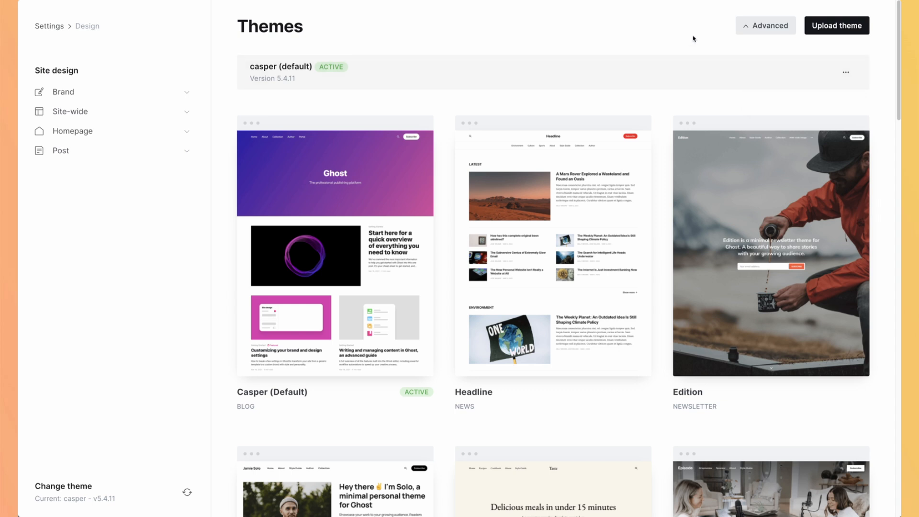
pyautogui.moveTo(158, 92)
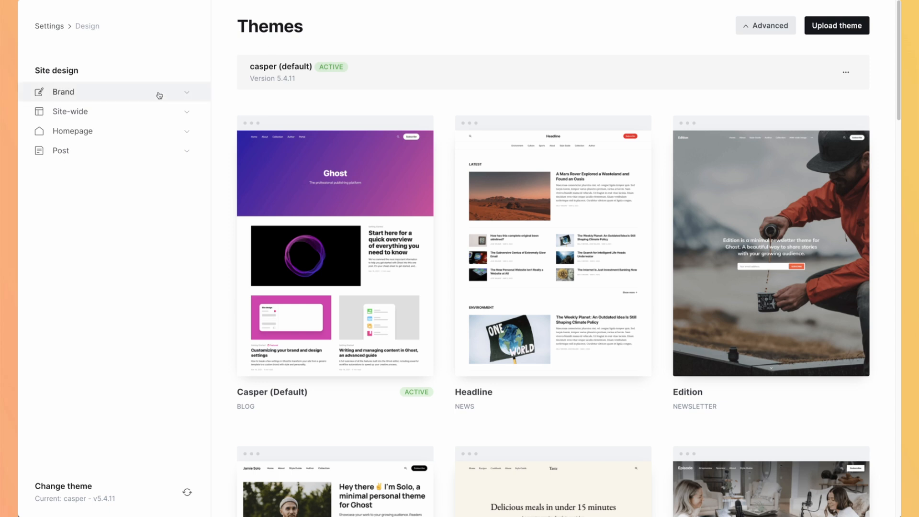
pyautogui.moveTo(231, 104)
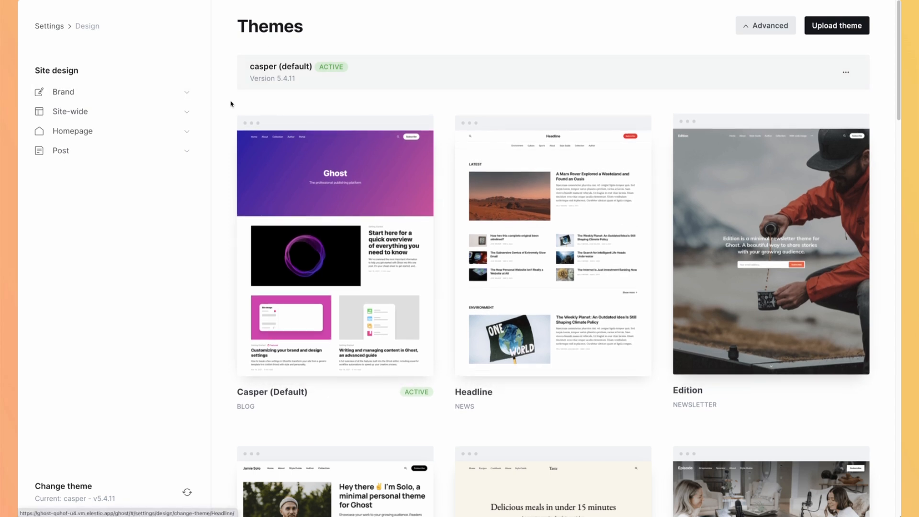
pyautogui.moveTo(70, 111)
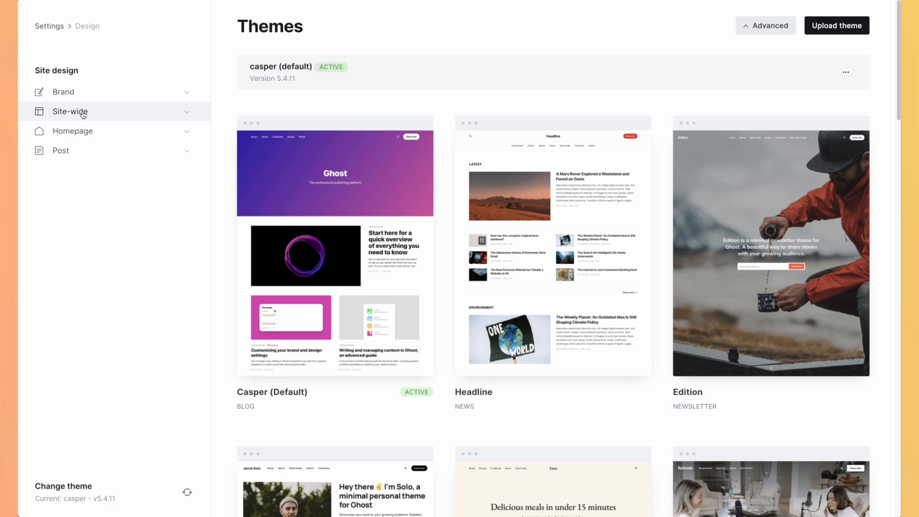
pyautogui.moveTo(49, 26)
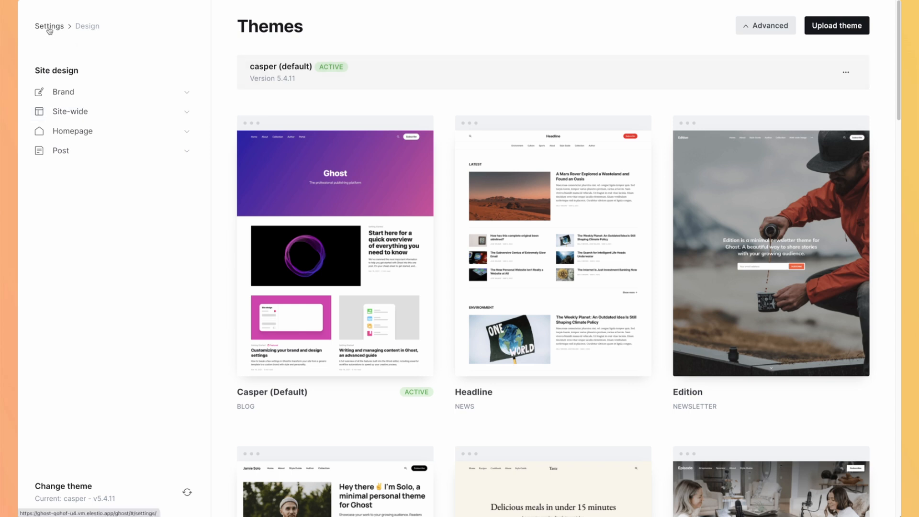
pyautogui.click(49, 26)
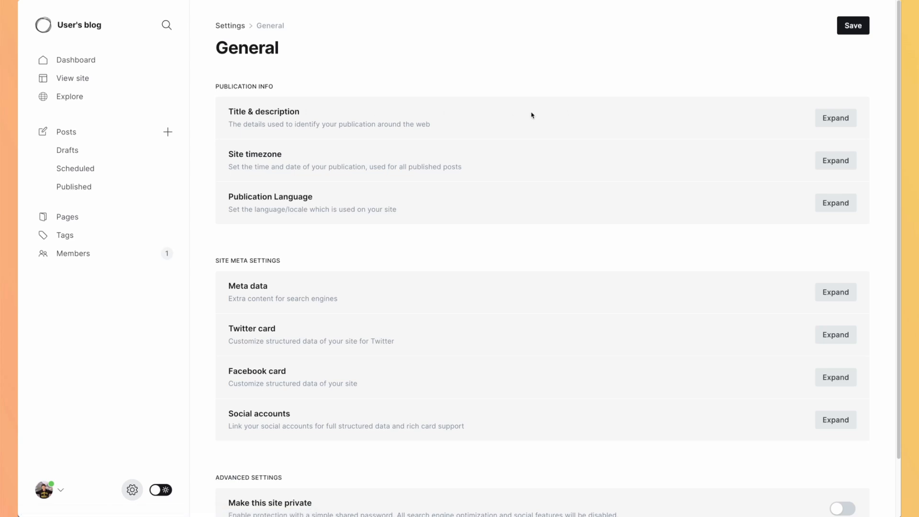
pyautogui.moveTo(574, 164)
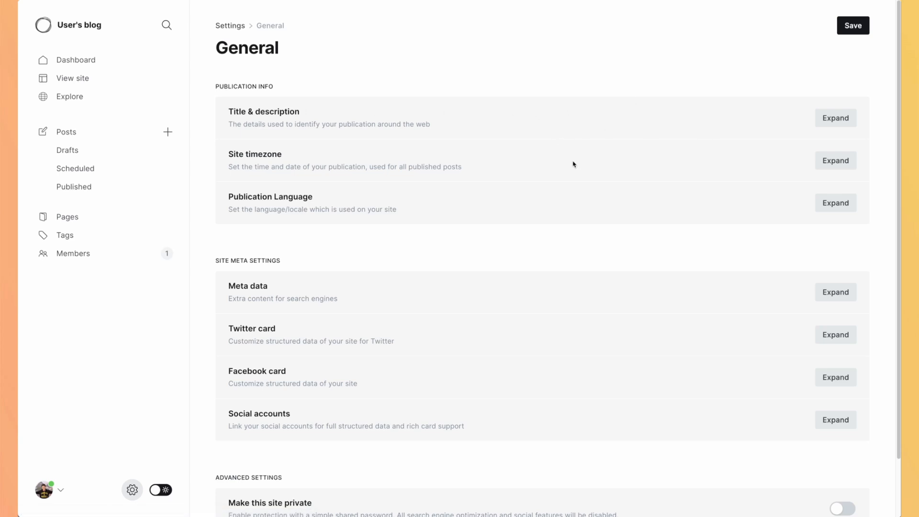
# - Look through the General settings page and return to the Settings overview
pyautogui.scroll(-3)
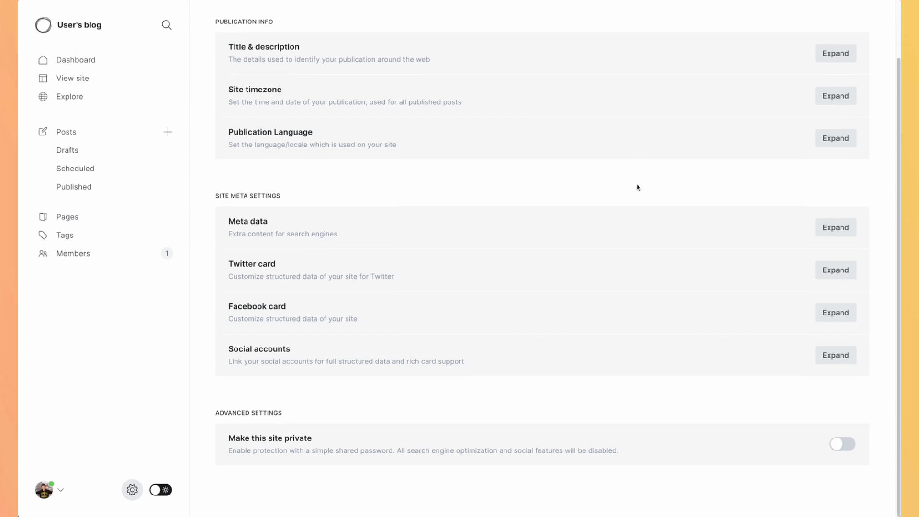
pyautogui.scroll(3)
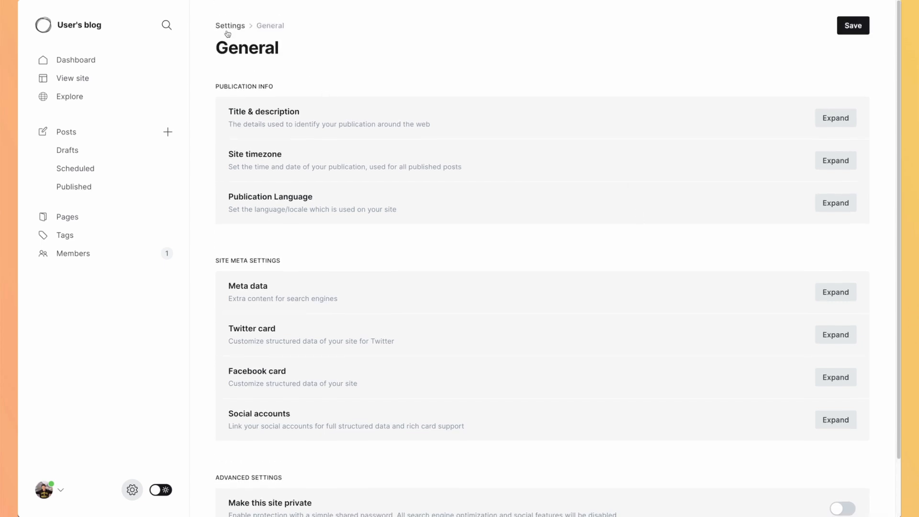
pyautogui.click(230, 25)
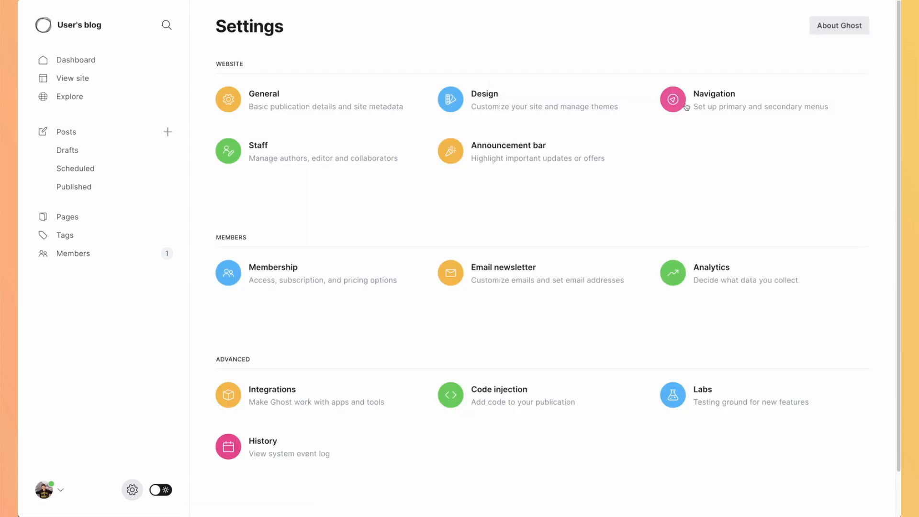
# - Inspect the Navigation menu links, return to Settings, then go to Membership
pyautogui.click(712, 94)
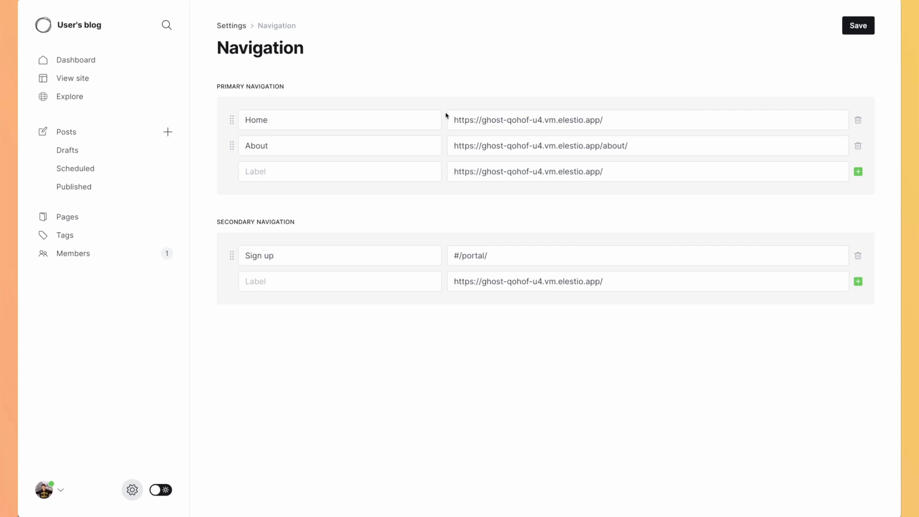
pyautogui.moveTo(648, 81)
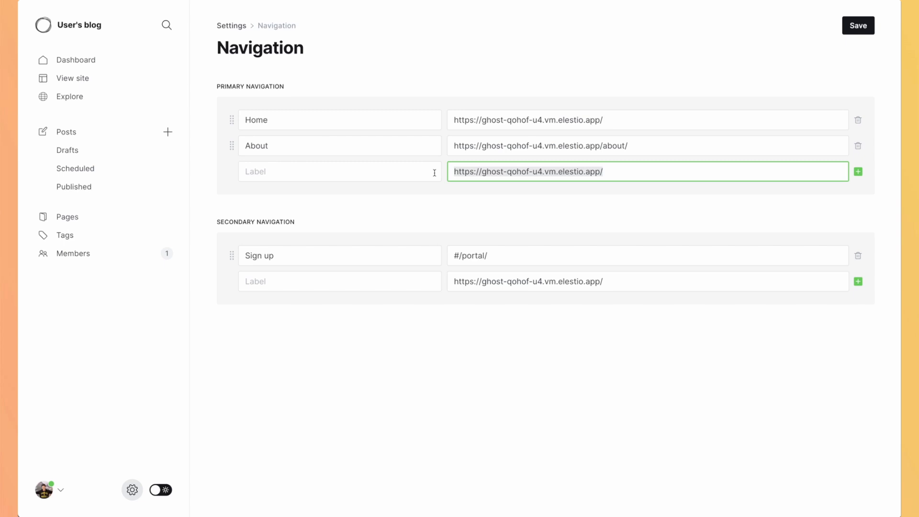
pyautogui.click(231, 25)
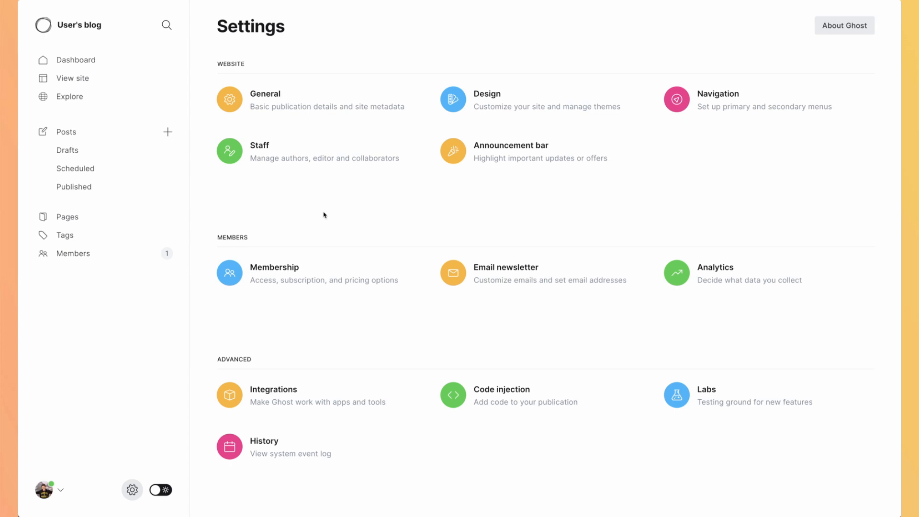
pyautogui.moveTo(260, 273)
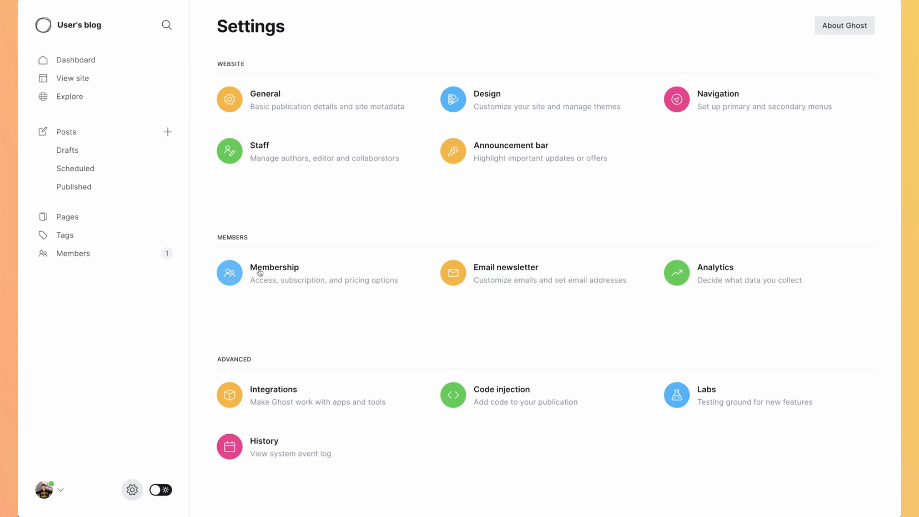
pyautogui.click(275, 273)
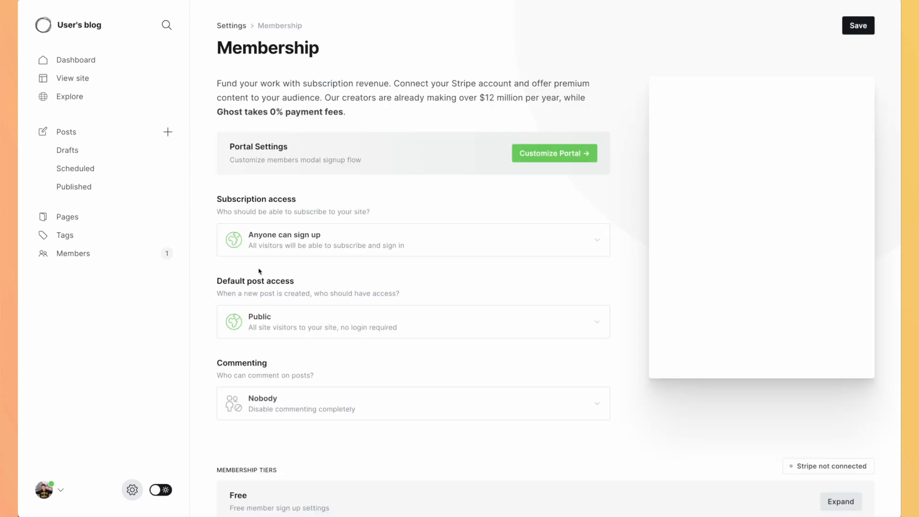
# - Scroll through Membership access, tiers and Stripe status, then go to Email newsletter
pyautogui.click(553, 153)
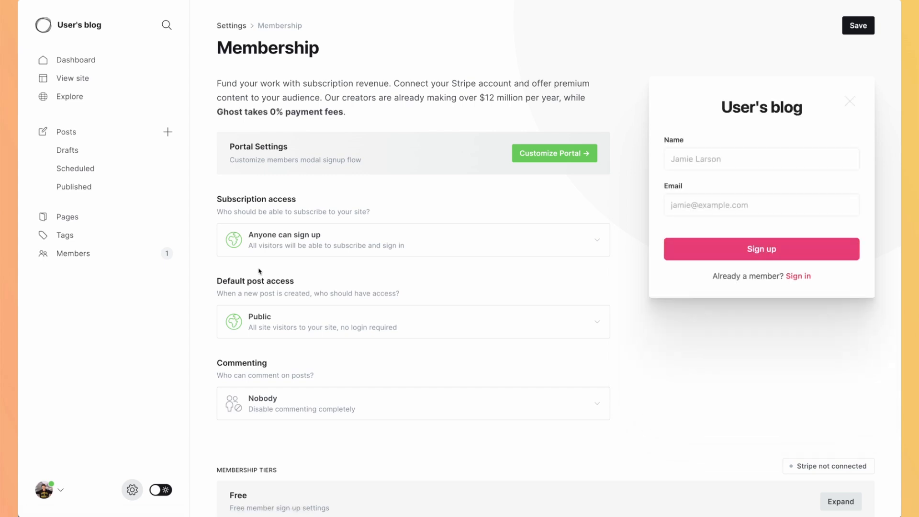
pyautogui.moveTo(711, 240)
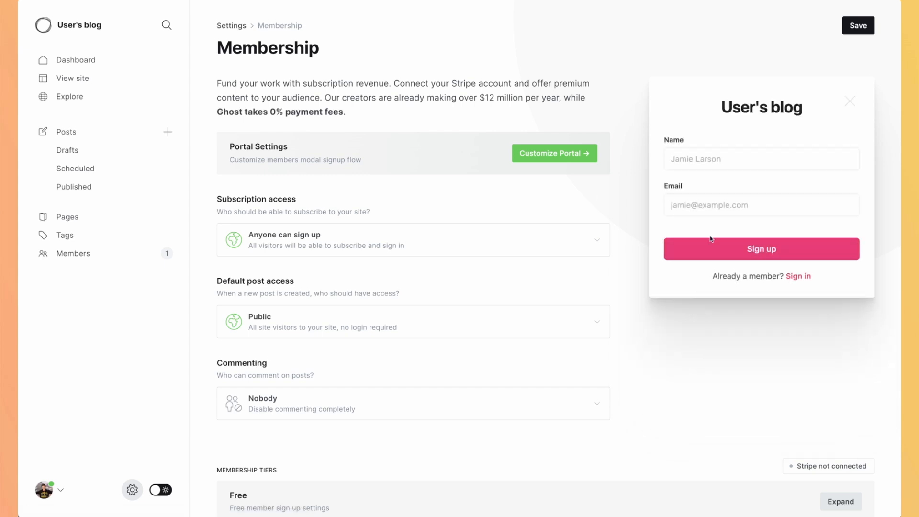
pyautogui.scroll(-3)
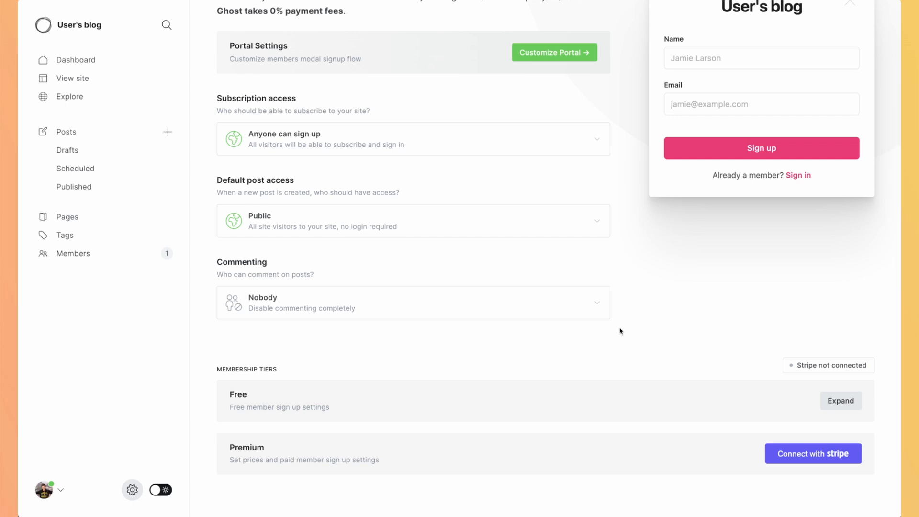
pyautogui.scroll(3)
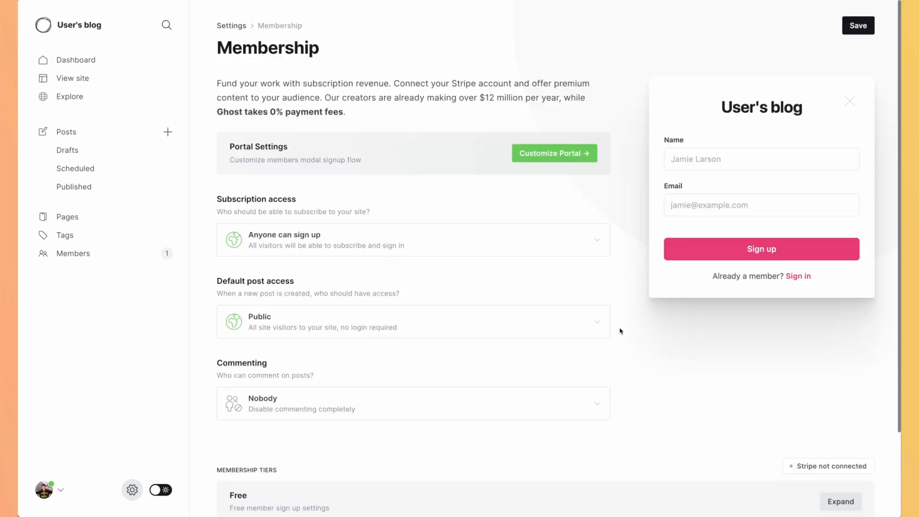
pyautogui.scroll(-3)
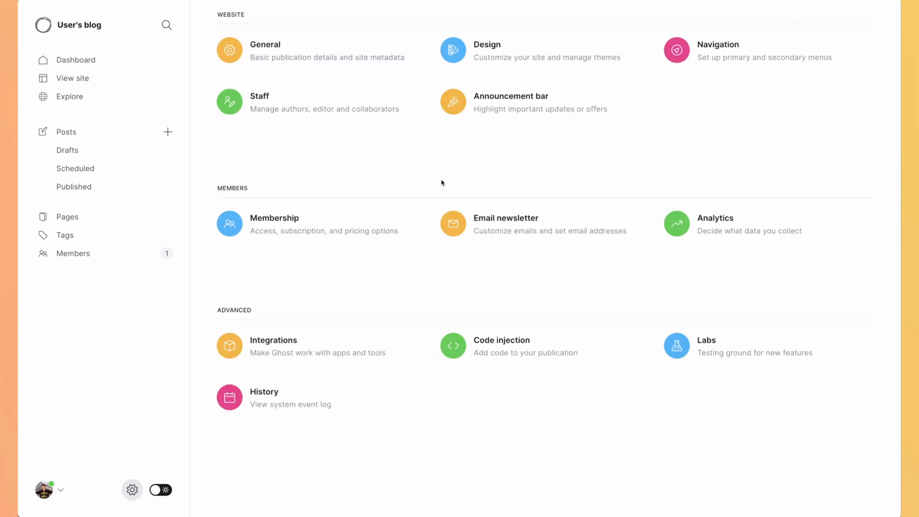
pyautogui.moveTo(437, 208)
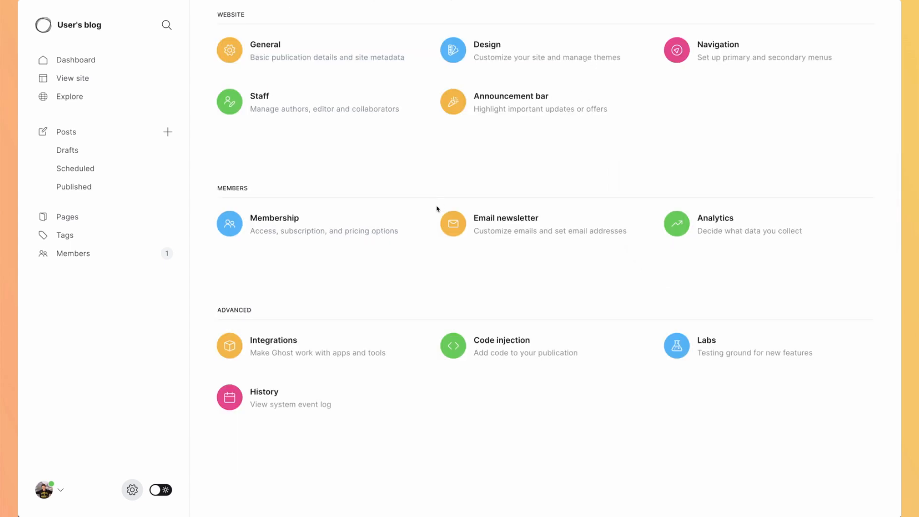
pyautogui.click(505, 218)
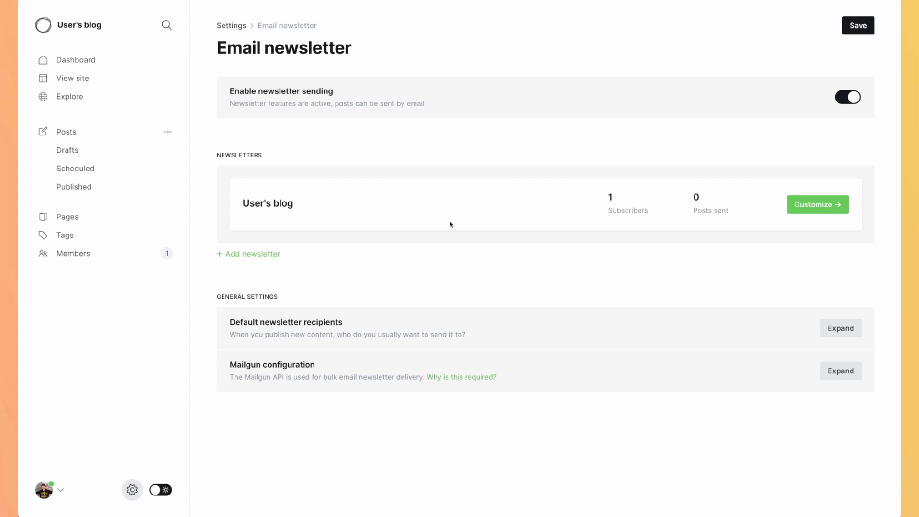
pyautogui.moveTo(694, 363)
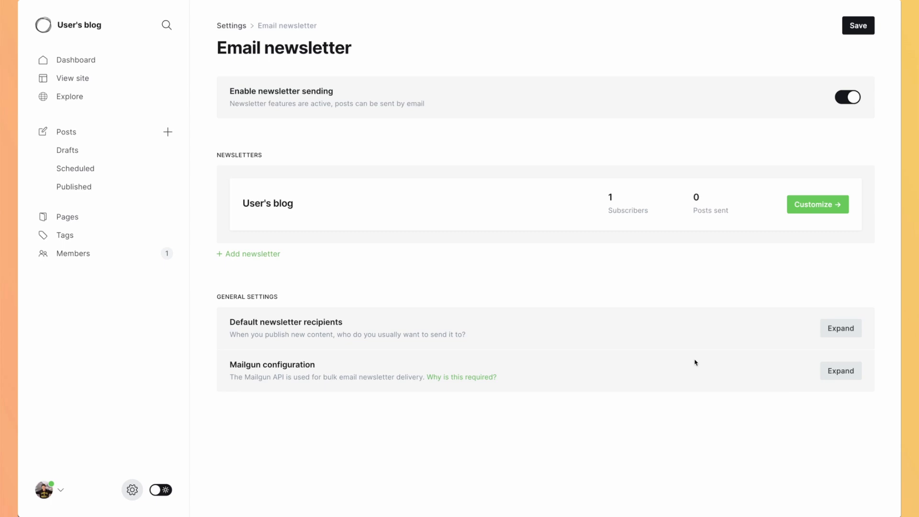
pyautogui.moveTo(659, 265)
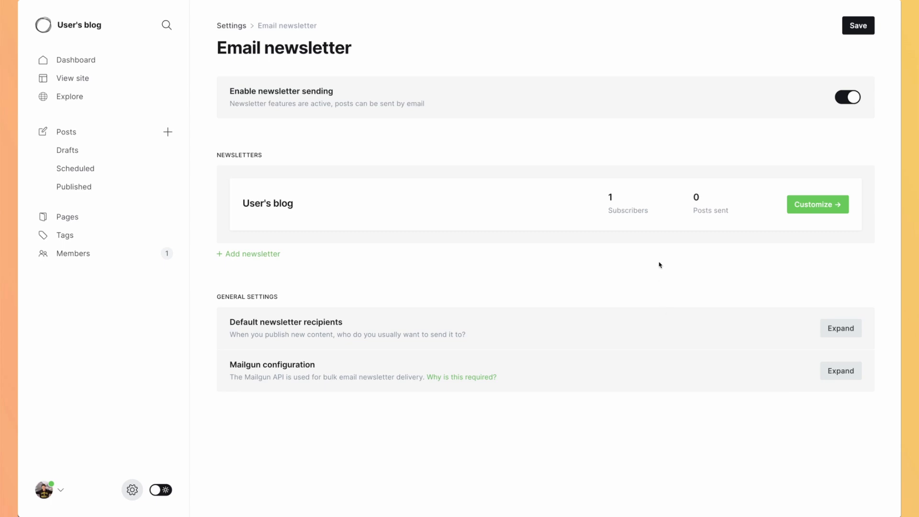
# - Review the newsletter's Header design options under Customize, then cancel back to Settings
pyautogui.click(816, 204)
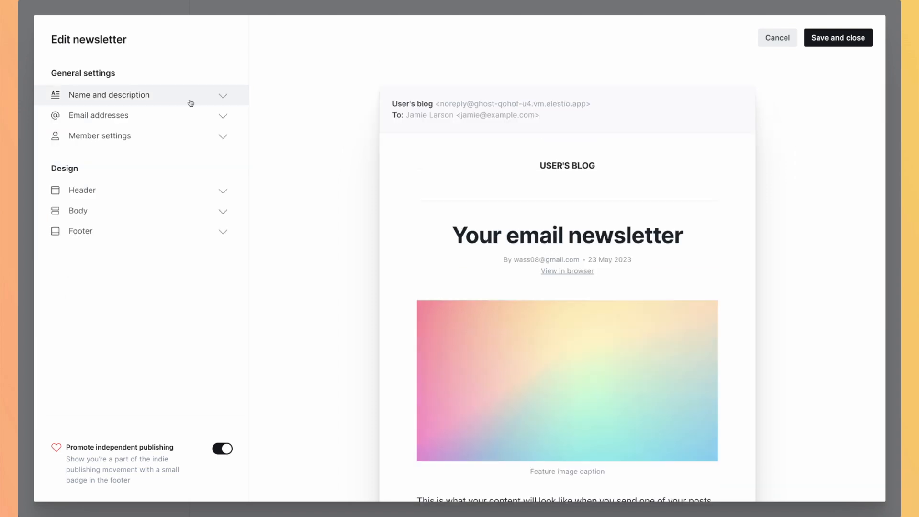
pyautogui.click(99, 115)
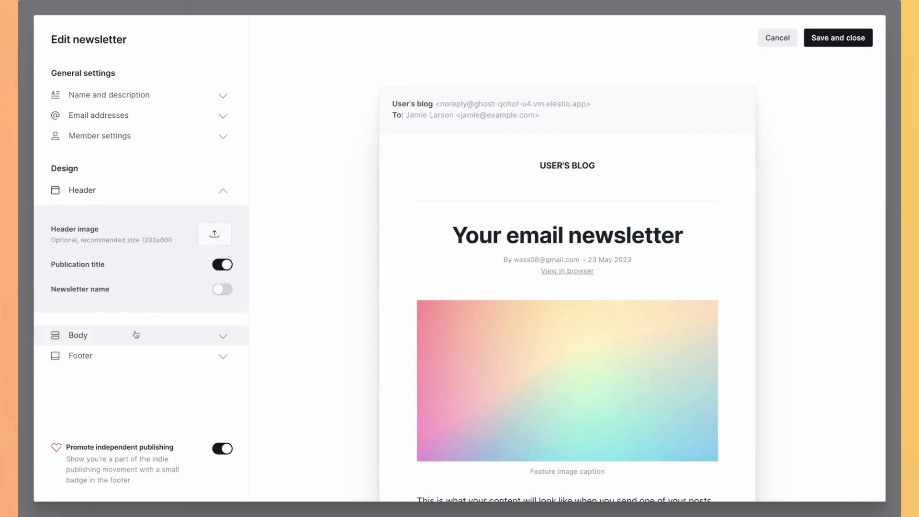
pyautogui.click(777, 37)
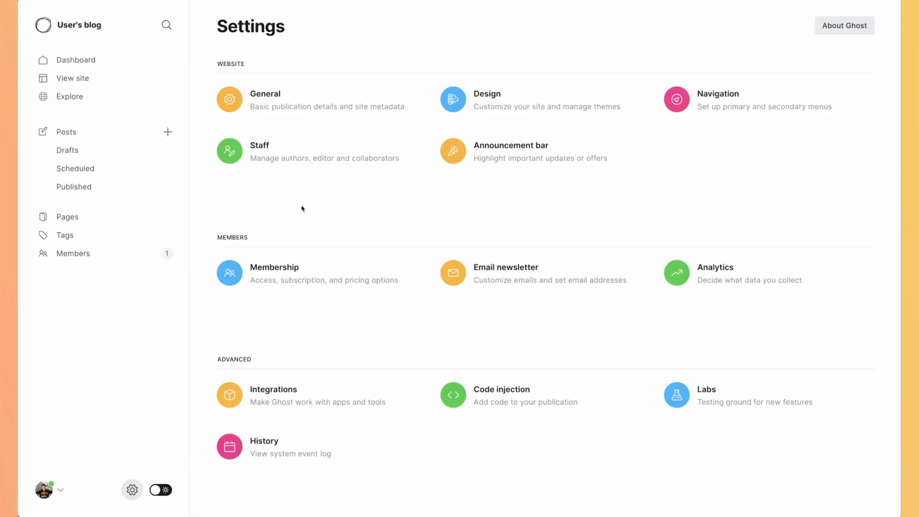
pyautogui.moveTo(72, 78)
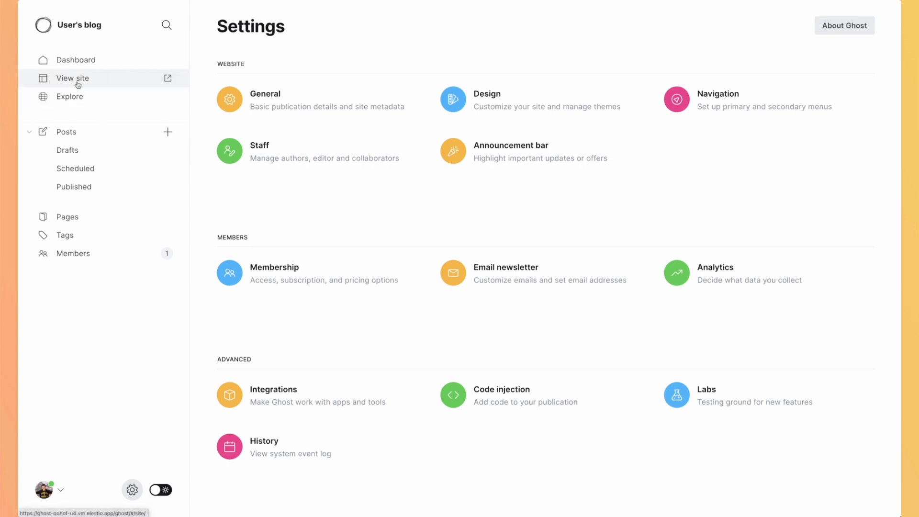
# - View the live blog homepage with the Best food in Japan post
pyautogui.click(73, 78)
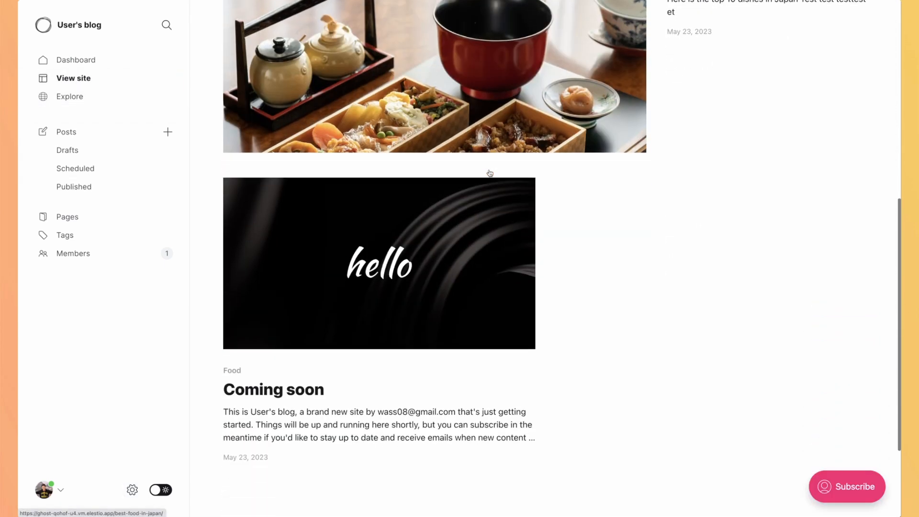
pyautogui.scroll(3)
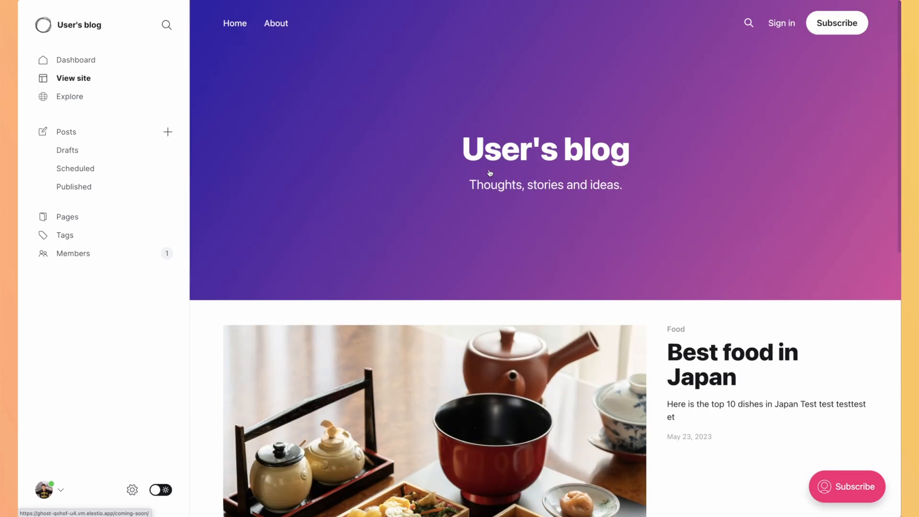
pyautogui.moveTo(489, 174)
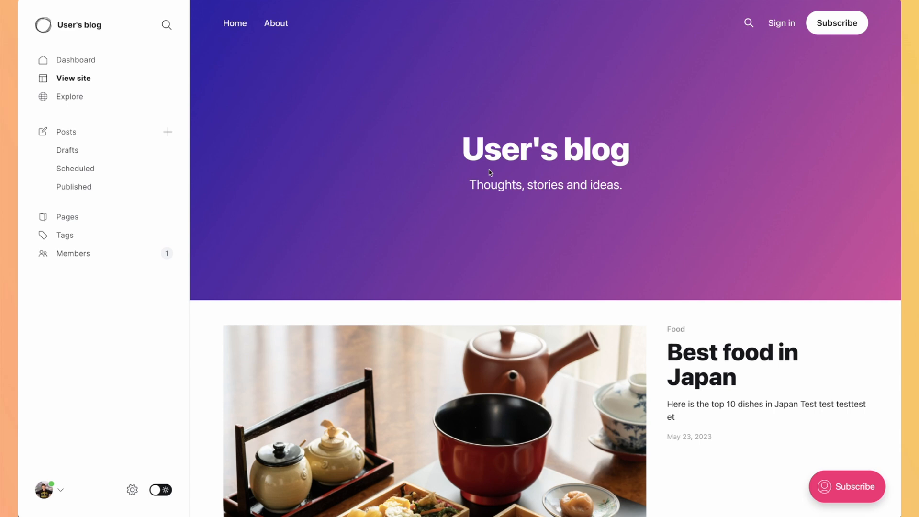
pyautogui.moveTo(577, 403)
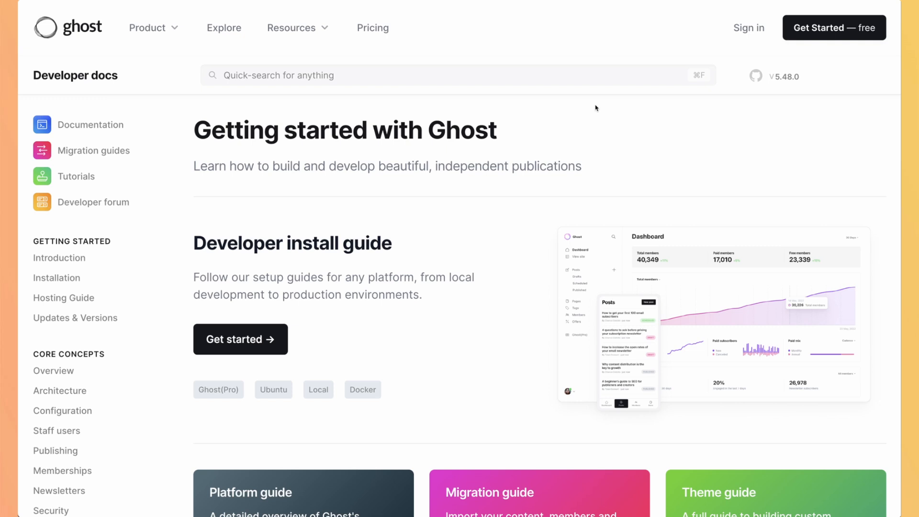
pyautogui.moveTo(479, 205)
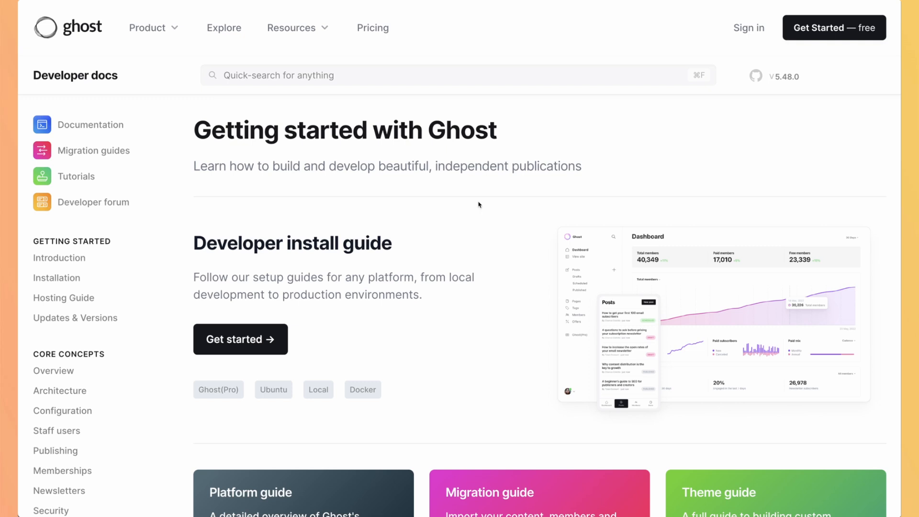
pyautogui.moveTo(184, 235)
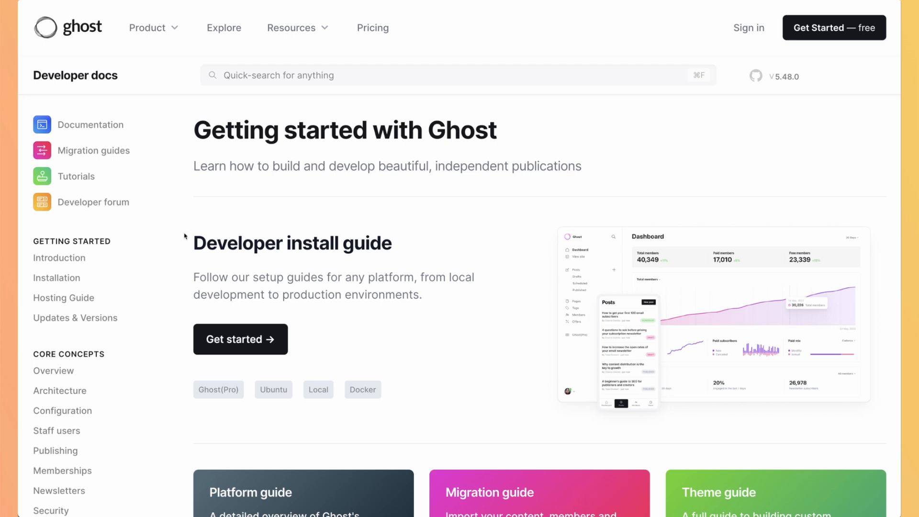
# - Scroll through the Getting started page's install guide, resources, changelog and sidebar topics
pyautogui.scroll(-3)
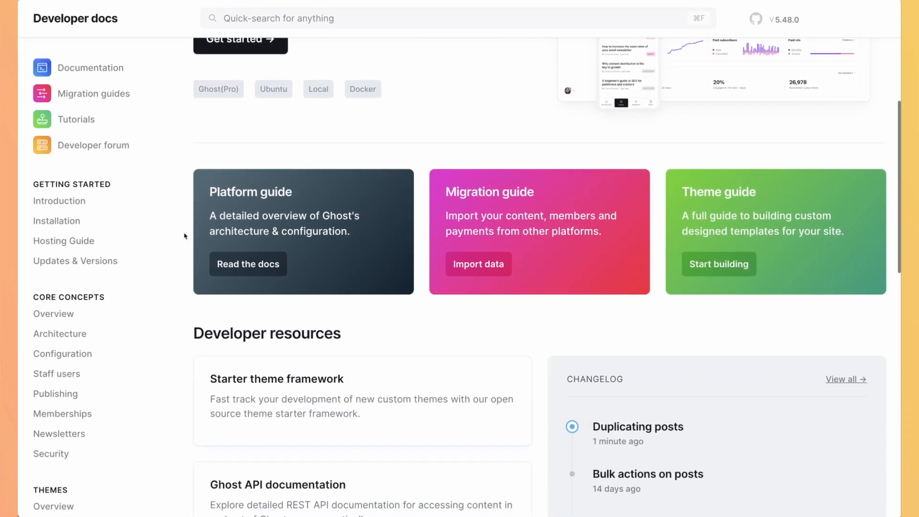
pyautogui.scroll(-3)
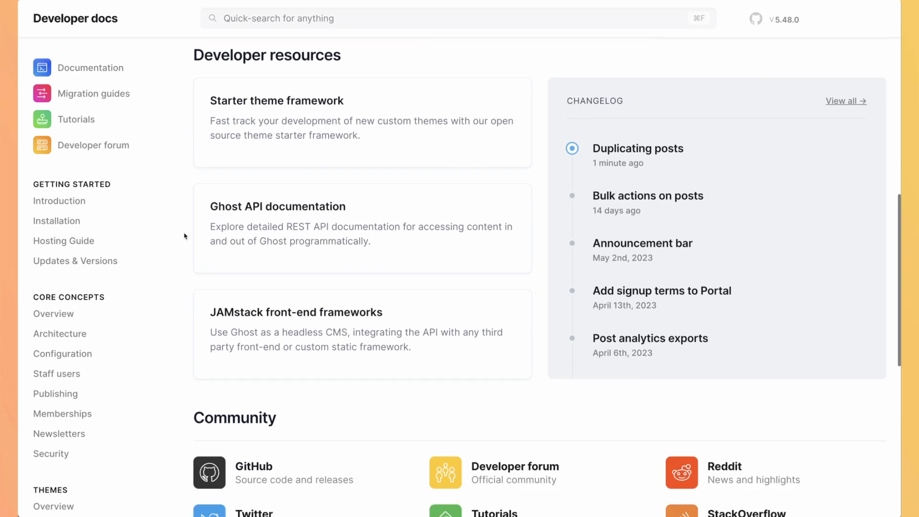
pyautogui.scroll(-3)
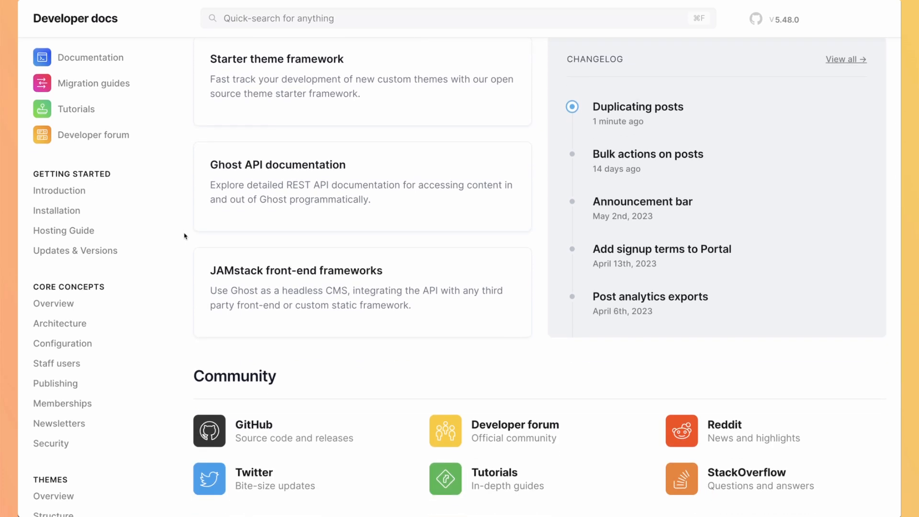
pyautogui.scroll(3)
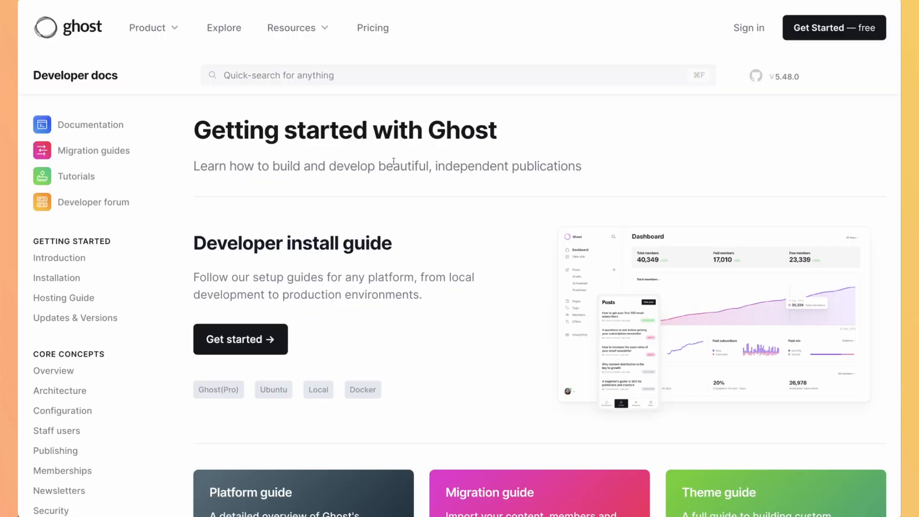
pyautogui.scroll(-3)
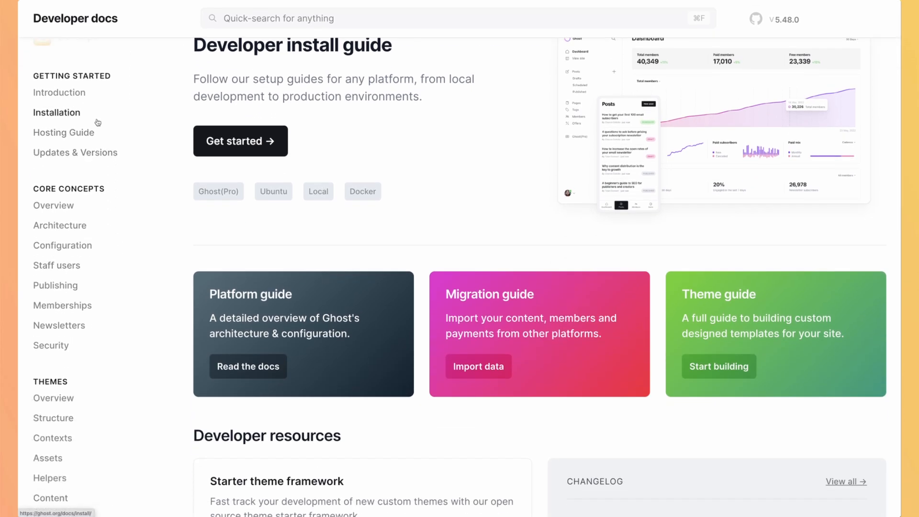
pyautogui.scroll(-3)
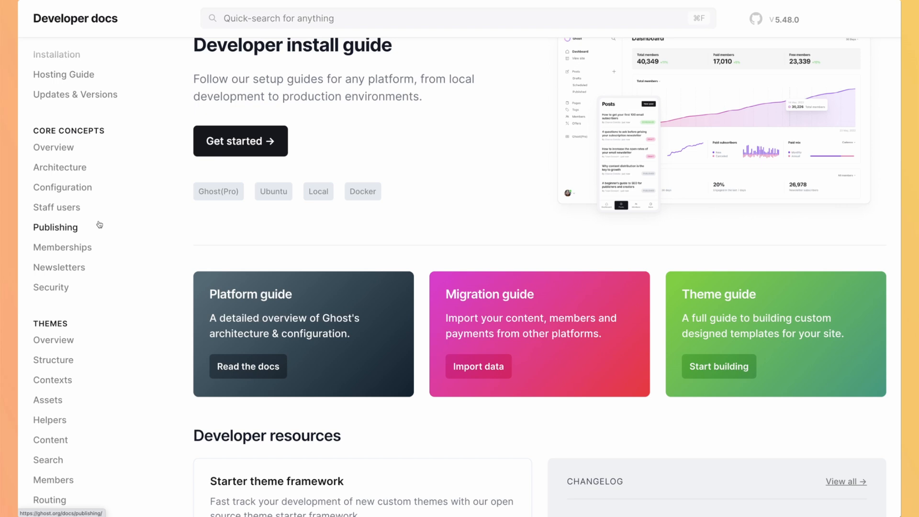
pyautogui.scroll(-3)
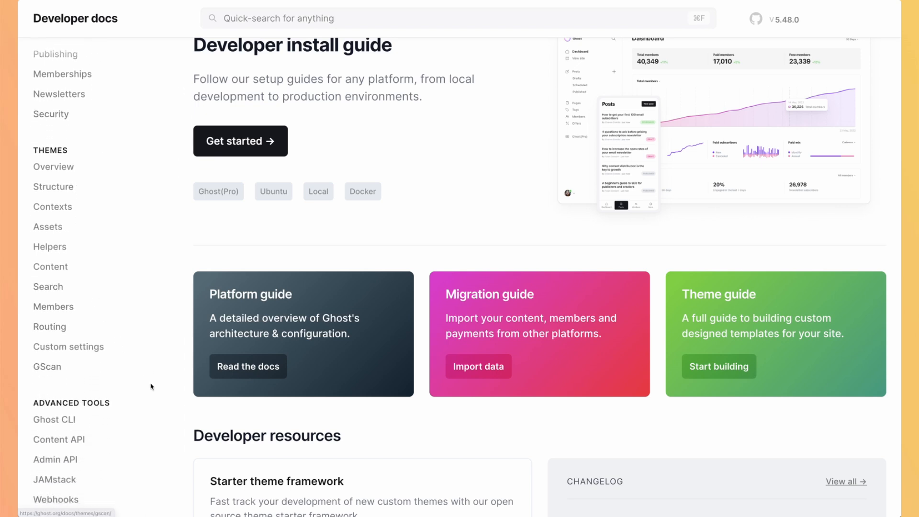
pyautogui.scroll(3)
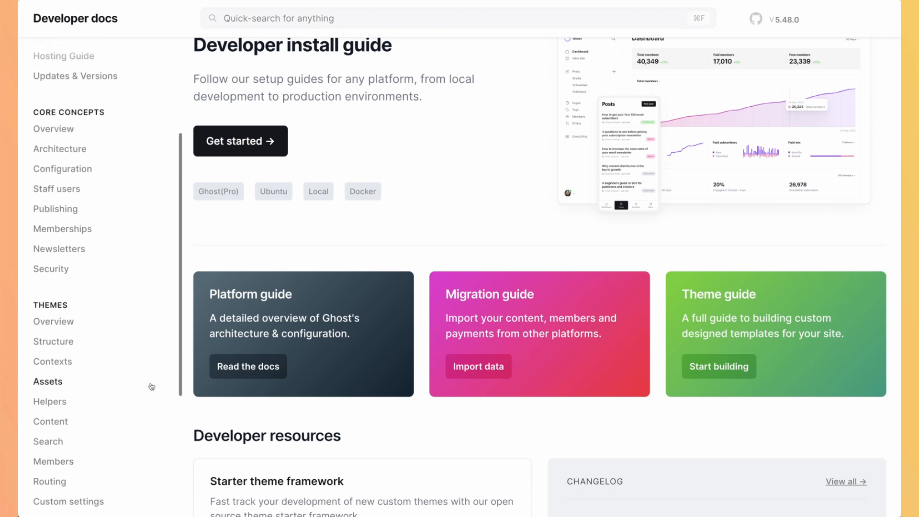
pyautogui.moveTo(62, 229)
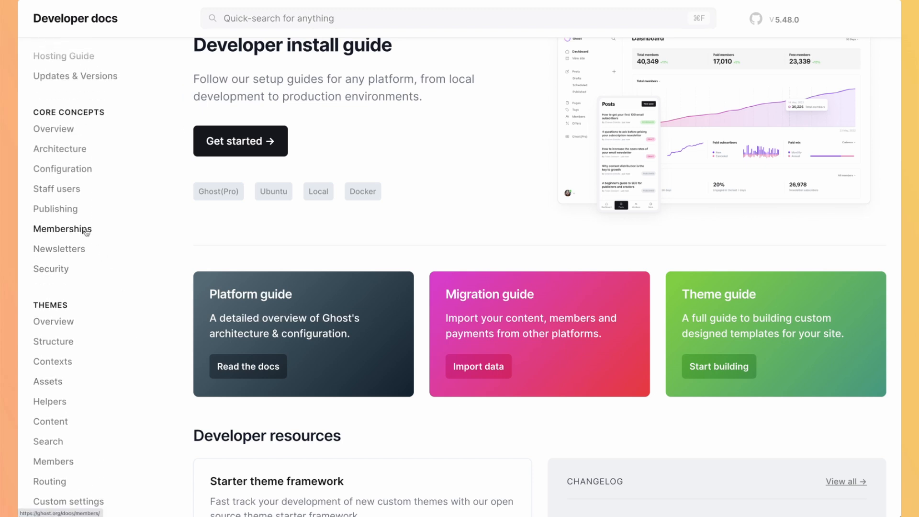